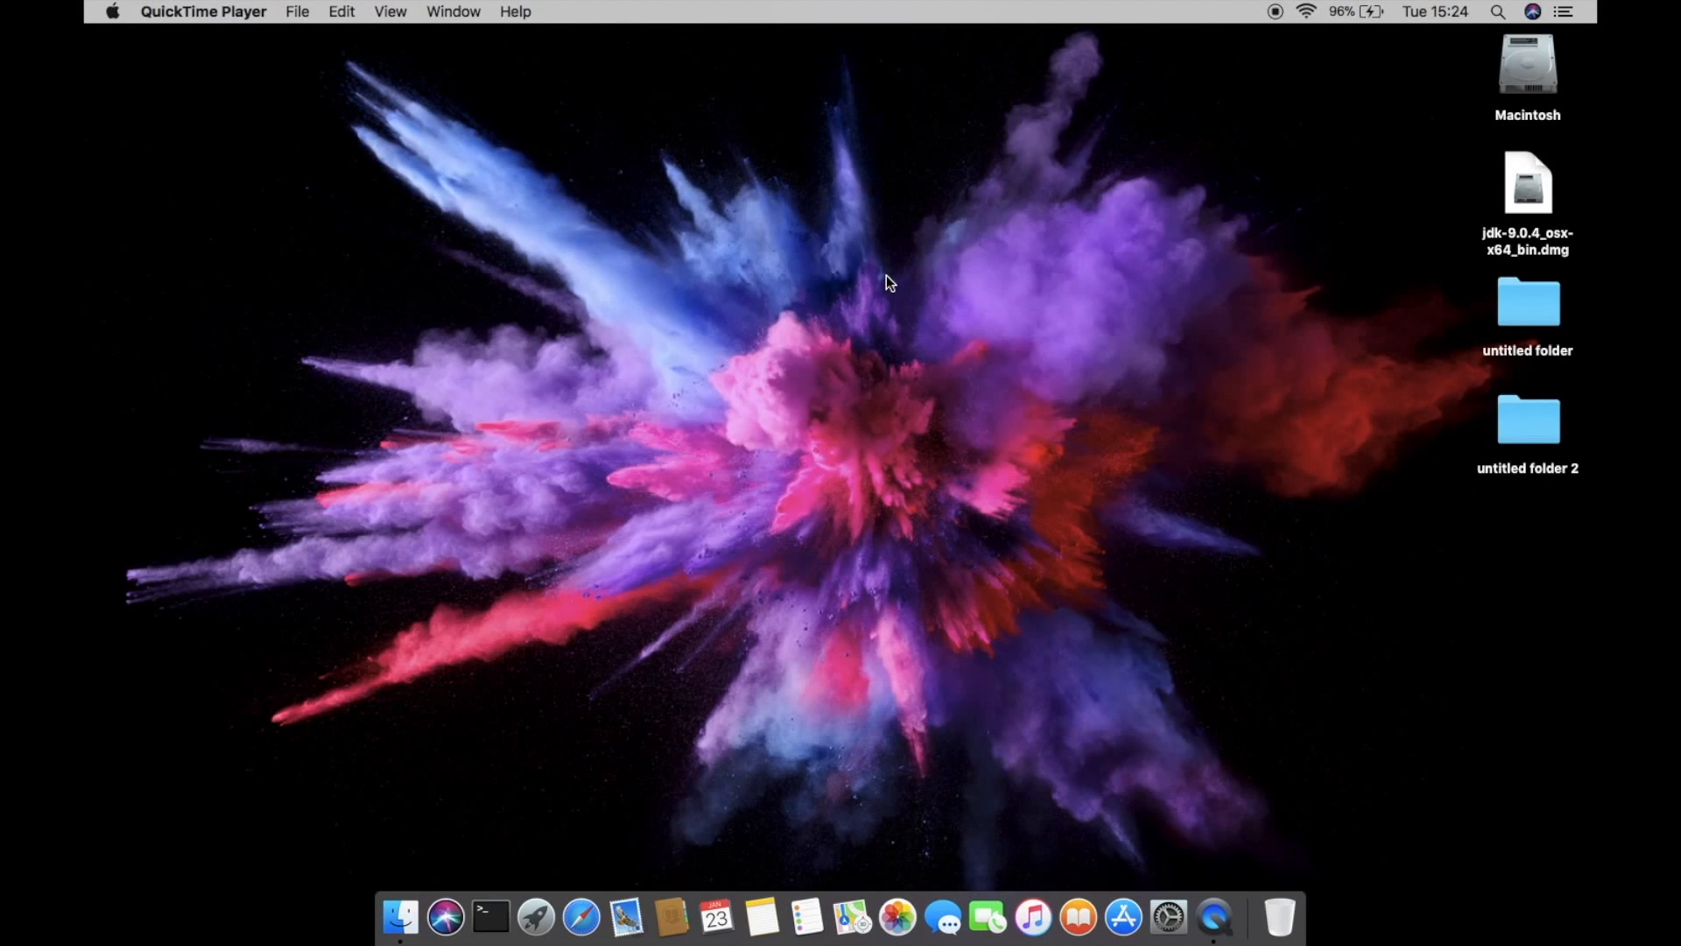
{"action": "mouse_move", "coordinate": [886, 271]}
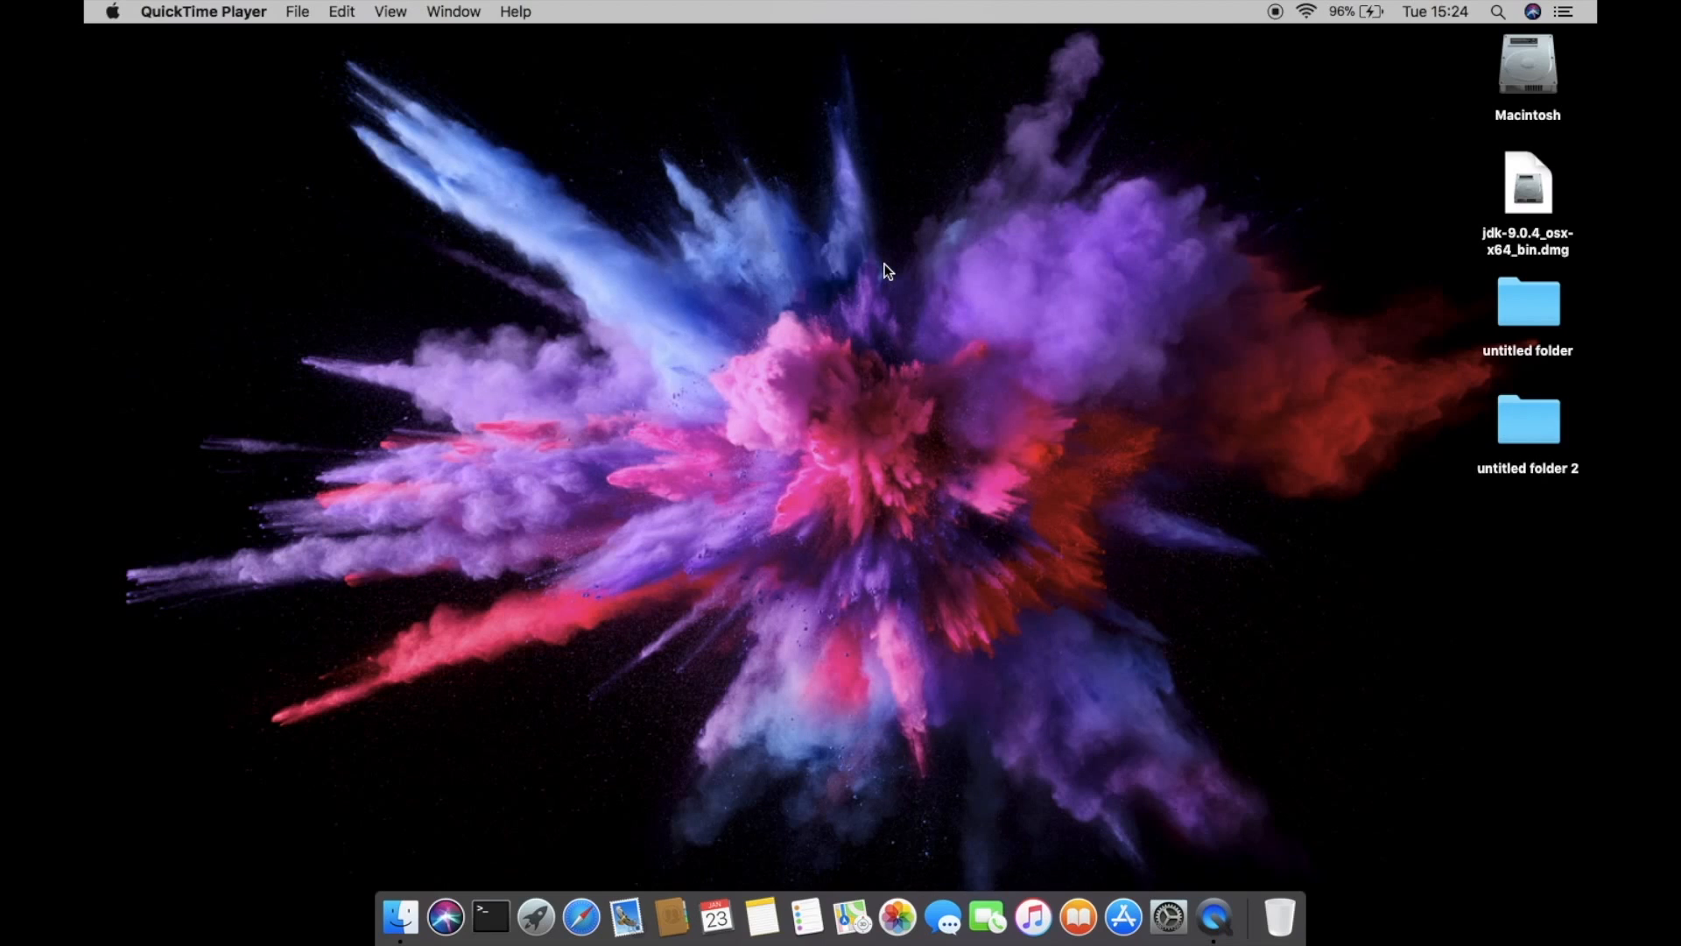
{"action": "mouse_move", "coordinate": [87, 9]}
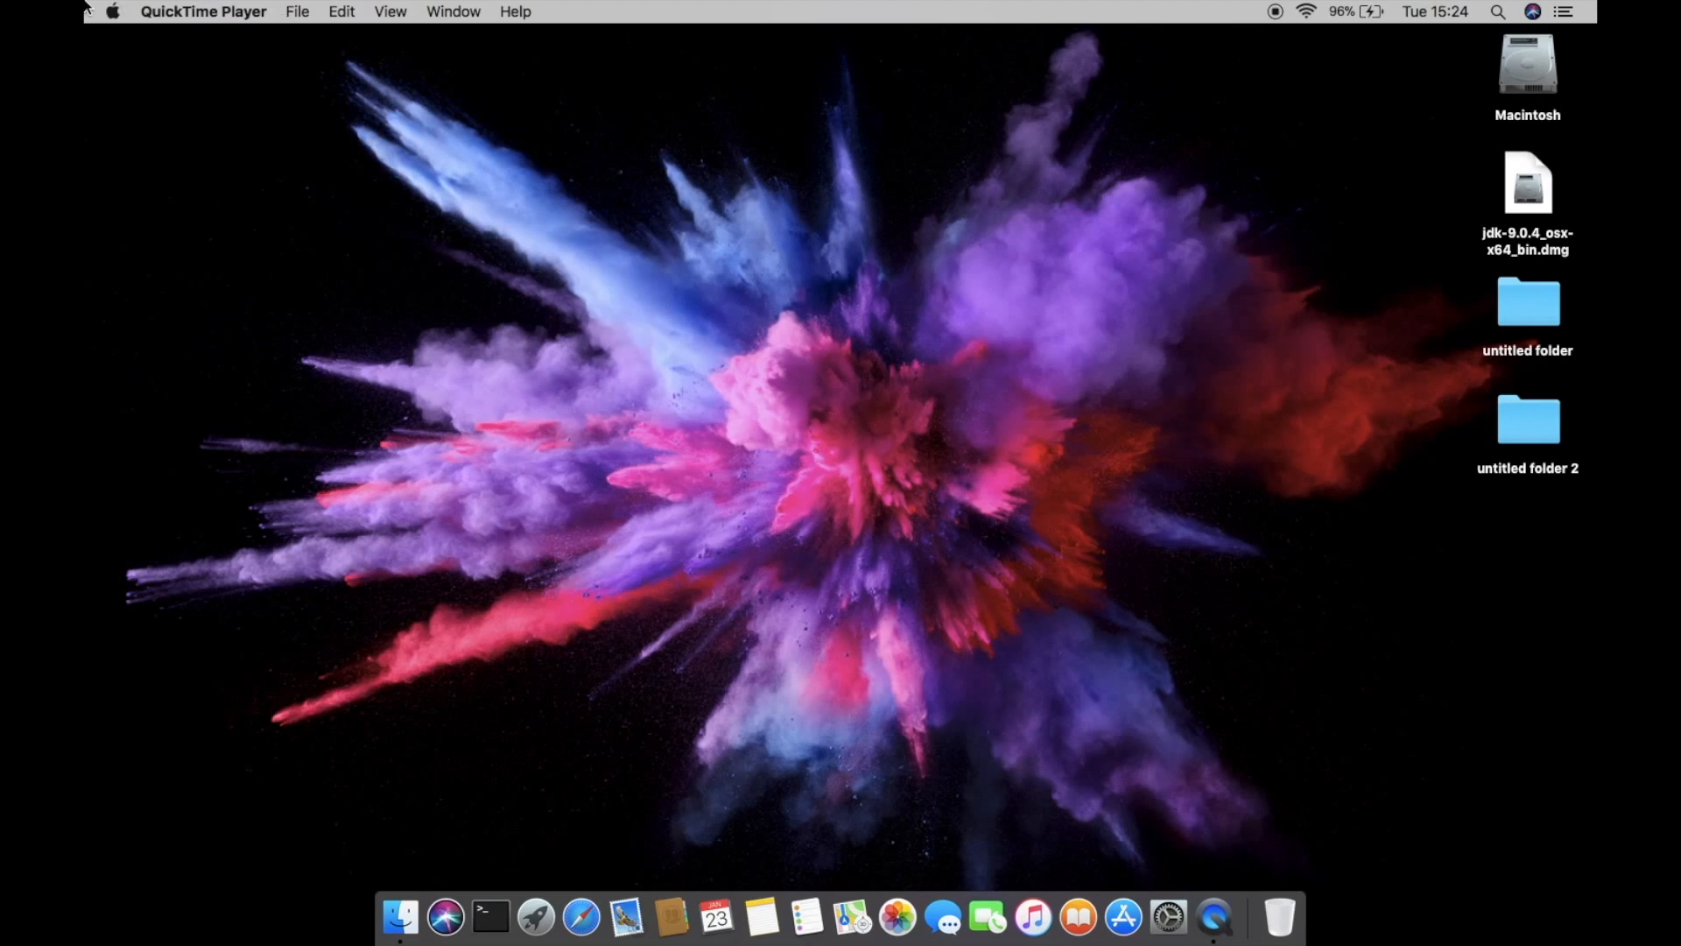
{"action": "mouse_move", "coordinate": [137, 47]}
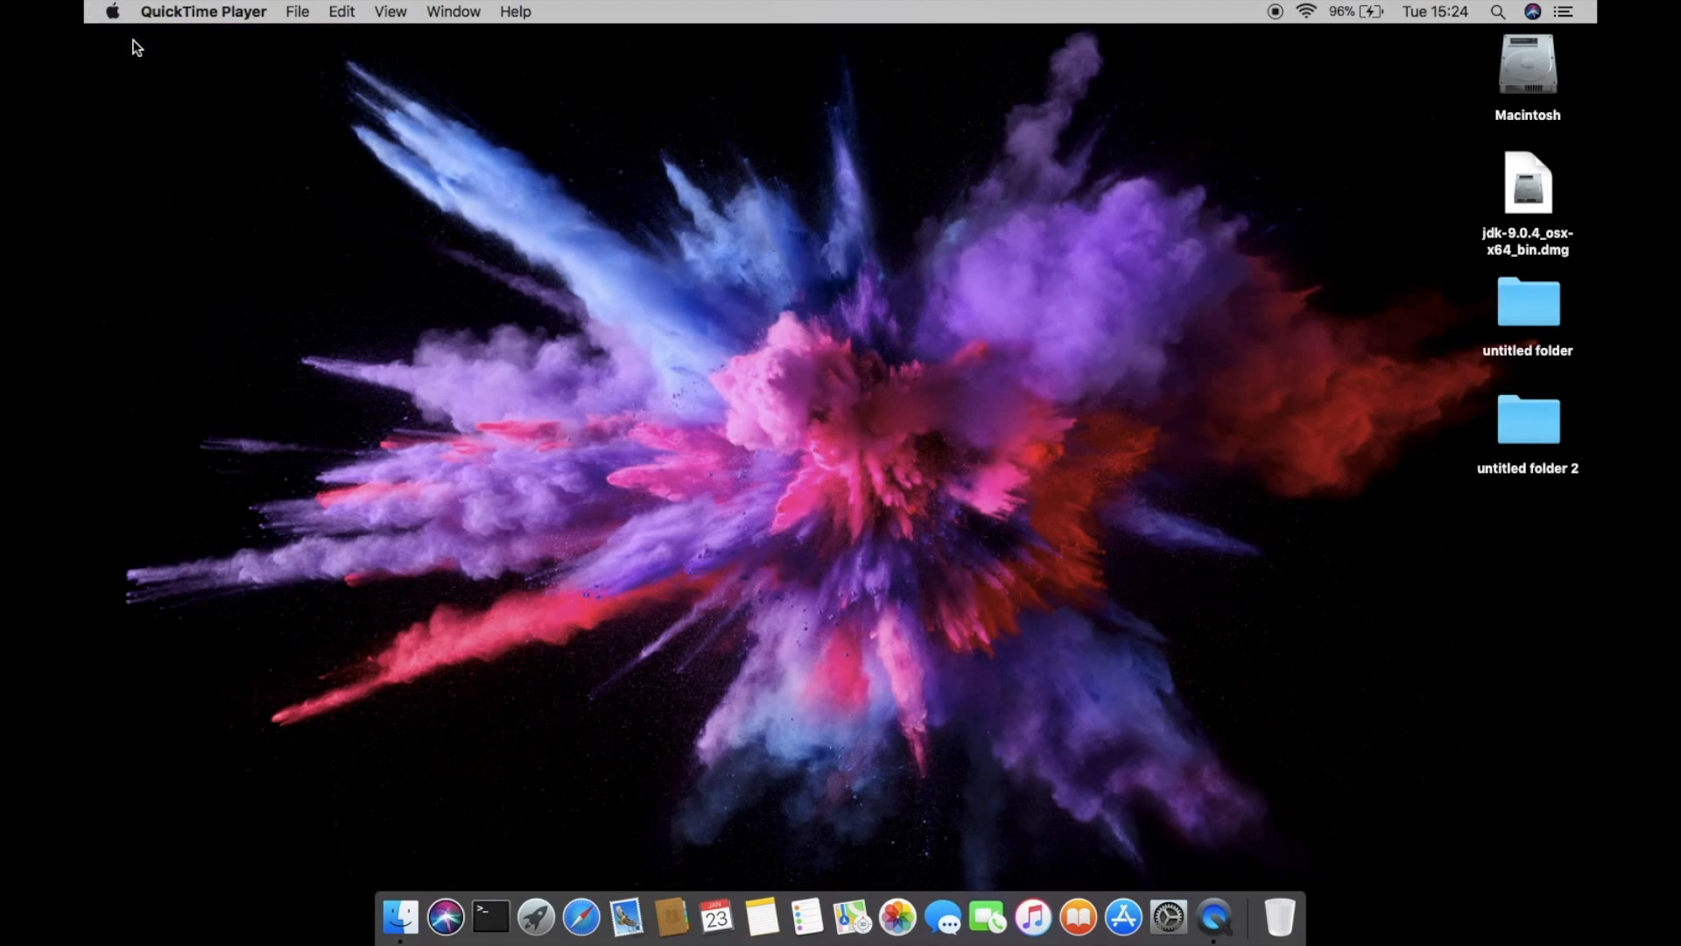
- Check the Mac's system version in the About overview and dismiss it
{"action": "left_click", "coordinate": [112, 12]}
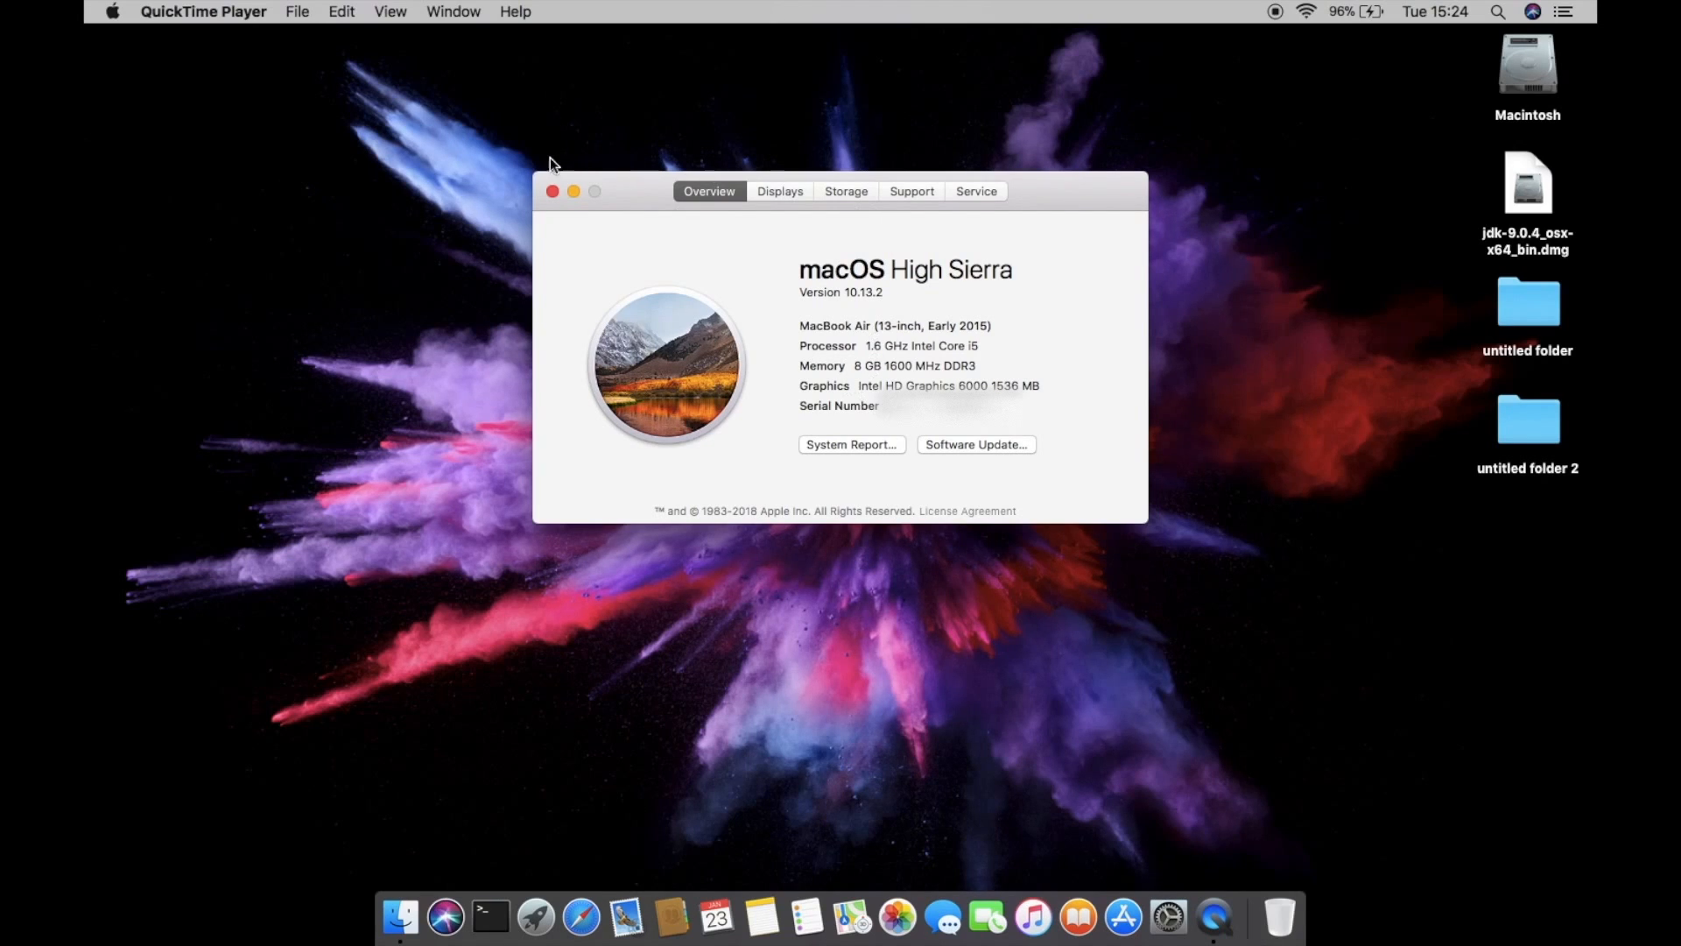
{"action": "left_click", "coordinate": [552, 191]}
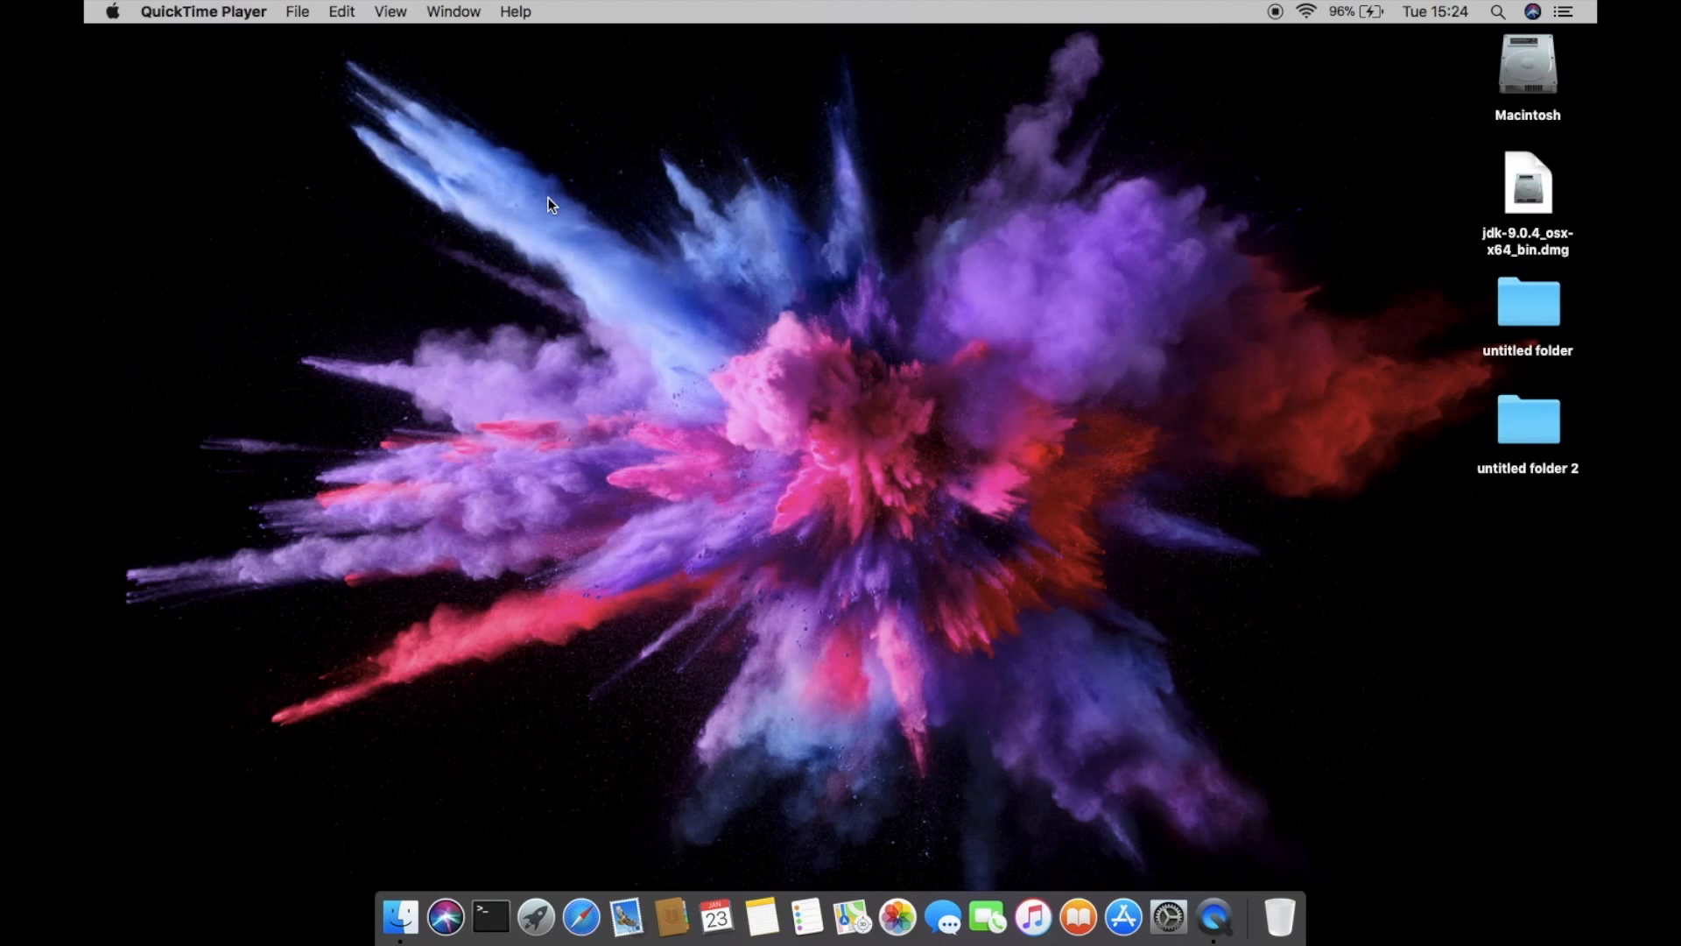
{"action": "mouse_move", "coordinate": [714, 380]}
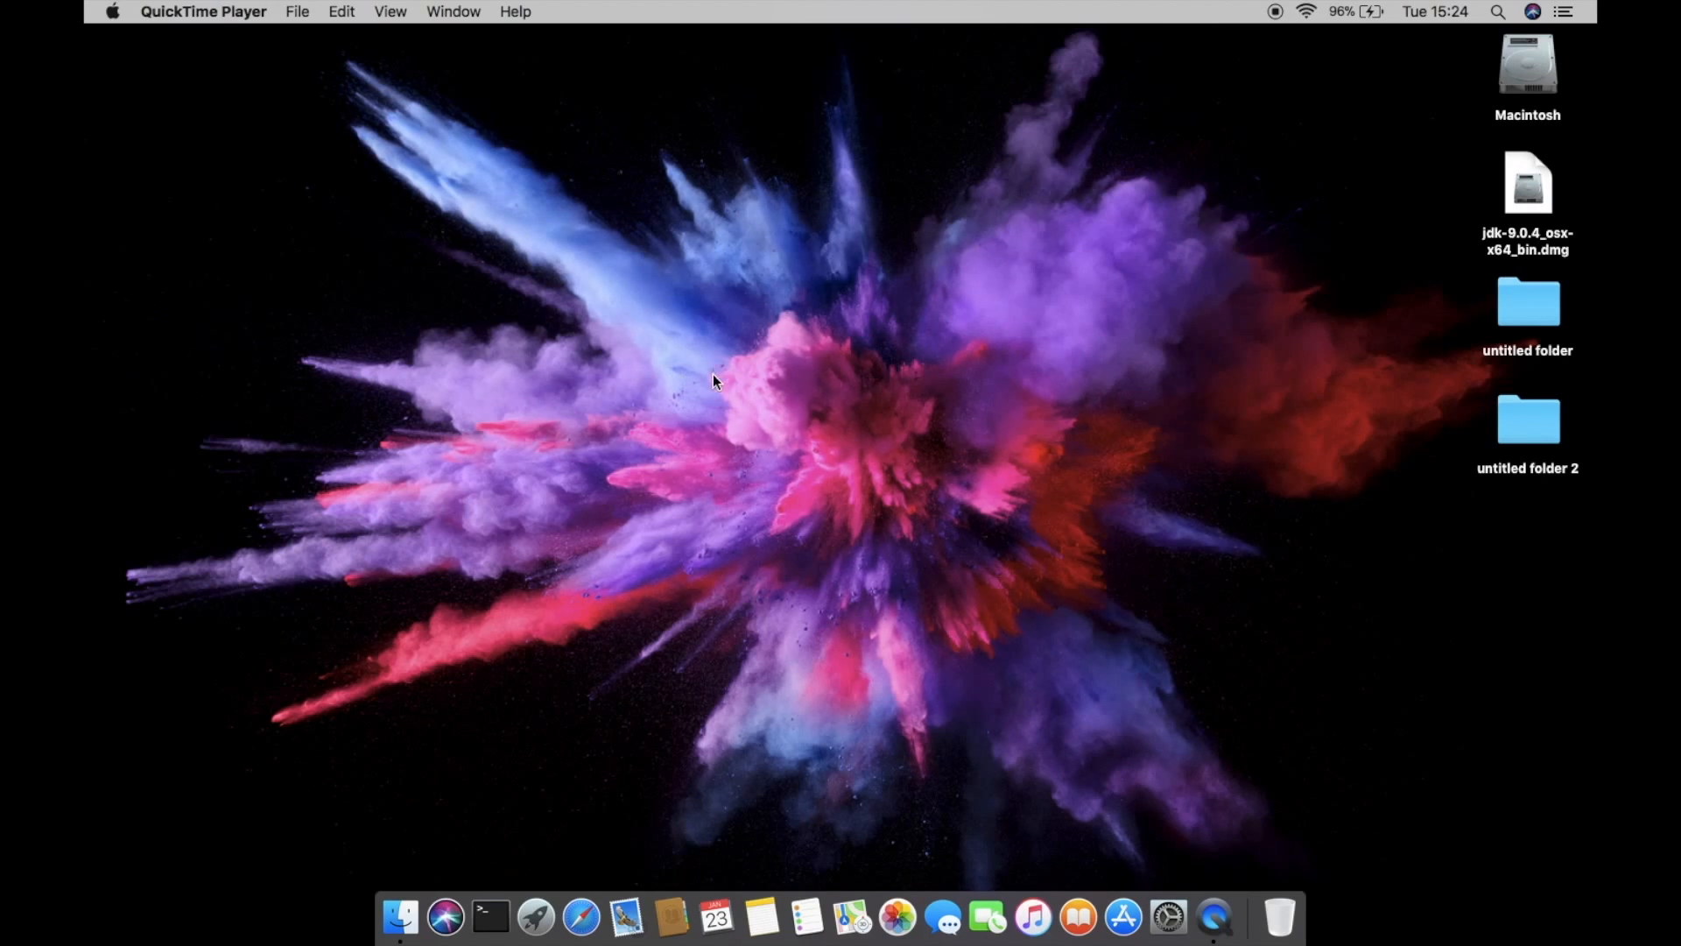
- Launch Terminal via Spotlight and run java to get the JDK-required notice
{"action": "left_click", "coordinate": [1498, 12]}
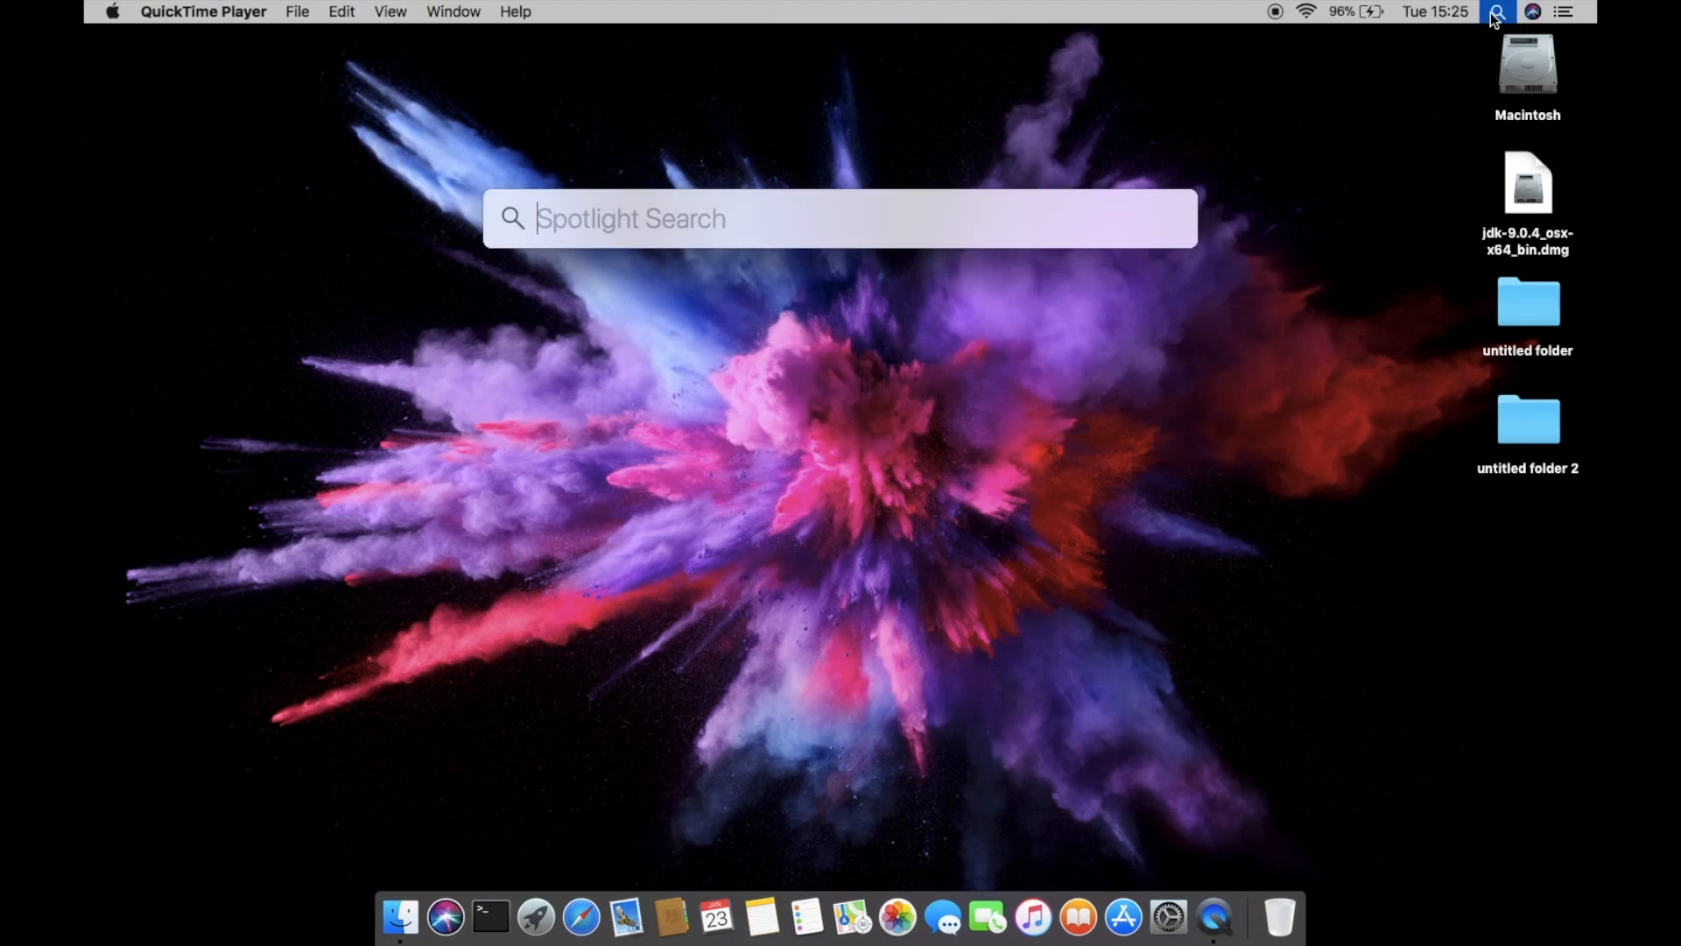
{"action": "type", "text": "terminal"}
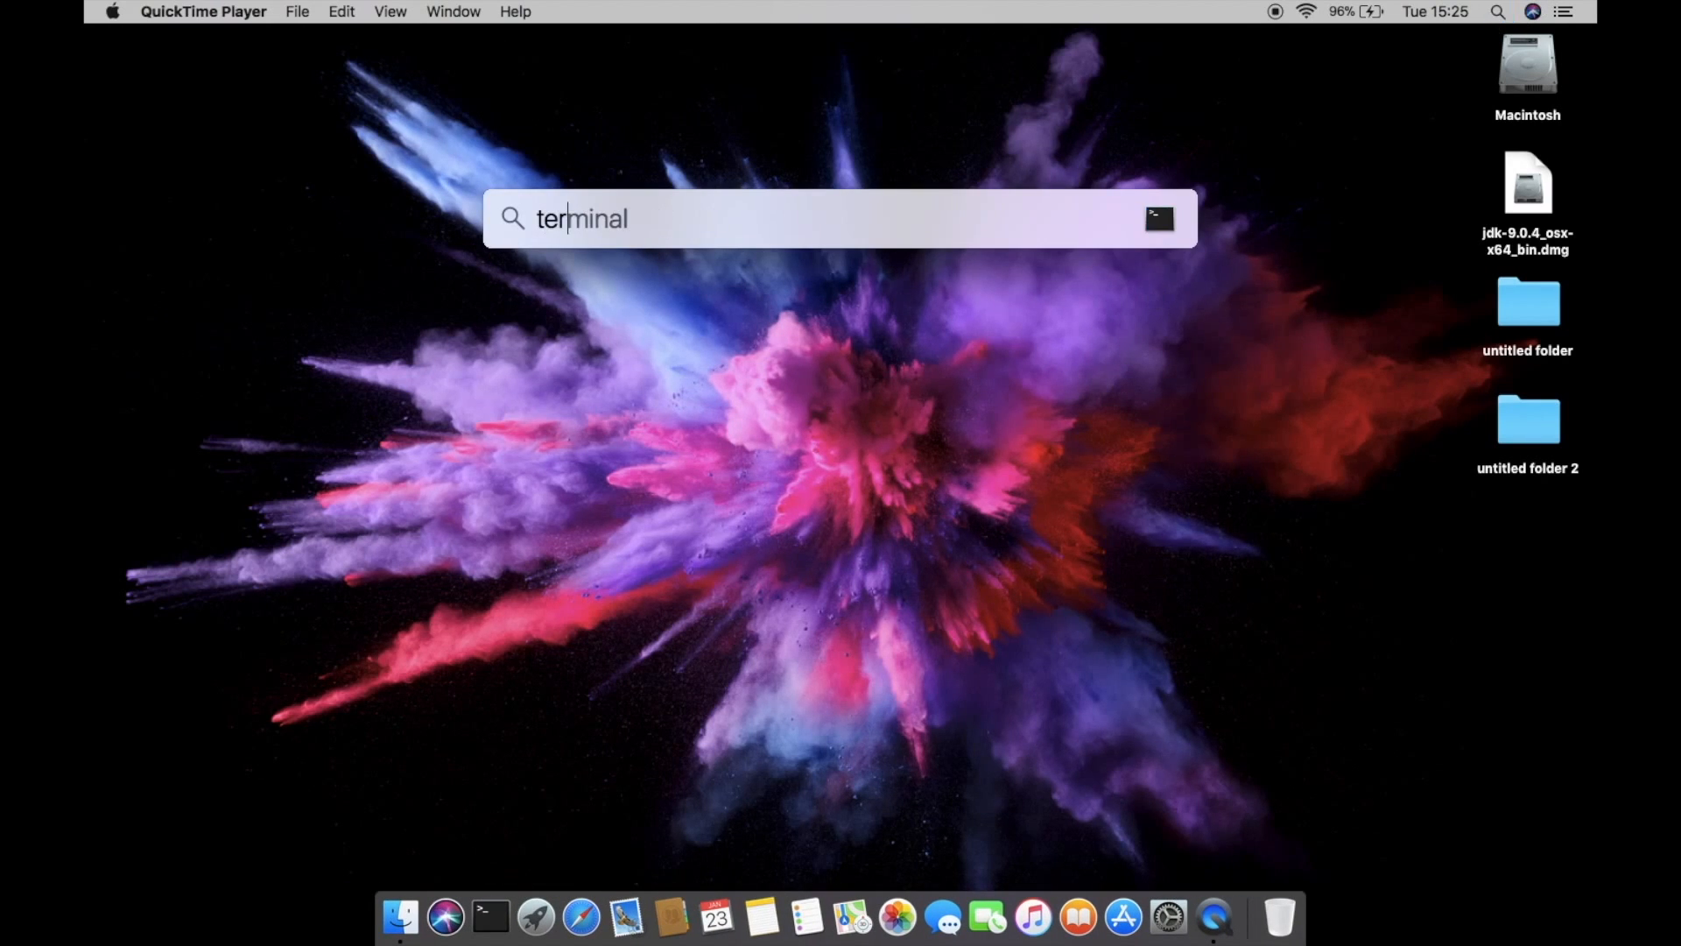
{"action": "key", "text": "Return"}
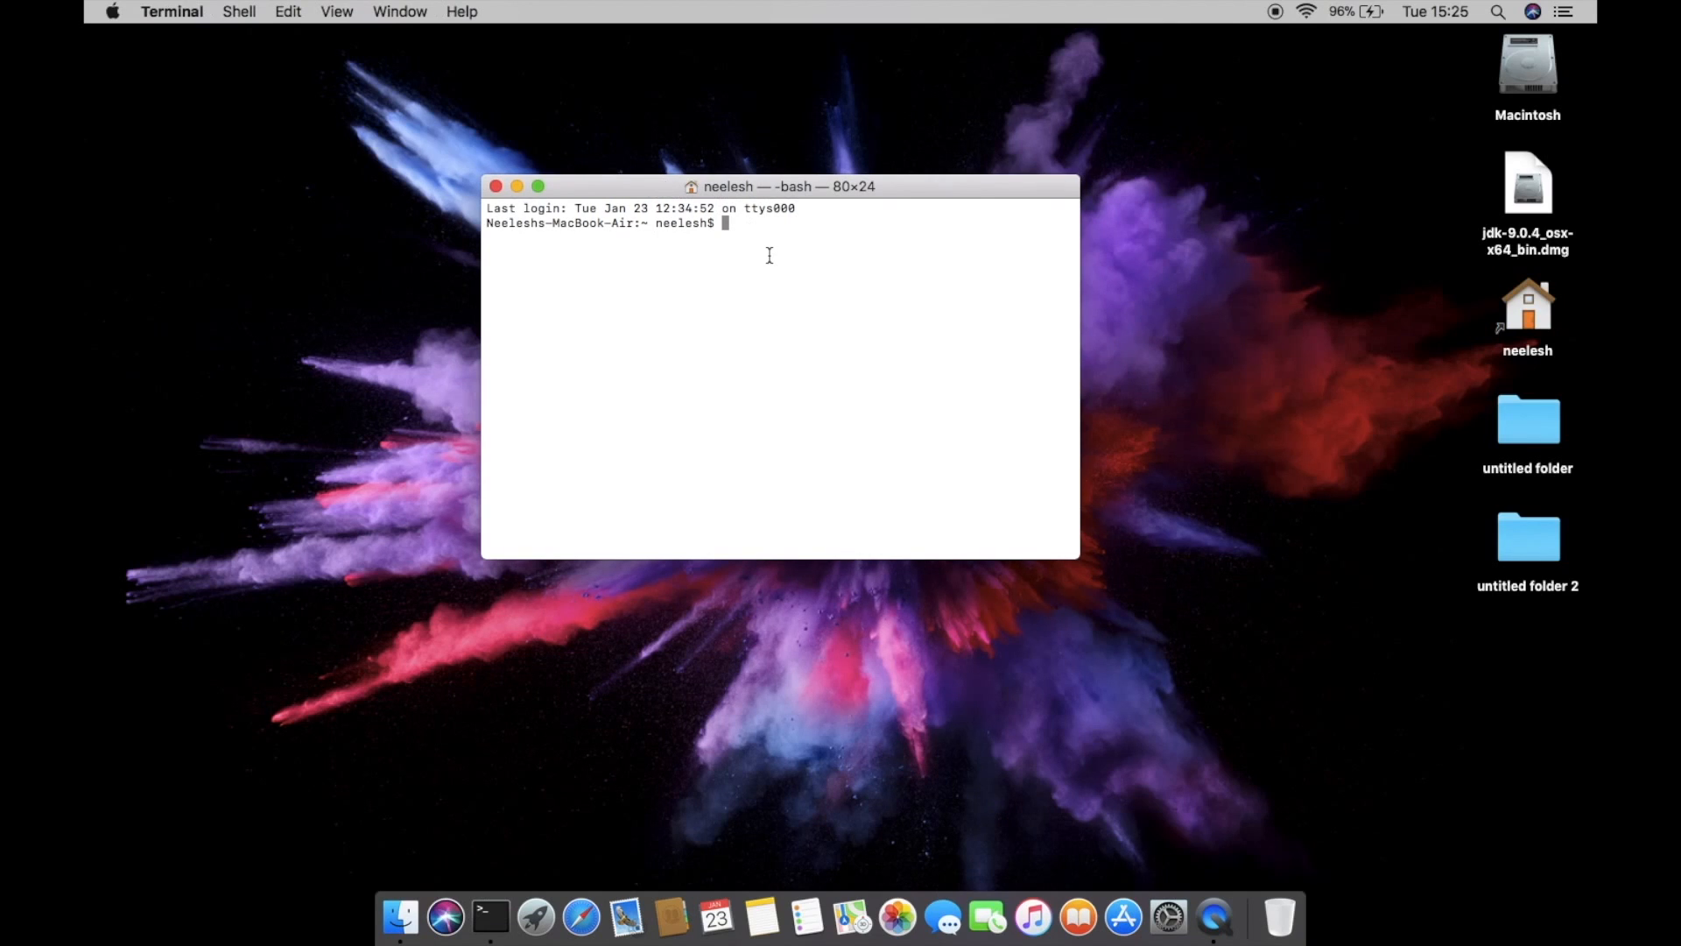
{"action": "type", "text": "java"}
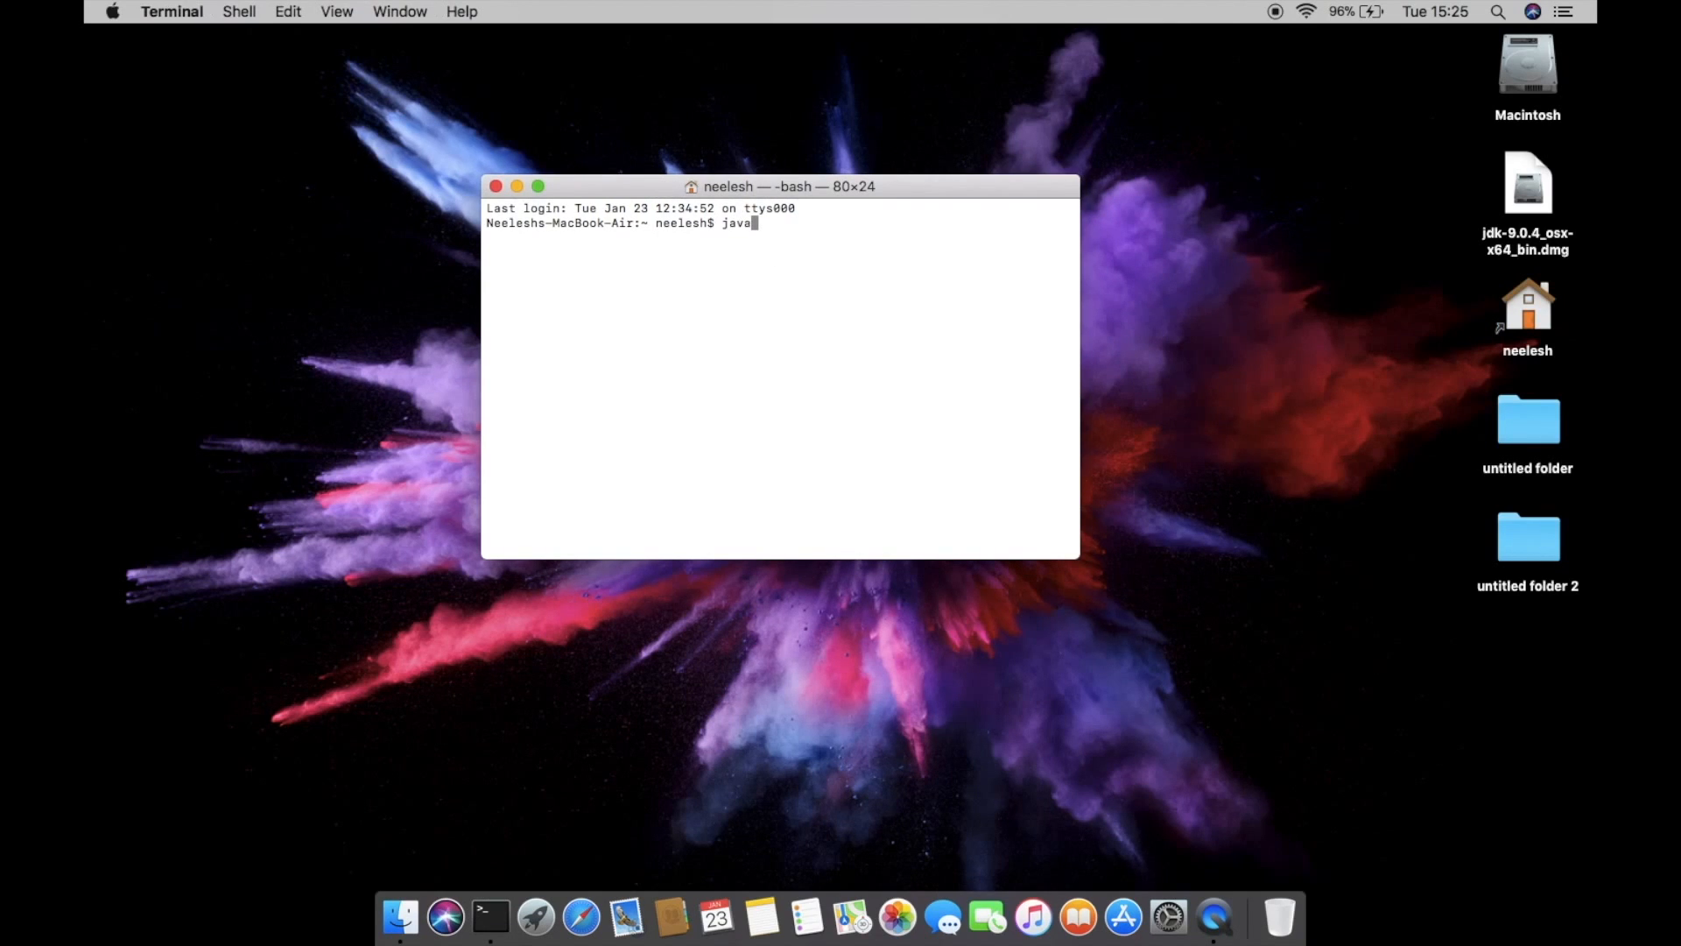
{"action": "key", "text": "Return"}
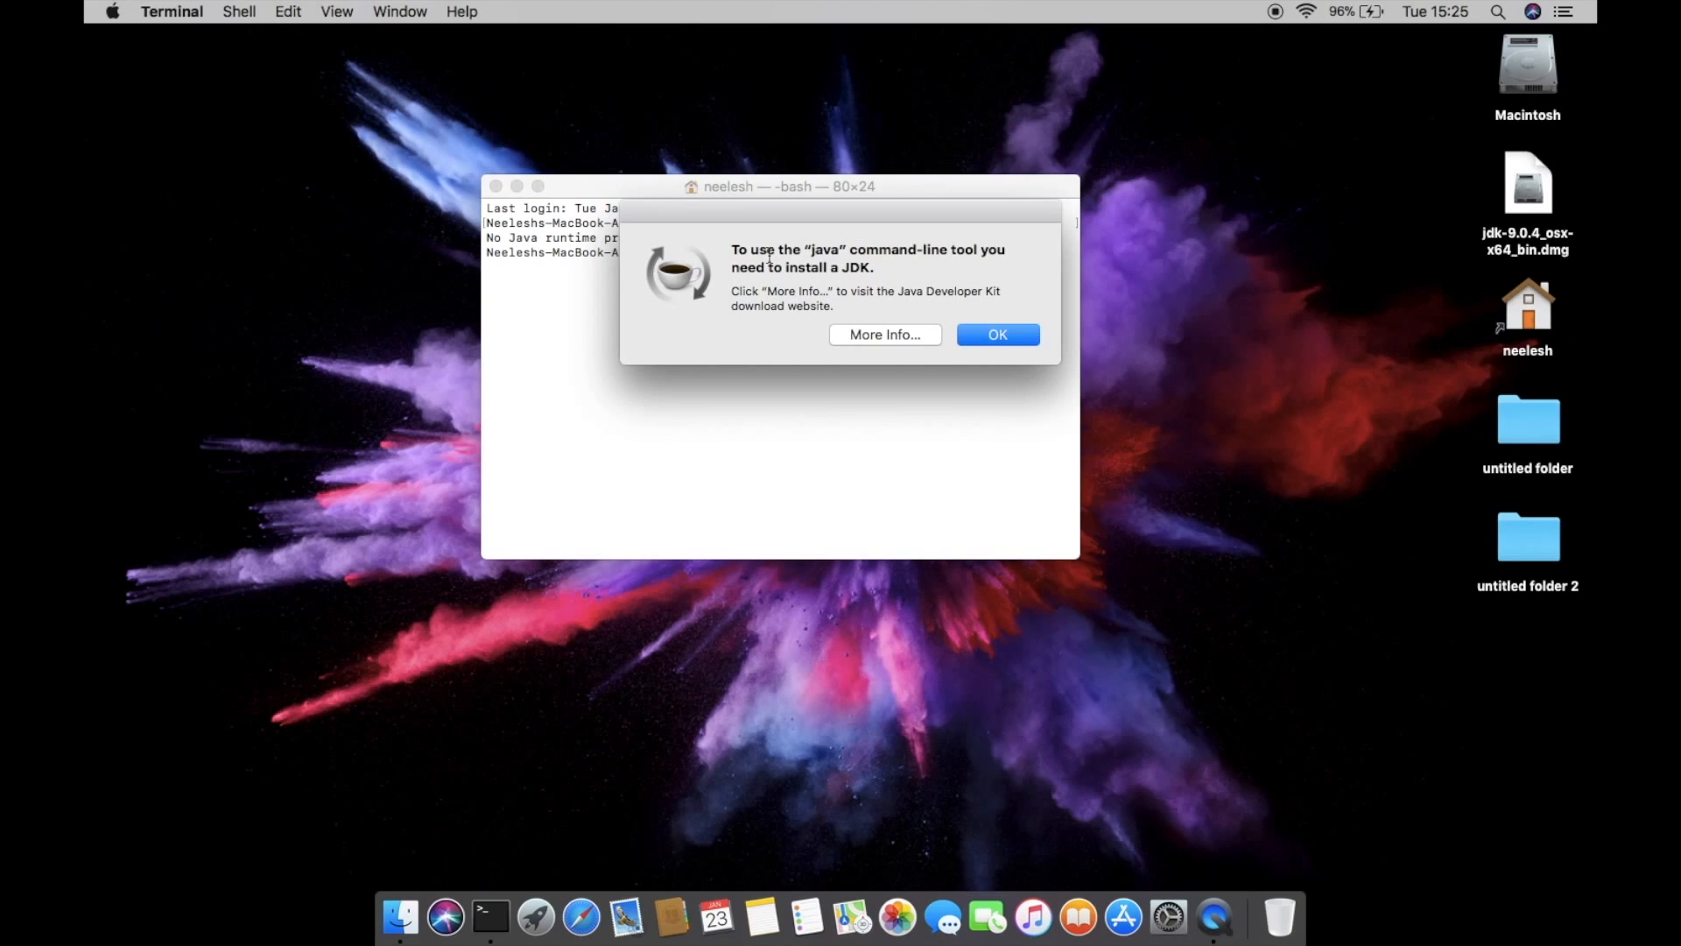
- Accept Oracle's license and download jdk-9.0.4_osx-x64_bin.dmg from the Java SE downloads page
{"action": "left_click", "coordinate": [997, 333]}
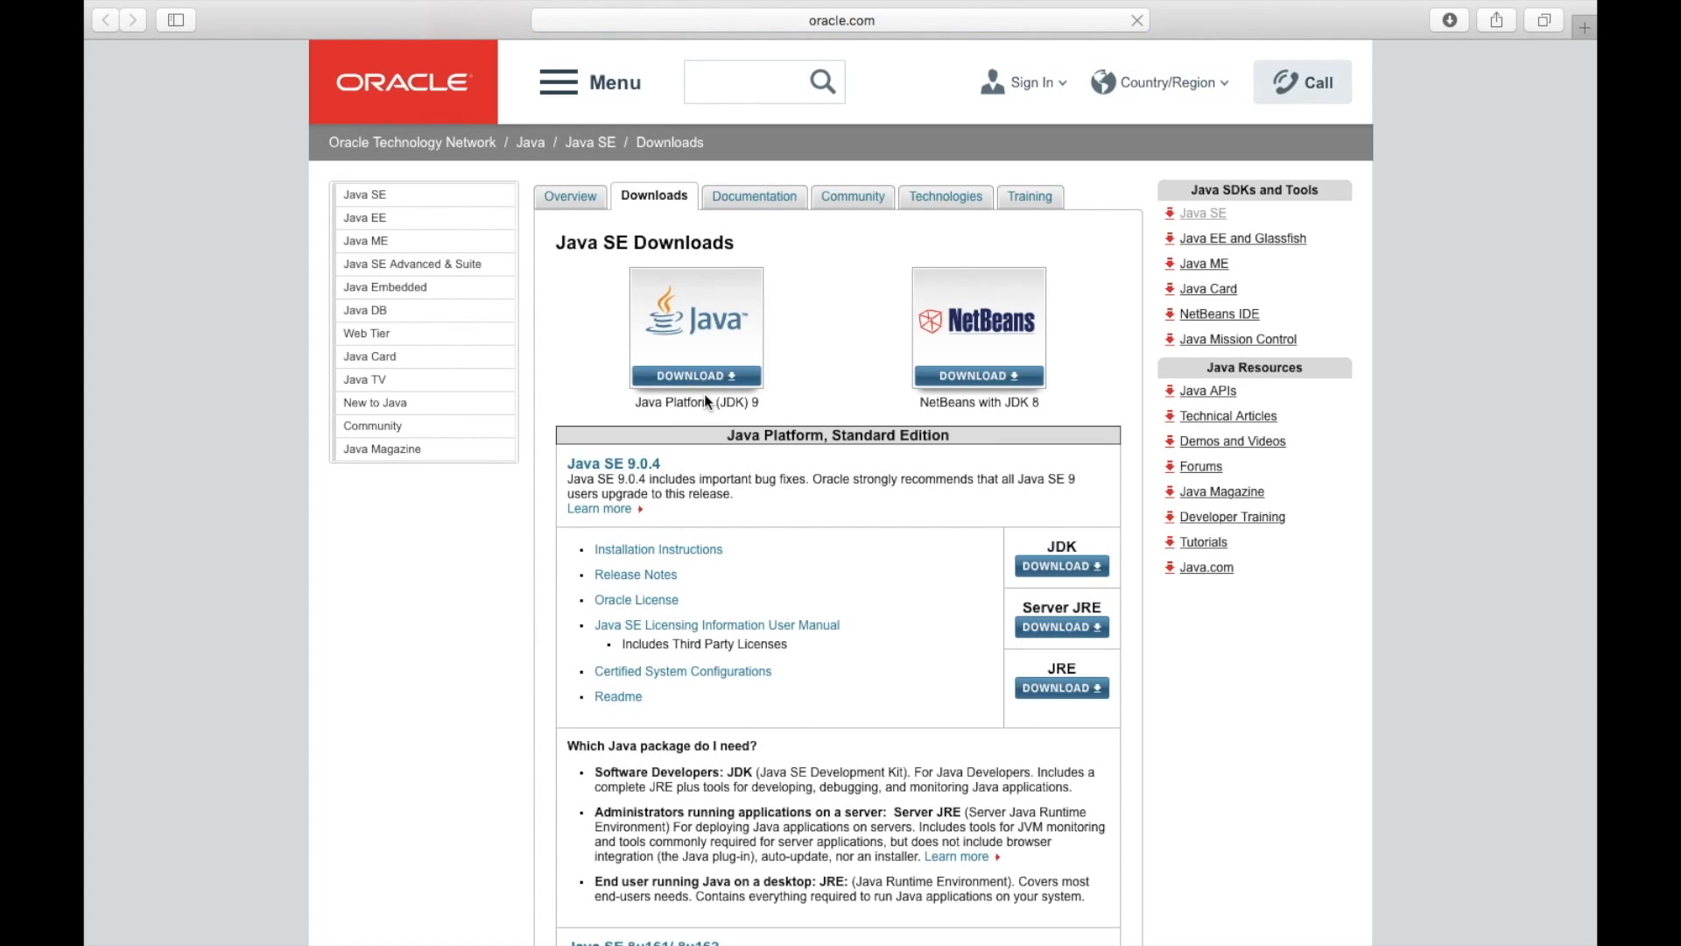
{"action": "mouse_move", "coordinate": [955, 394]}
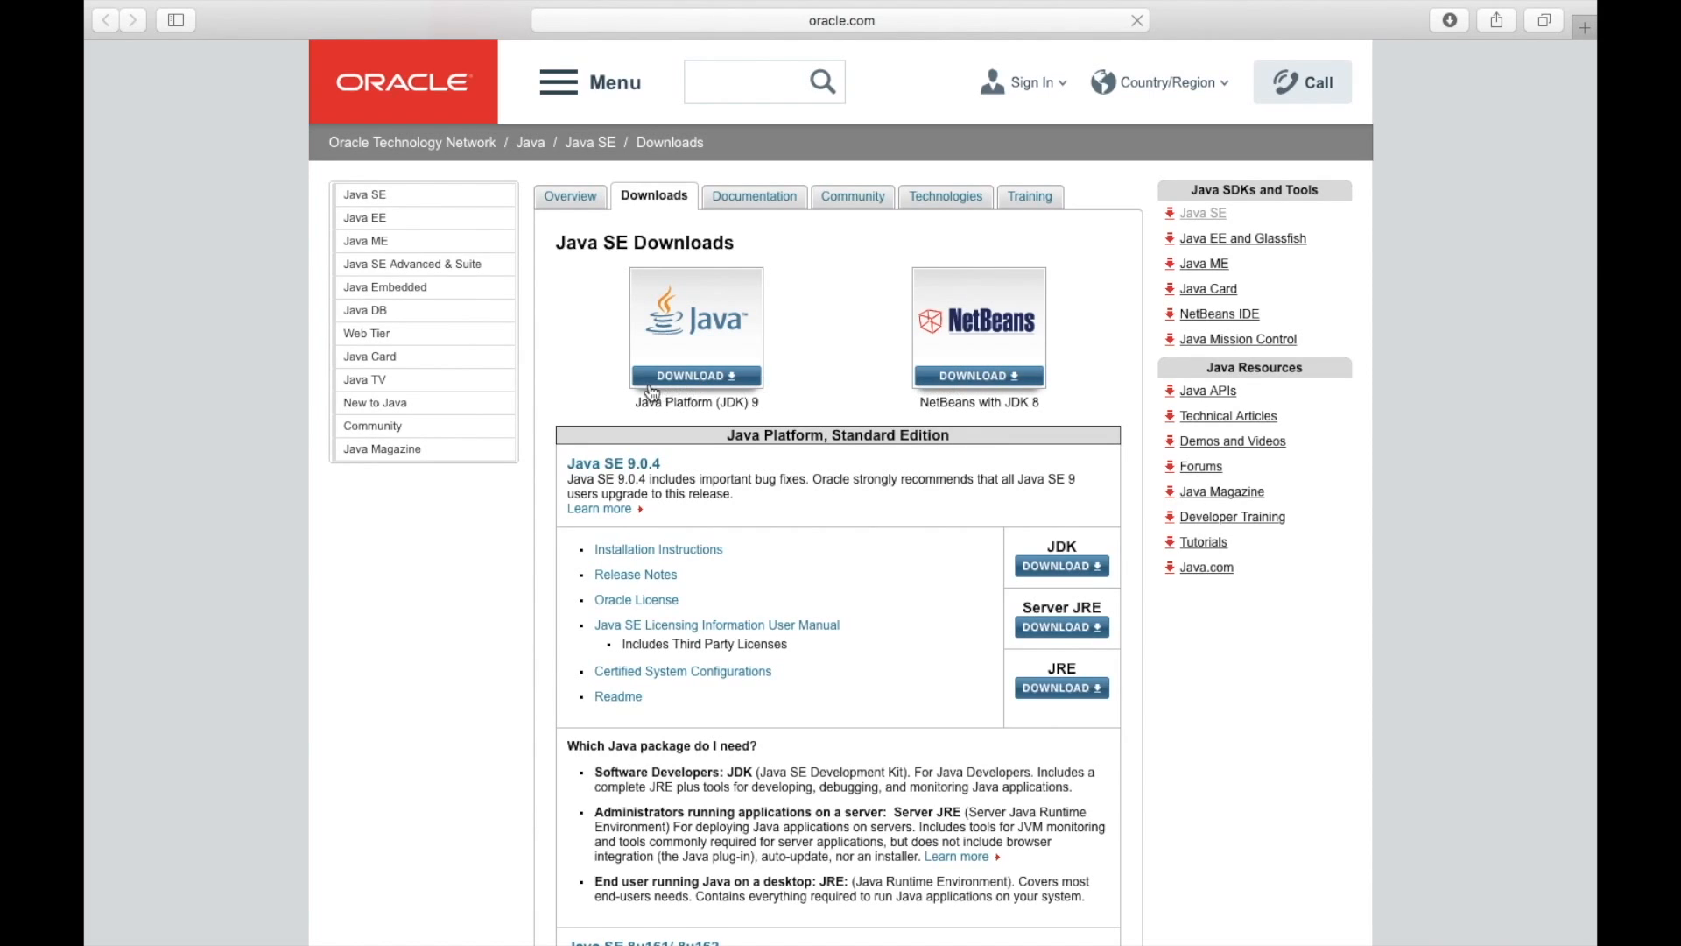
{"action": "left_click", "coordinate": [696, 375]}
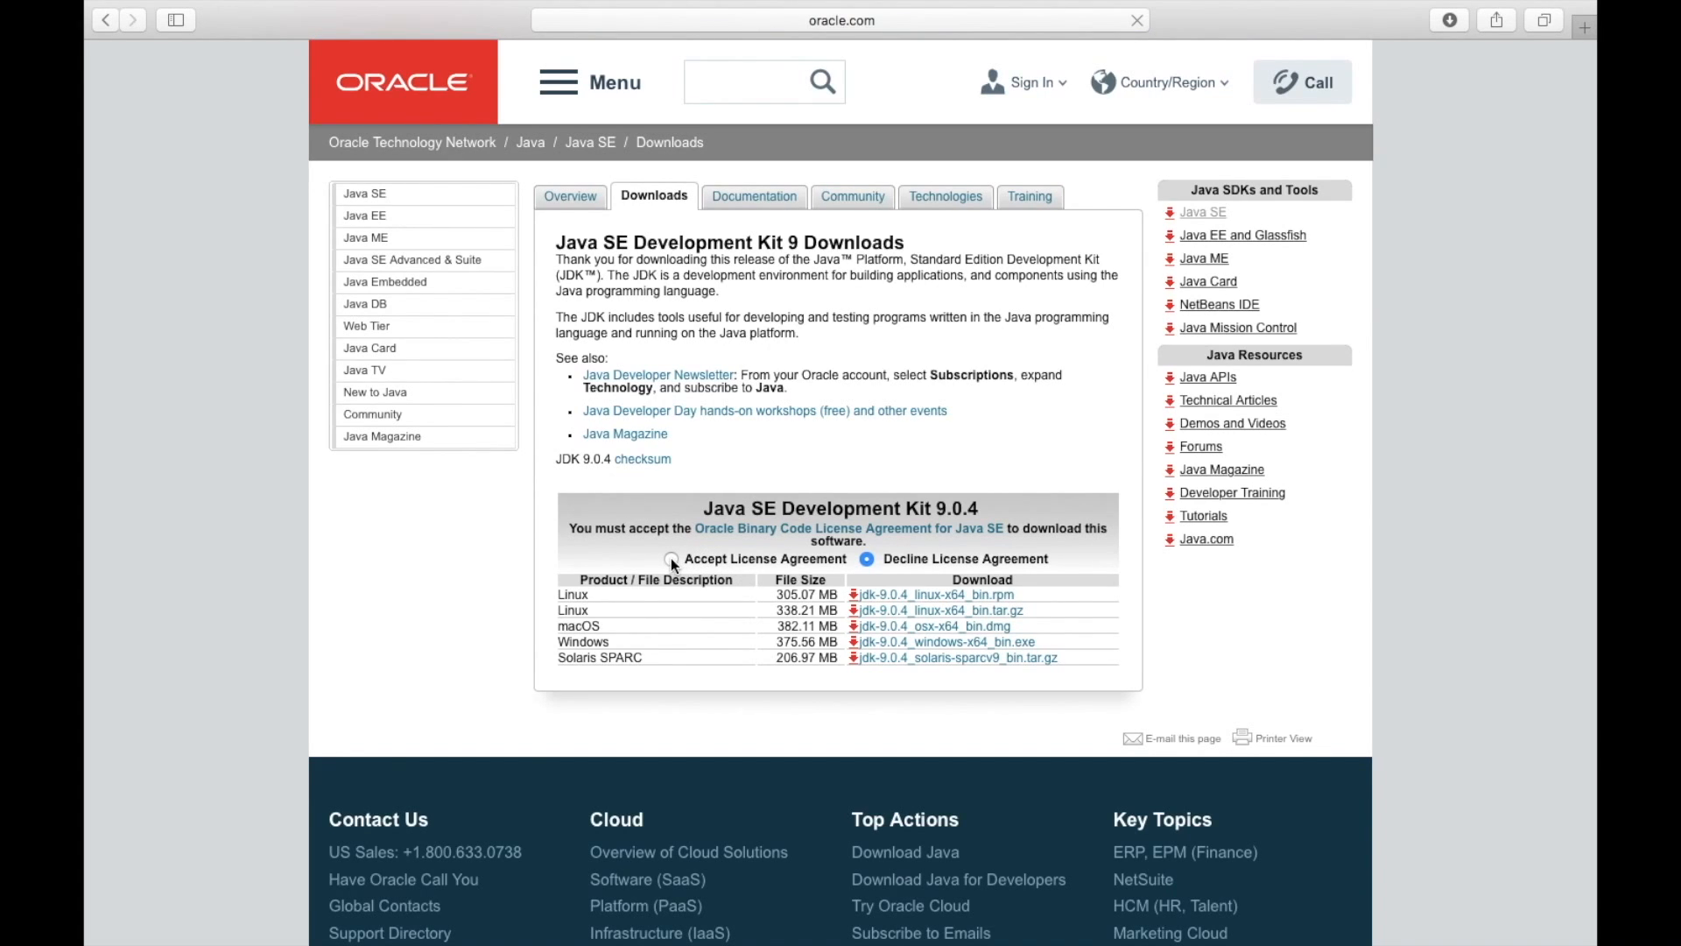
{"action": "left_click", "coordinate": [672, 559]}
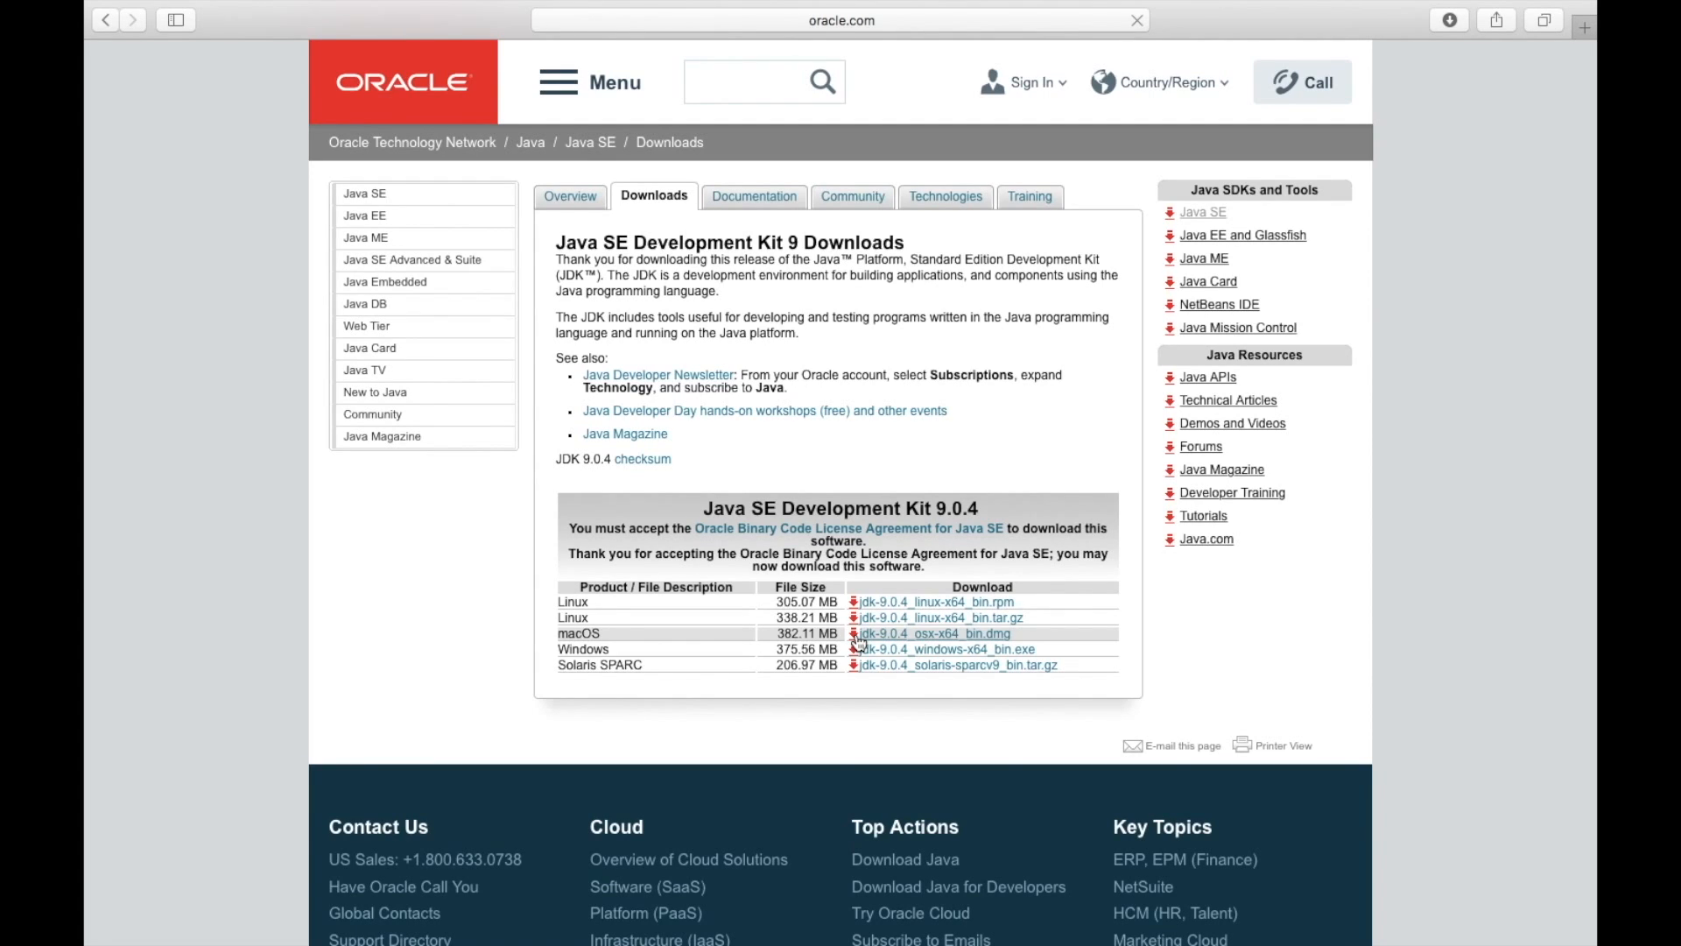
{"action": "left_click", "coordinate": [932, 633]}
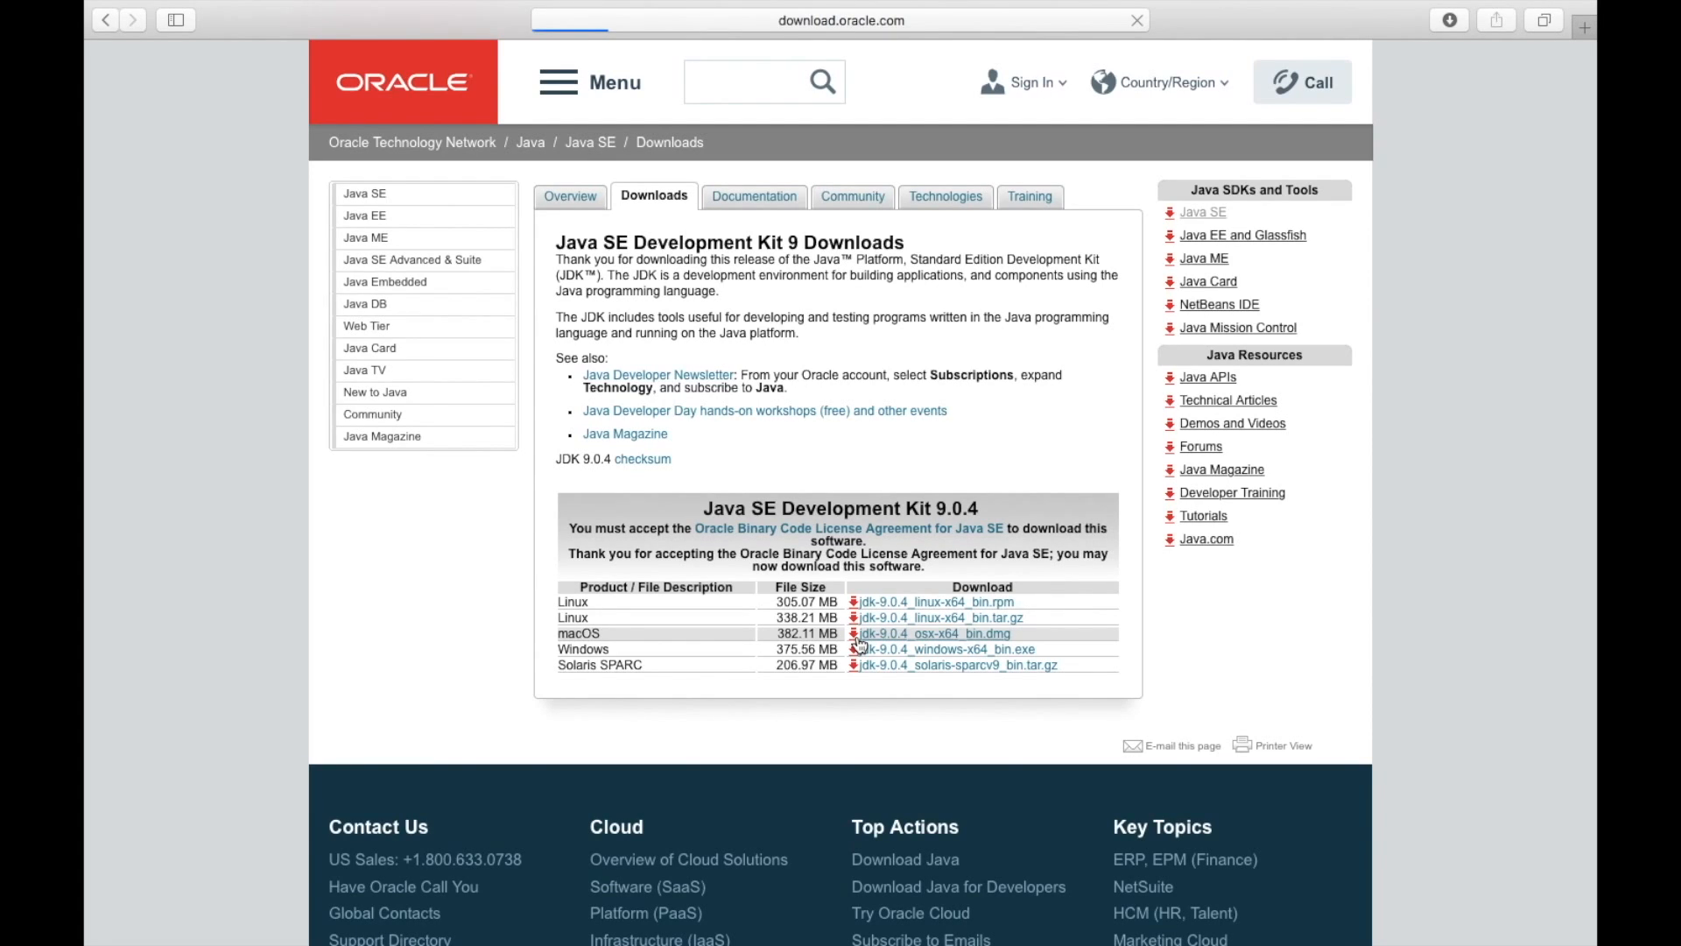
{"action": "left_click", "coordinate": [1447, 19]}
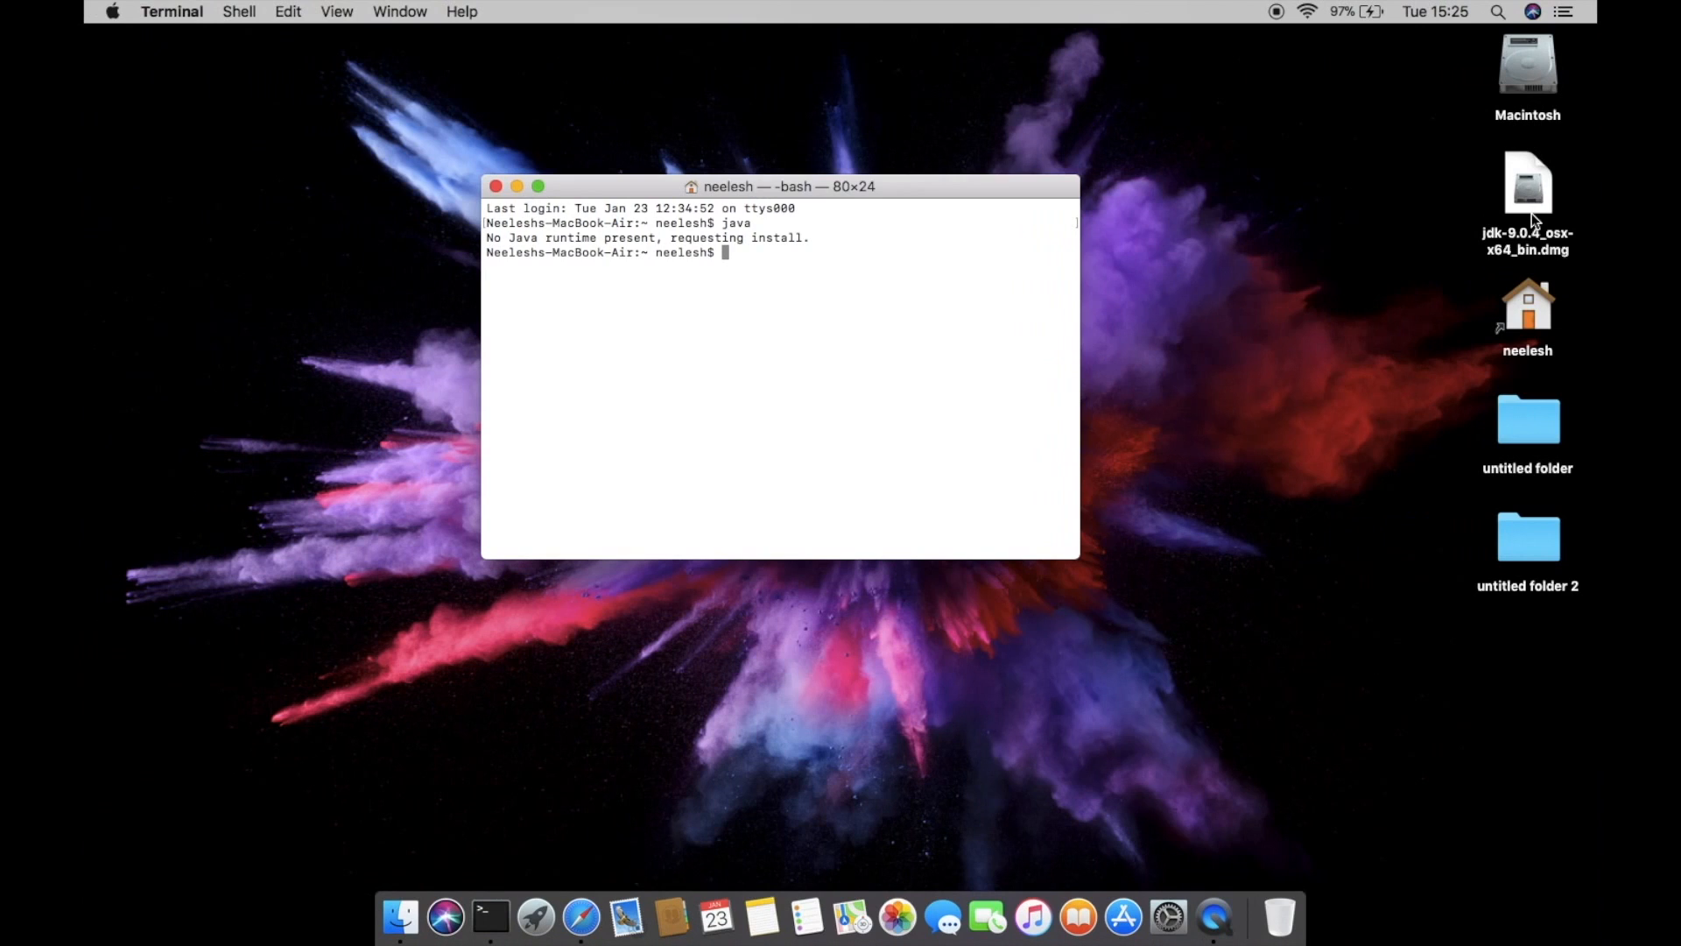
{"action": "mouse_move", "coordinate": [1531, 183]}
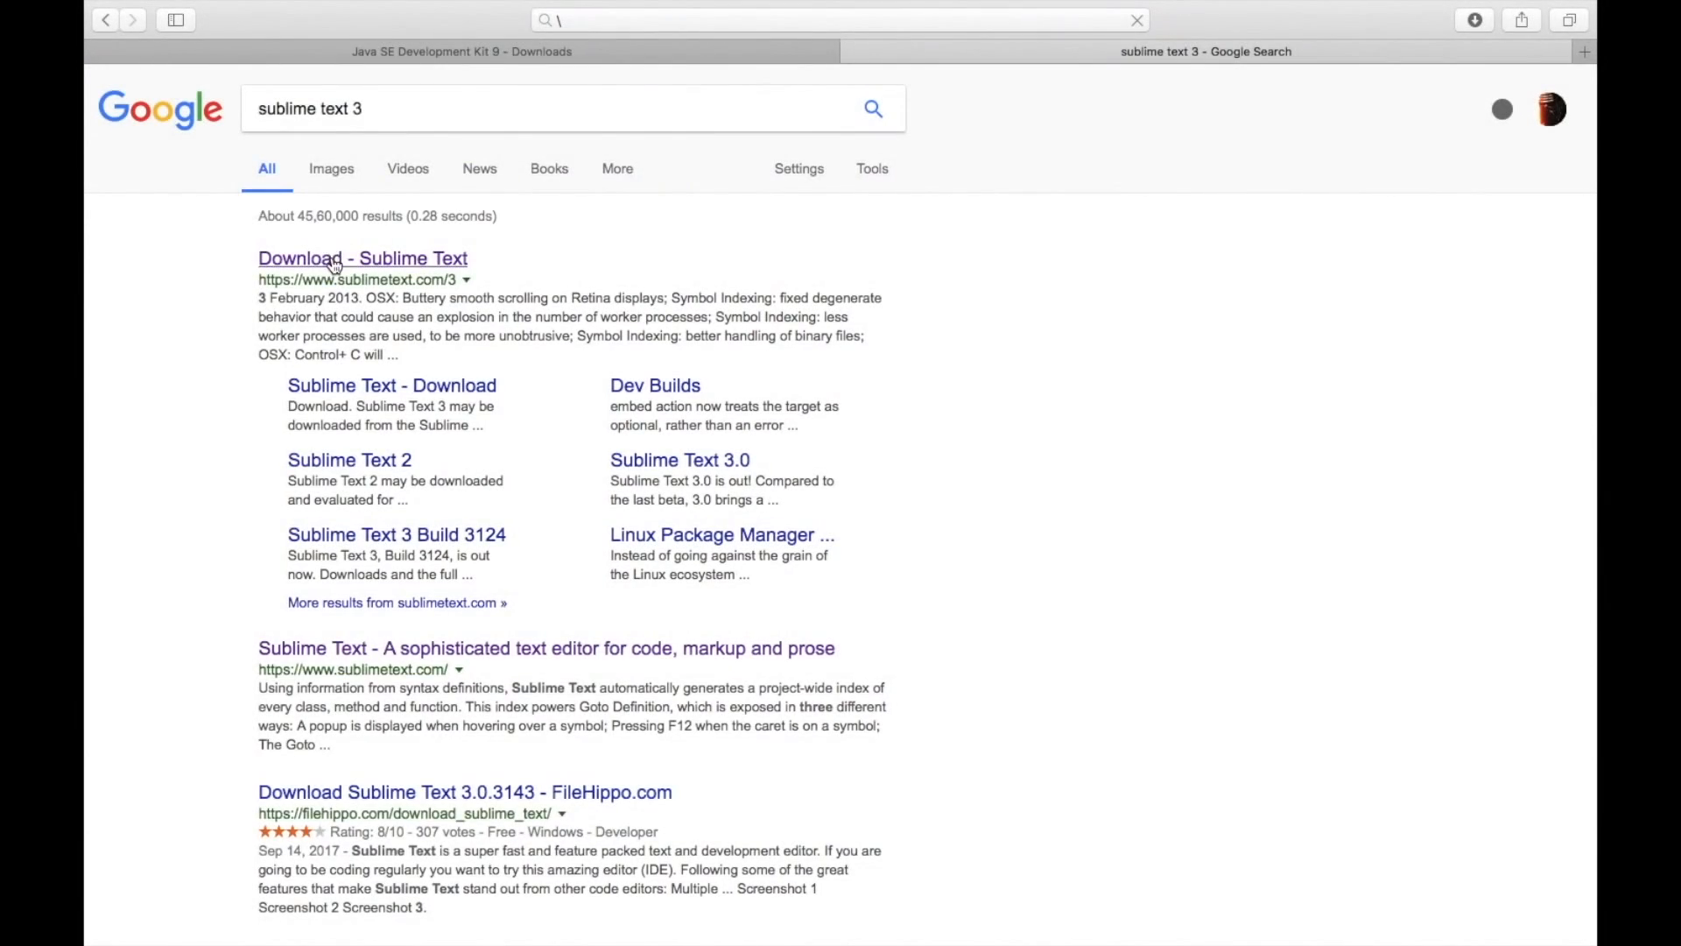
- Download the OS X build of Sublime Text 3 from its official download page
{"action": "left_click", "coordinate": [362, 259]}
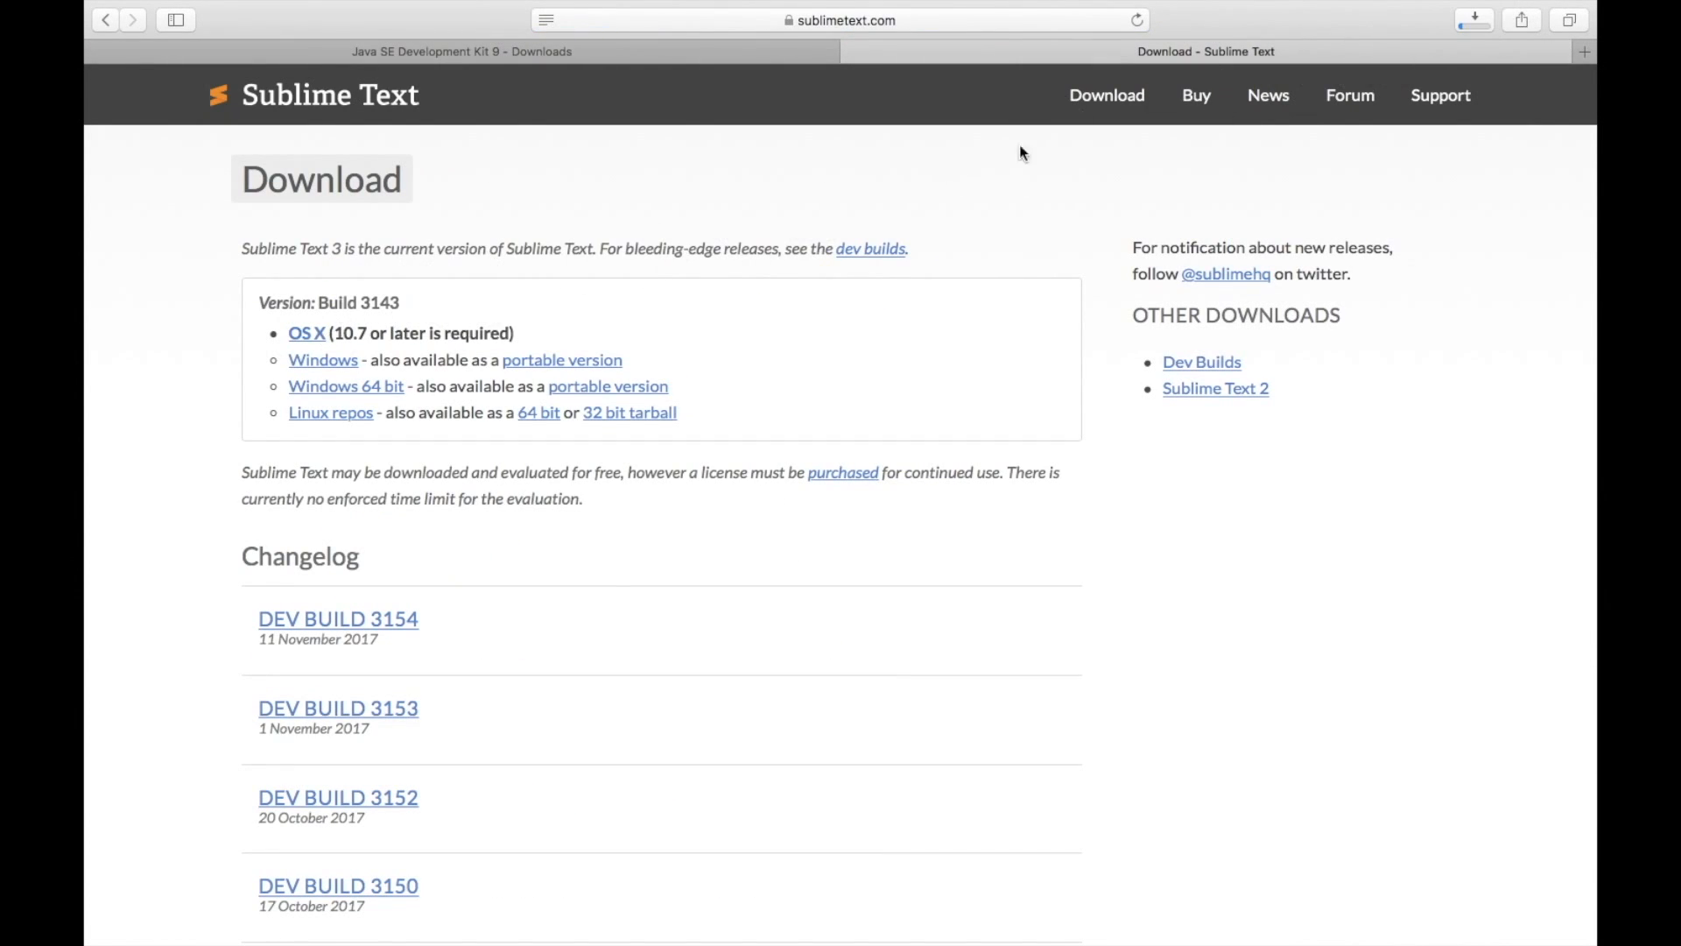
{"action": "left_click", "coordinate": [1473, 19]}
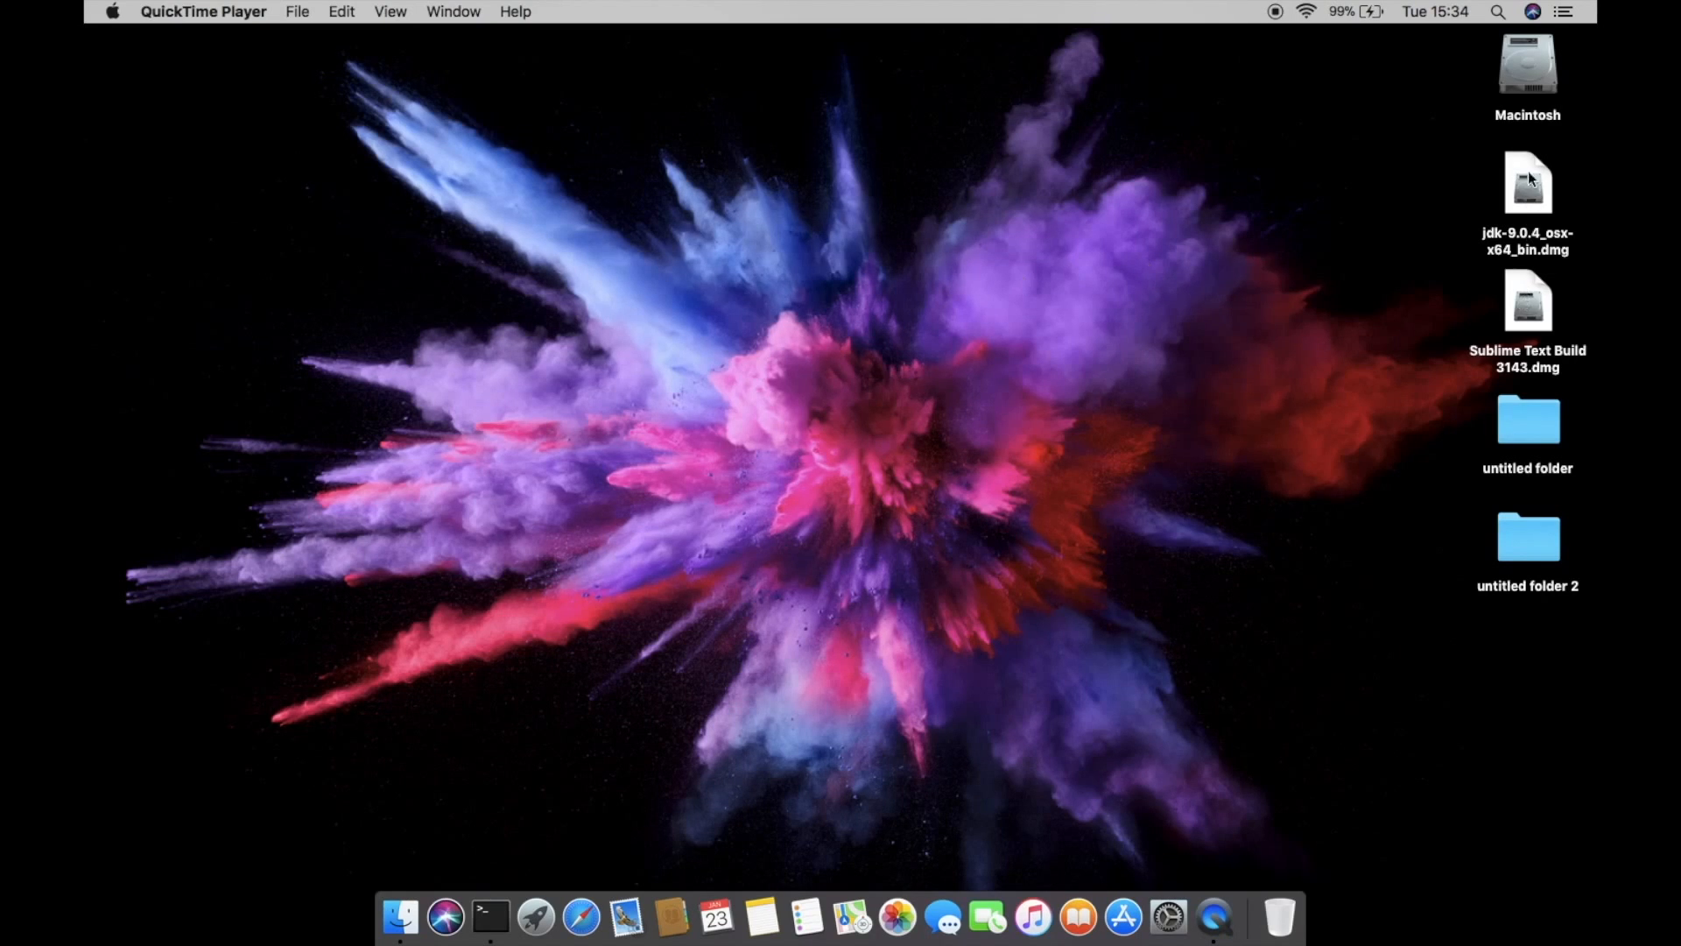
{"action": "mouse_move", "coordinate": [1499, 243]}
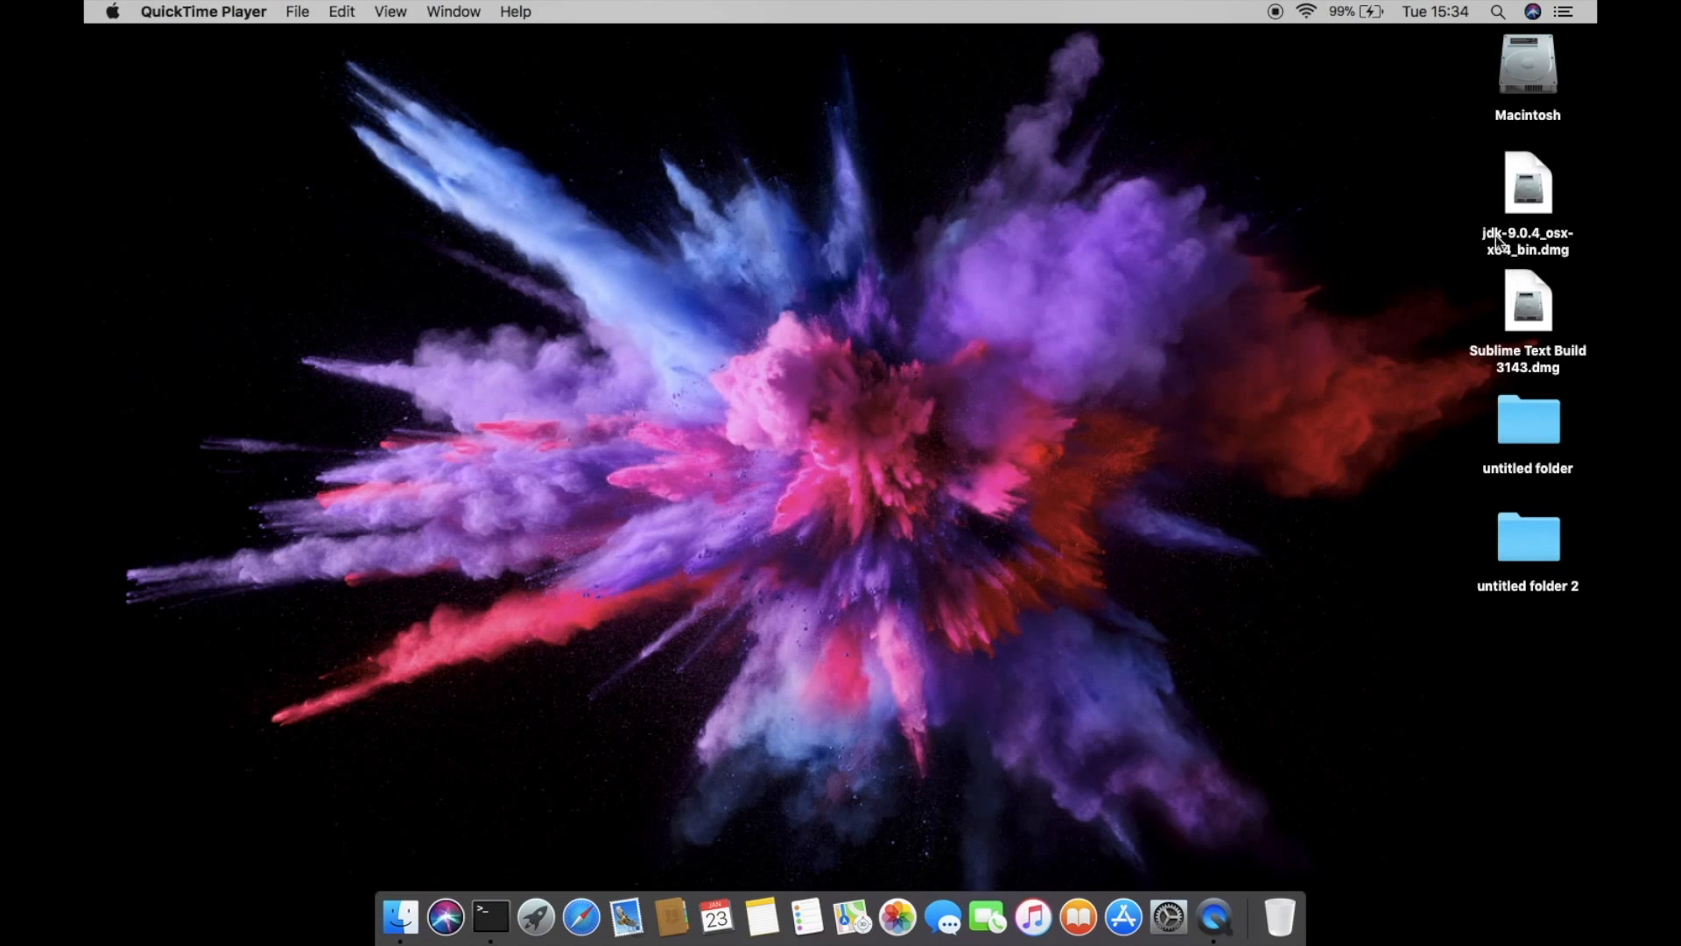
- Mount jdk-9.0.4_osx-x64_bin.dmg from the desktop and select JDK 9.0.4.pkg
{"action": "left_click", "coordinate": [1527, 182]}
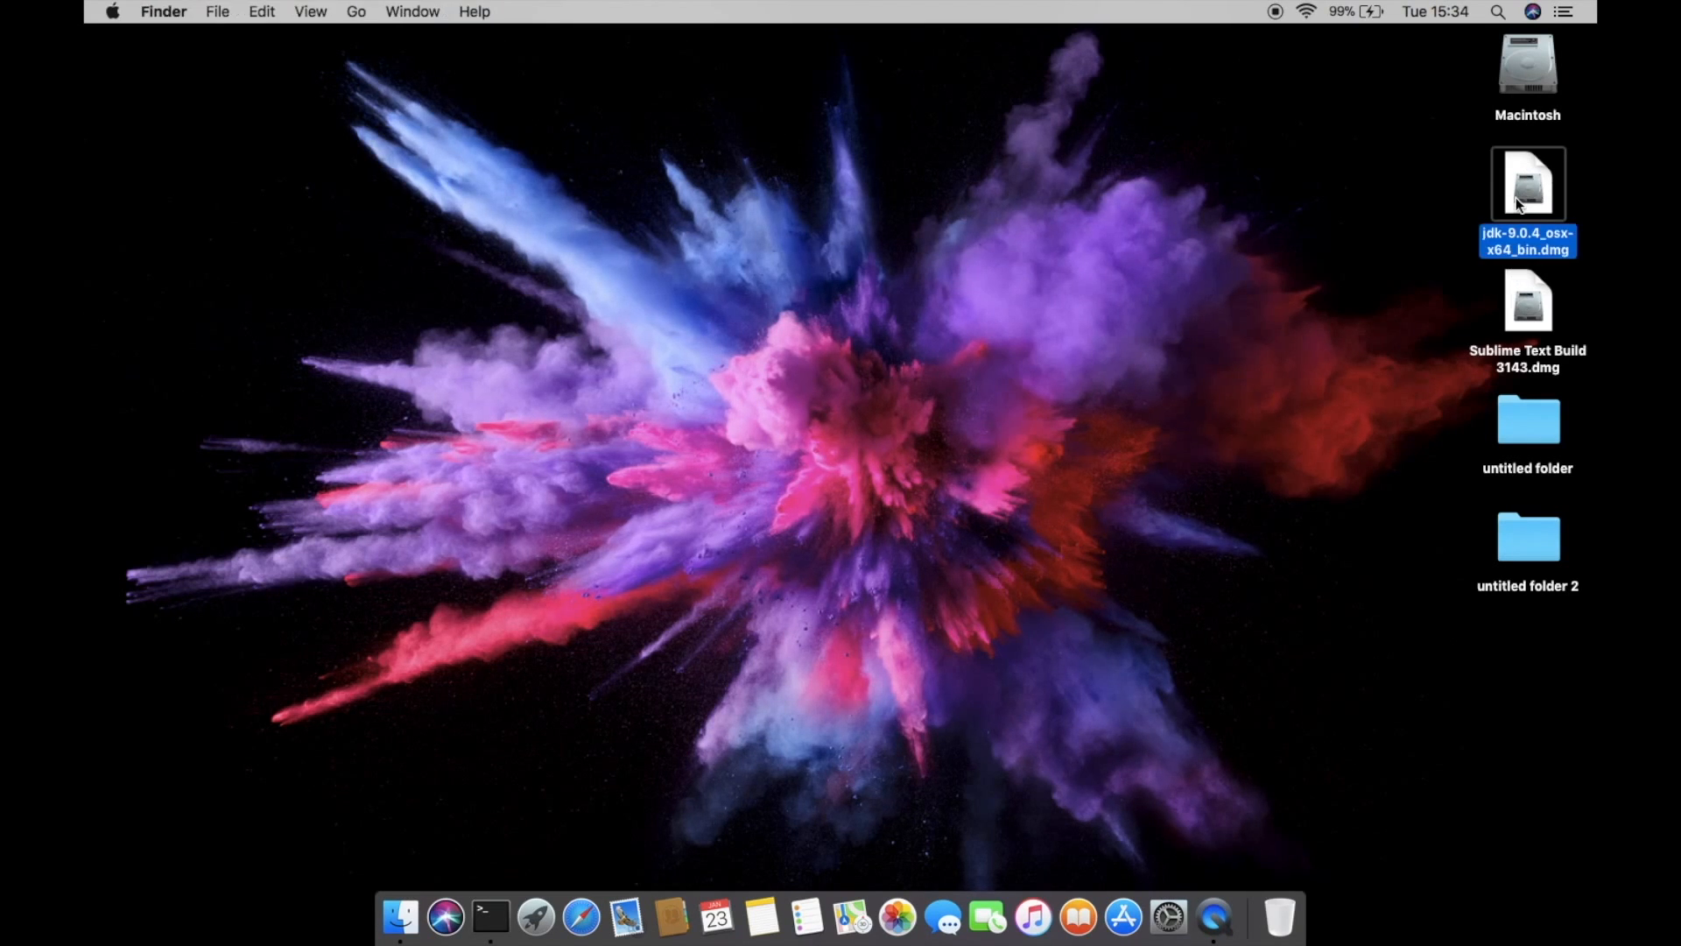
{"action": "double_click", "coordinate": [1527, 184]}
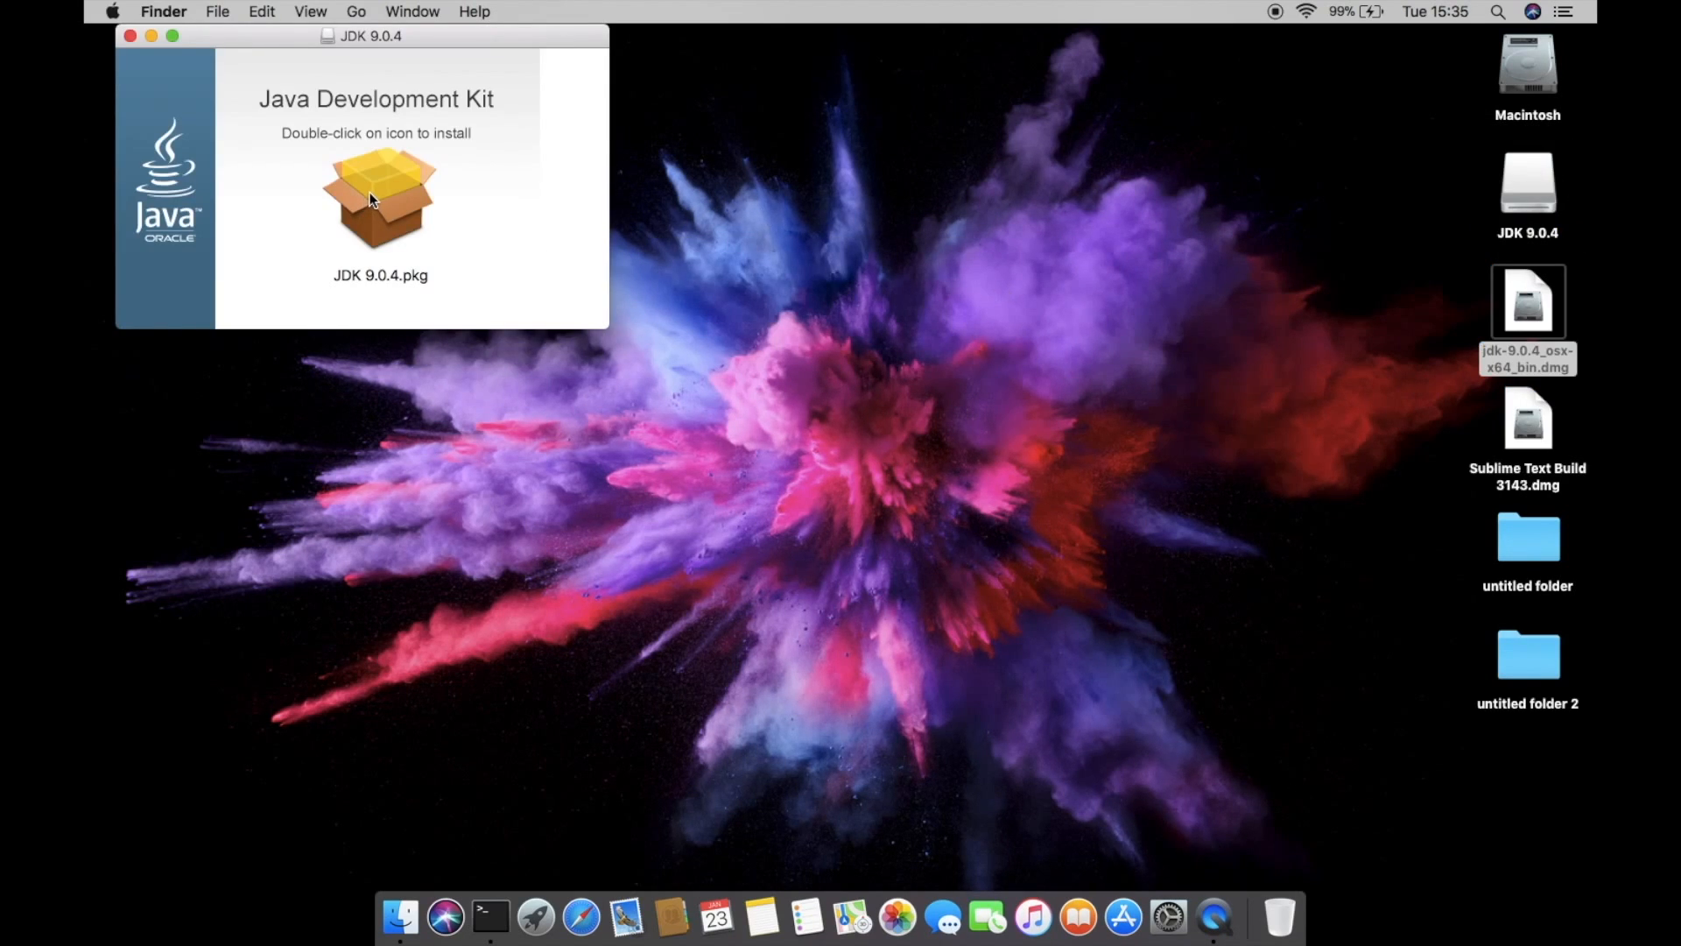
{"action": "left_click", "coordinate": [380, 198]}
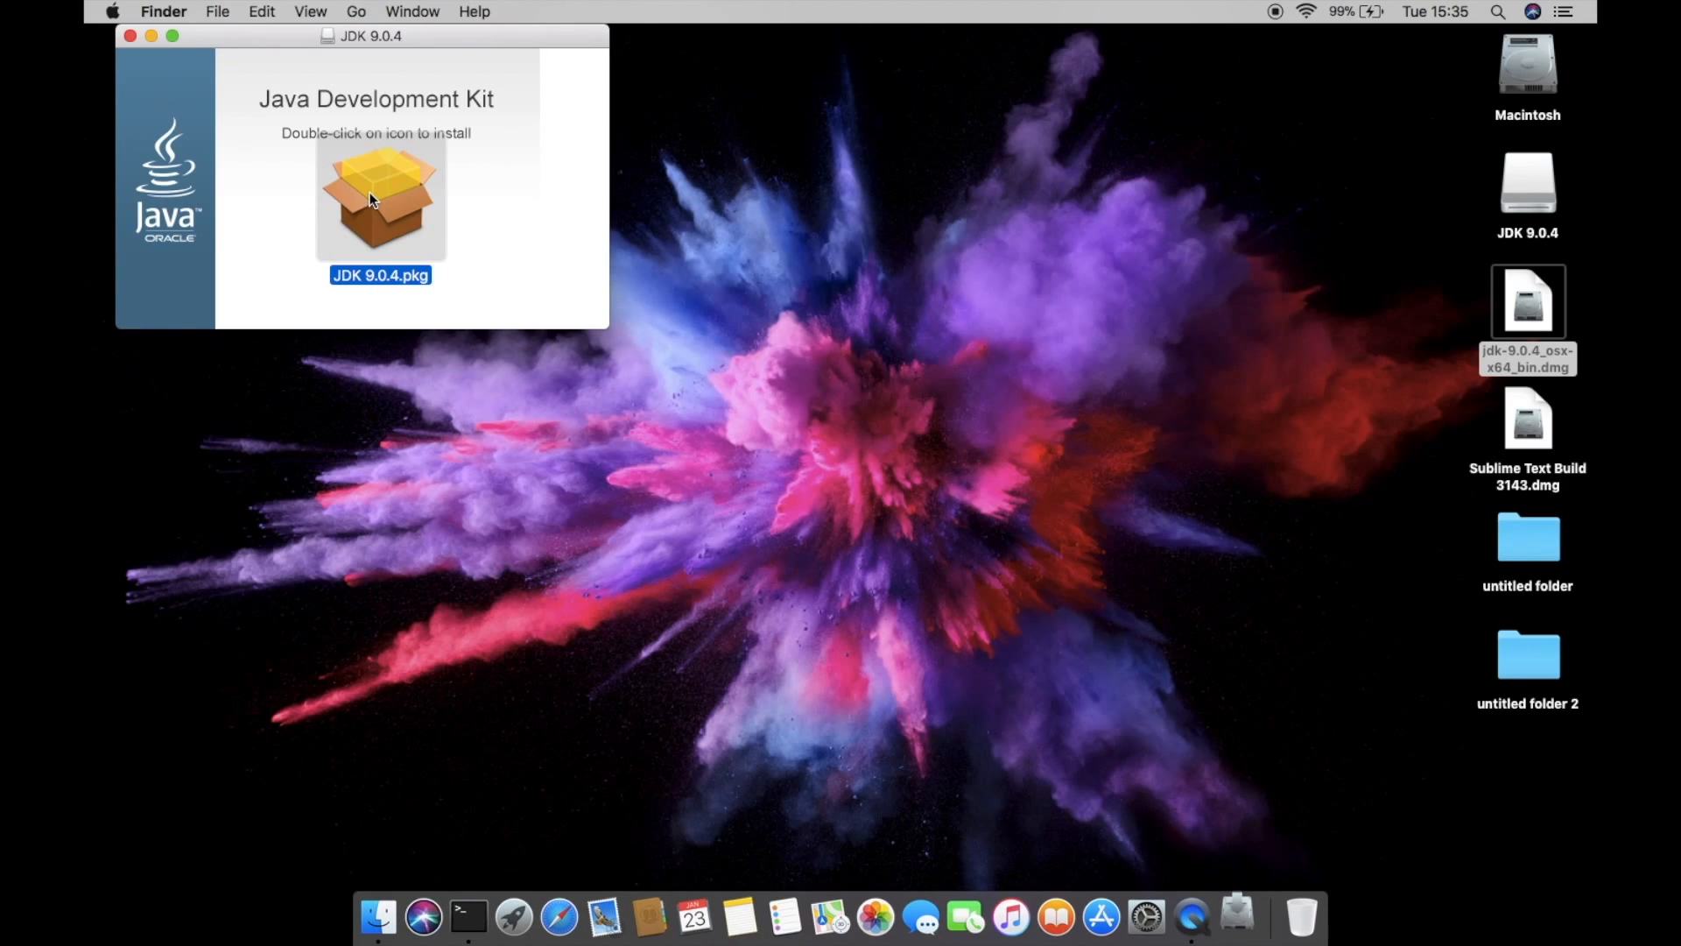
- Run JDK 9.0.4.pkg through a standard install and authorize it with the admin password
{"action": "double_click", "coordinate": [380, 201]}
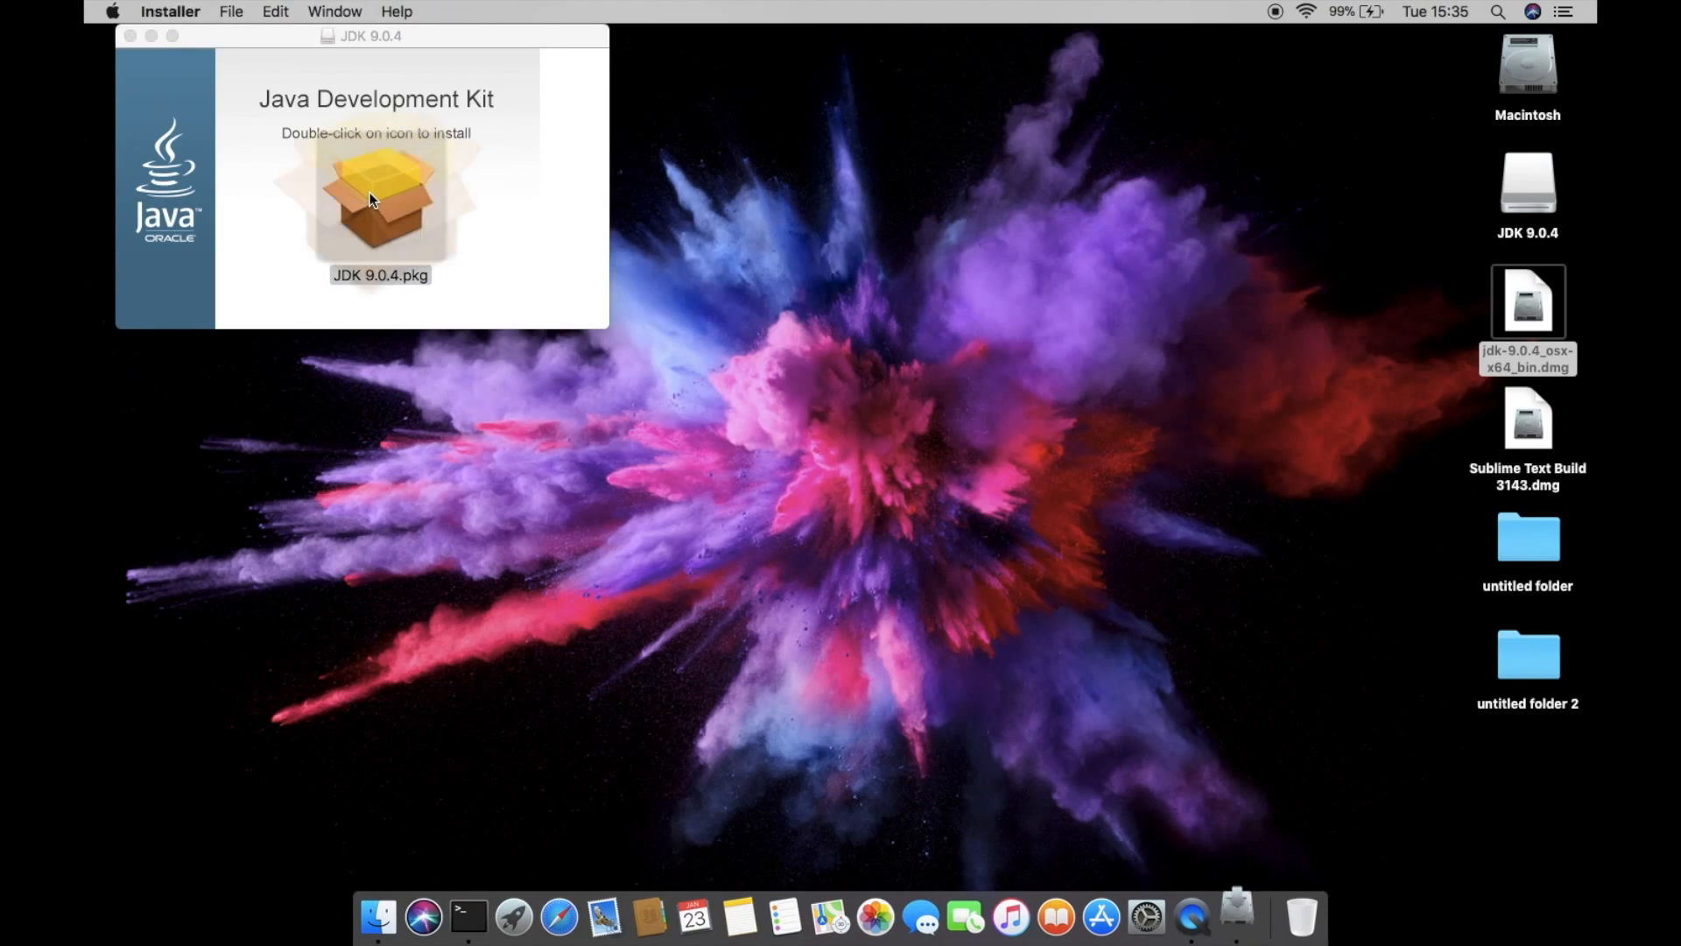
{"action": "double_click", "coordinate": [380, 196]}
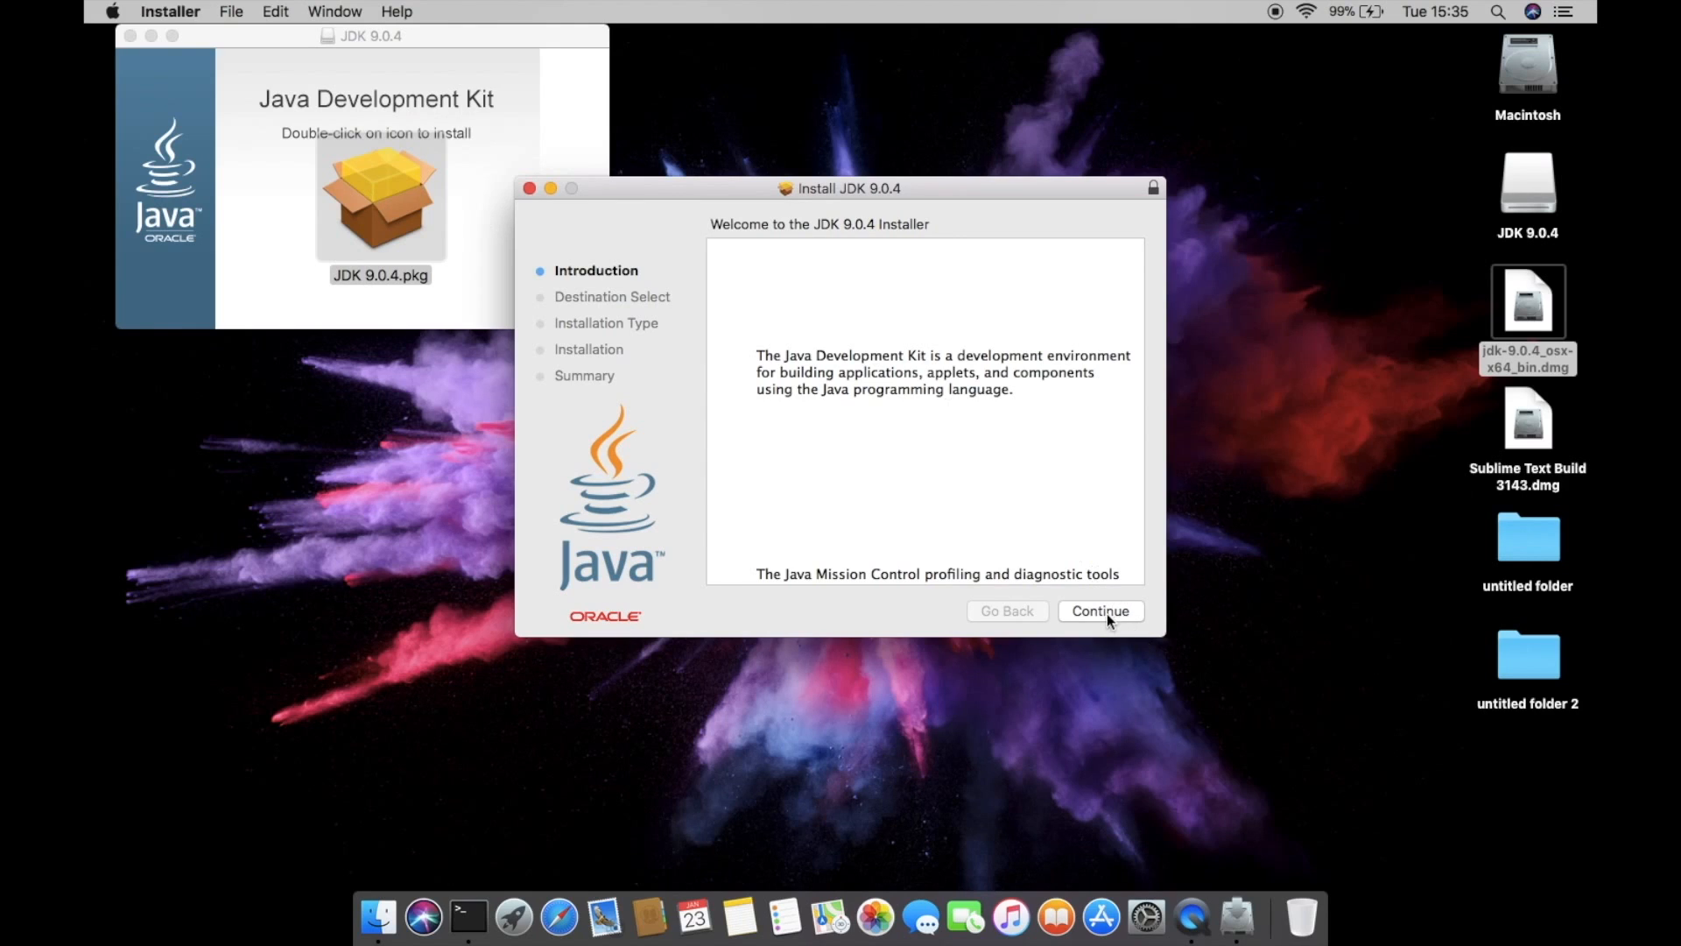
{"action": "left_click", "coordinate": [1099, 610]}
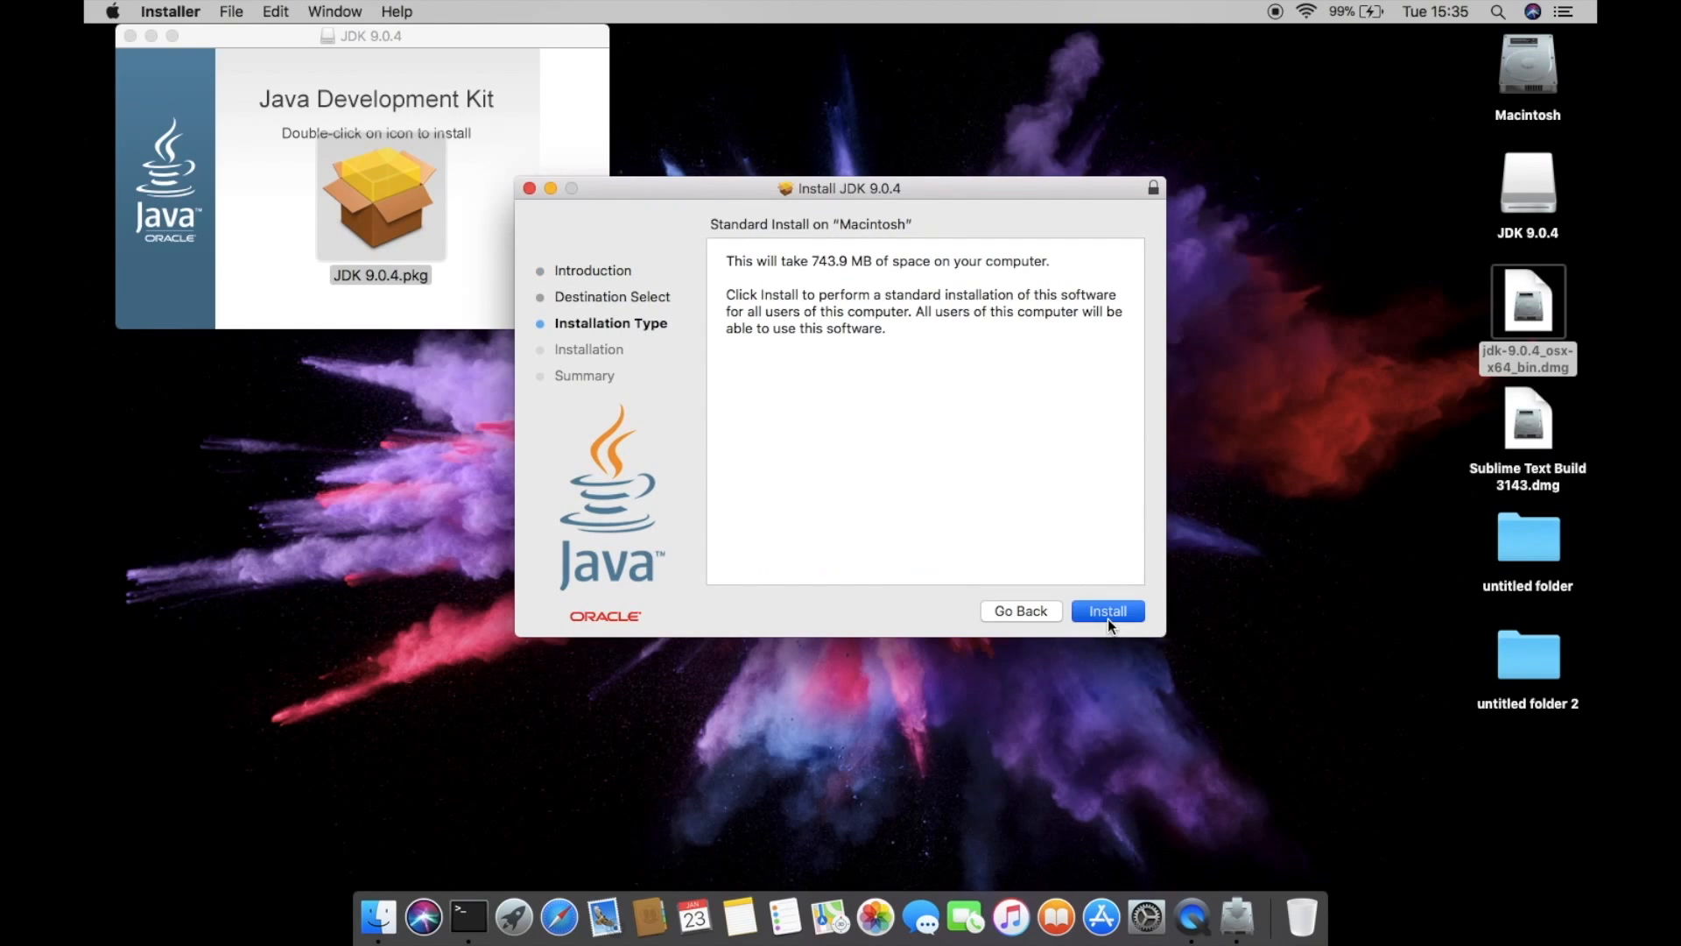
{"action": "left_click", "coordinate": [1107, 609]}
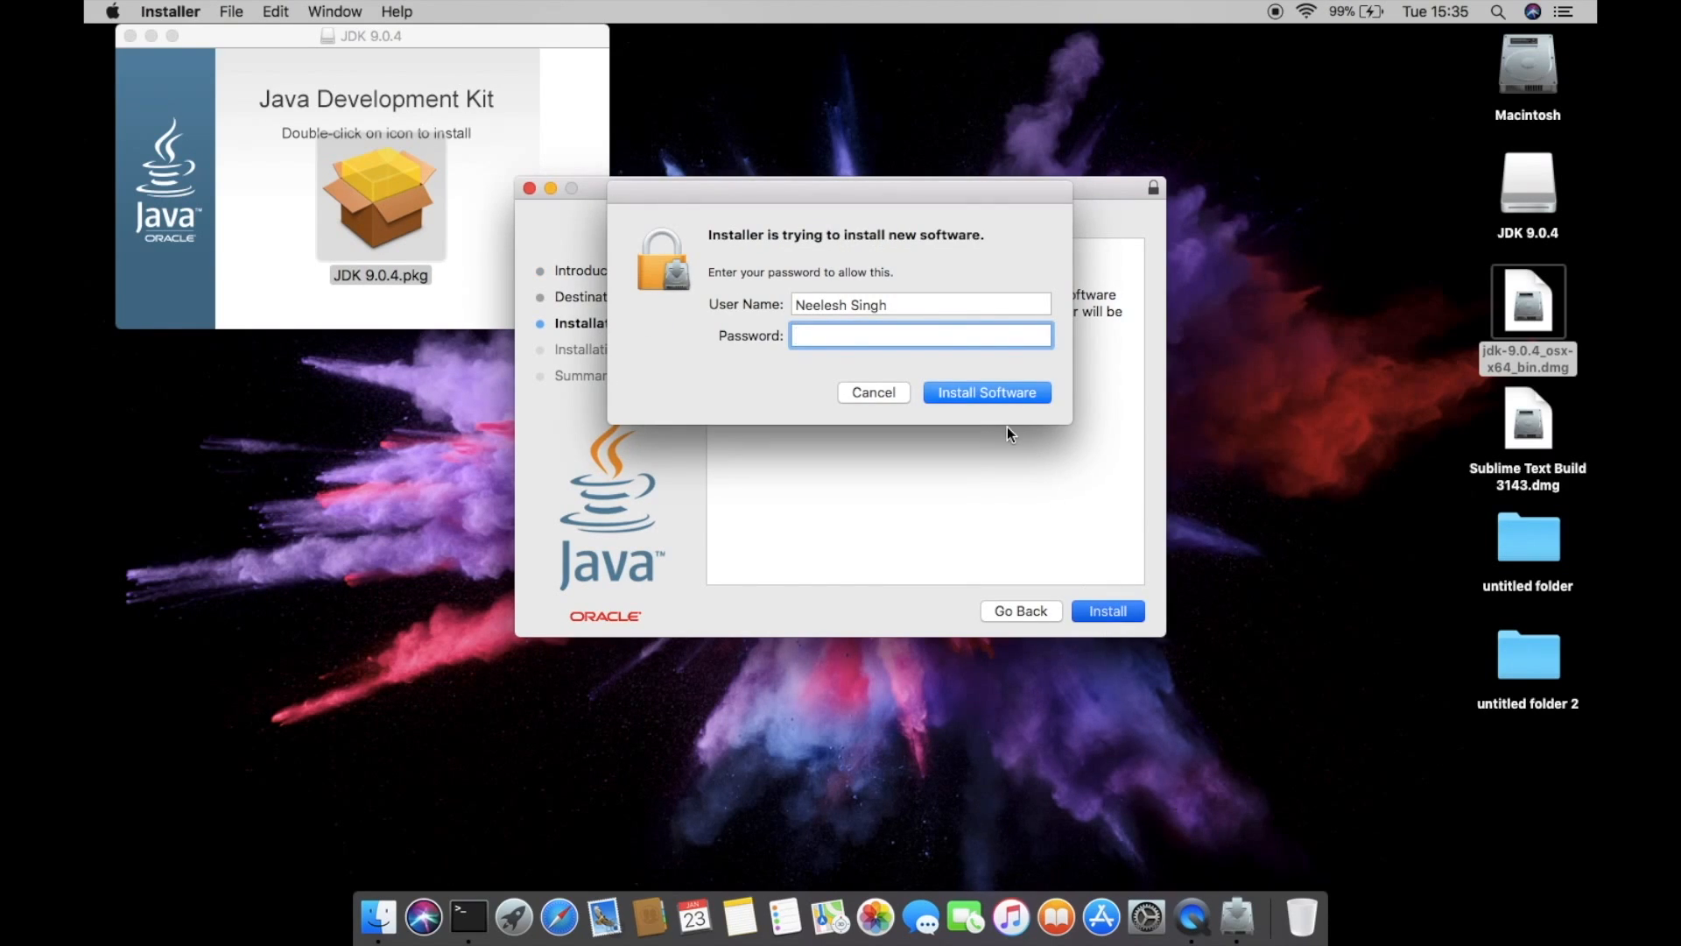
{"action": "left_click", "coordinate": [986, 390]}
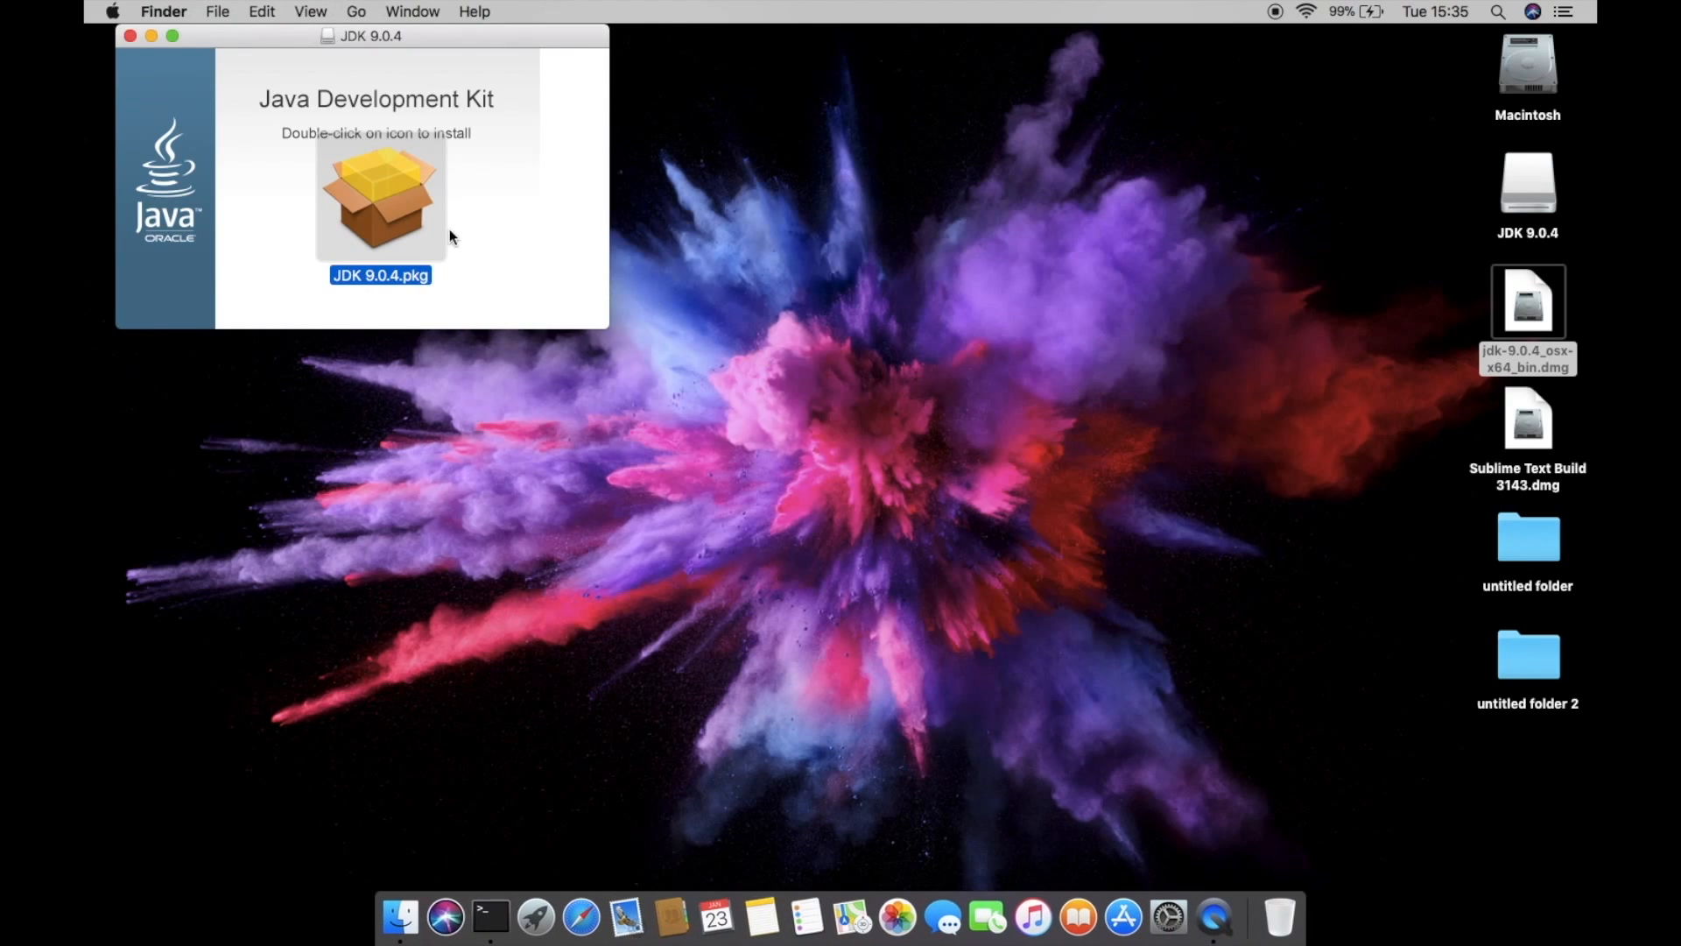
- Run java --version in Terminal to confirm version 9.0.4, then close the window
{"action": "left_click", "coordinate": [130, 35]}
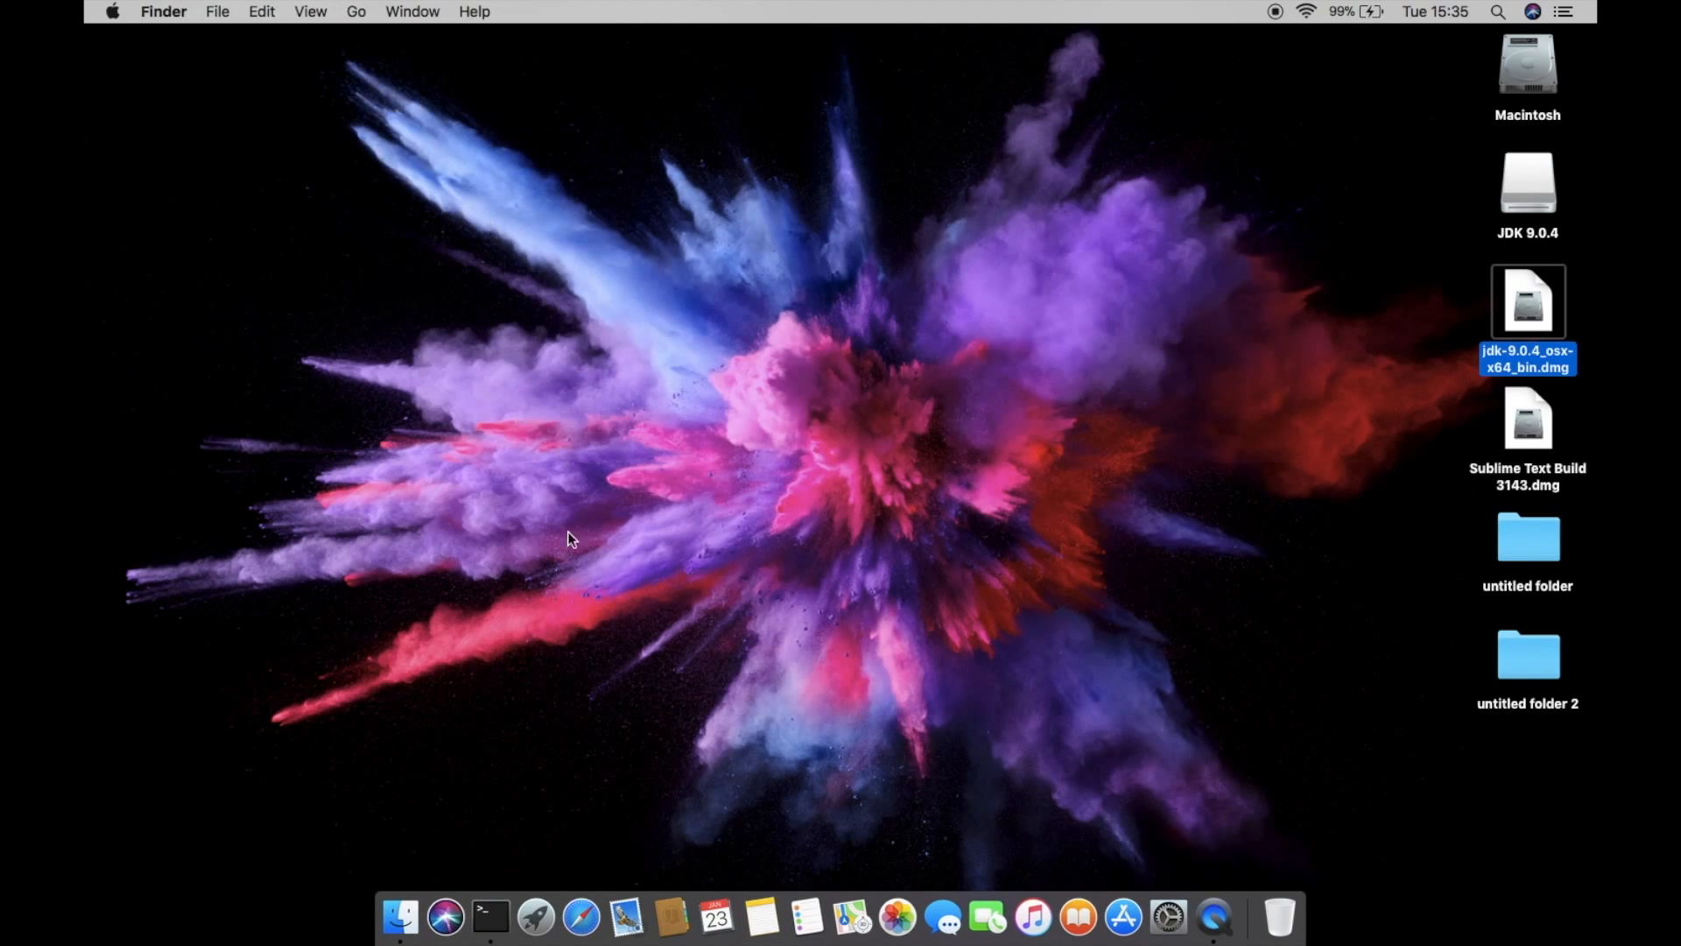
{"action": "left_click", "coordinate": [489, 916]}
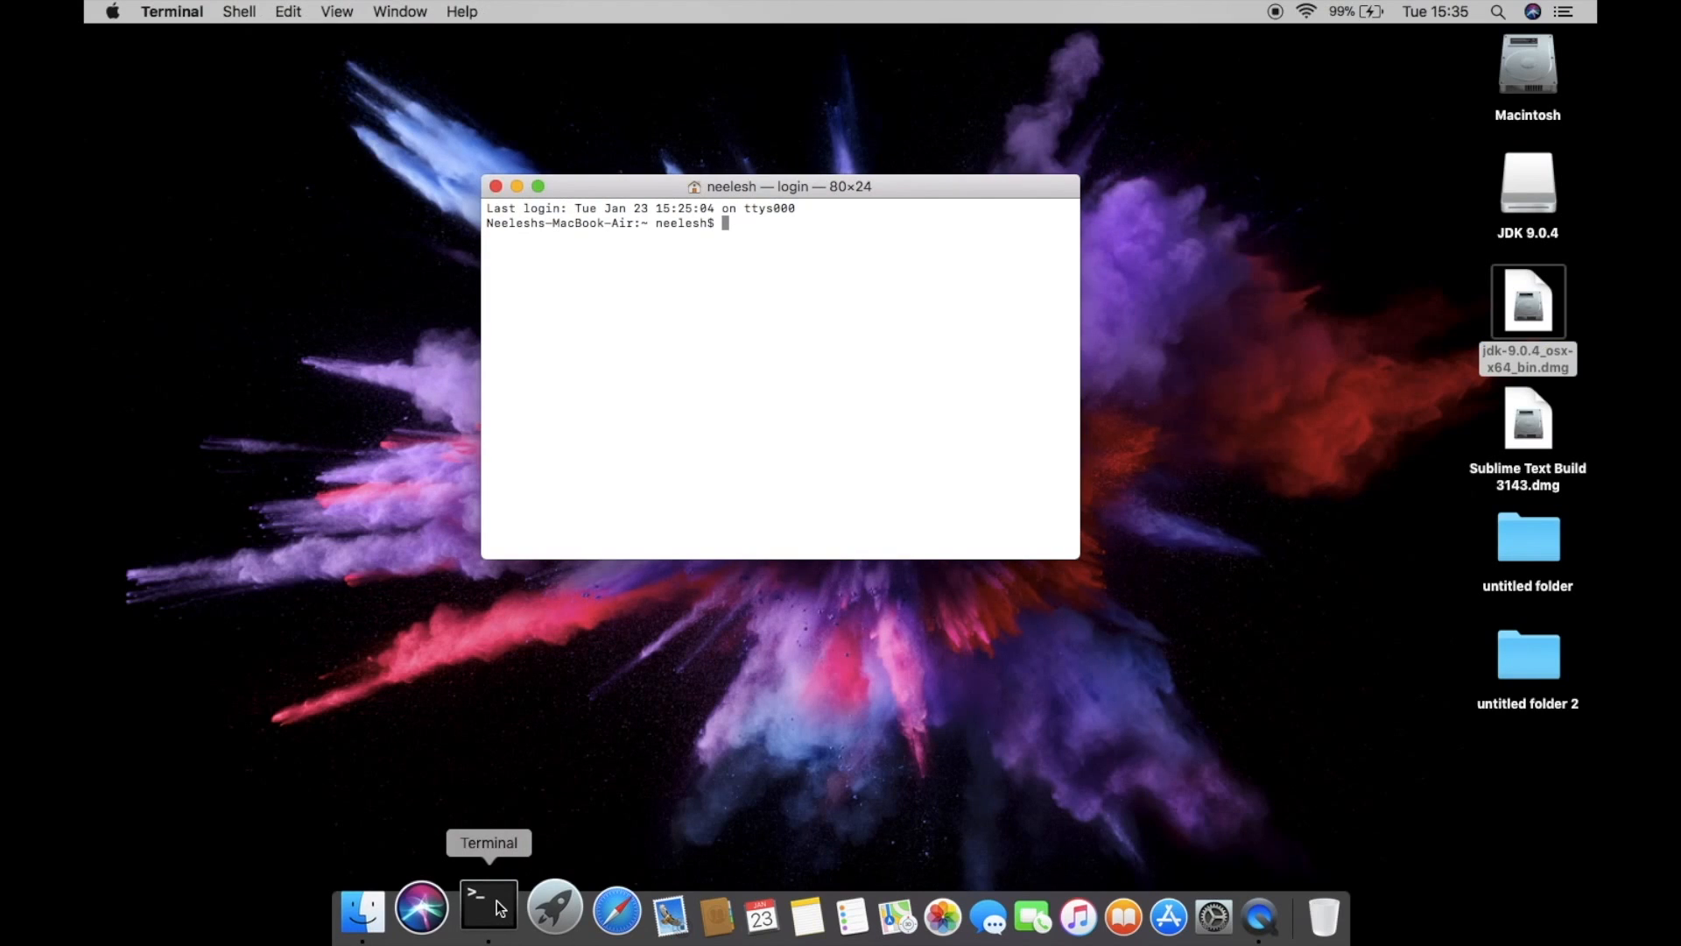
{"action": "type", "text": "java --versi"}
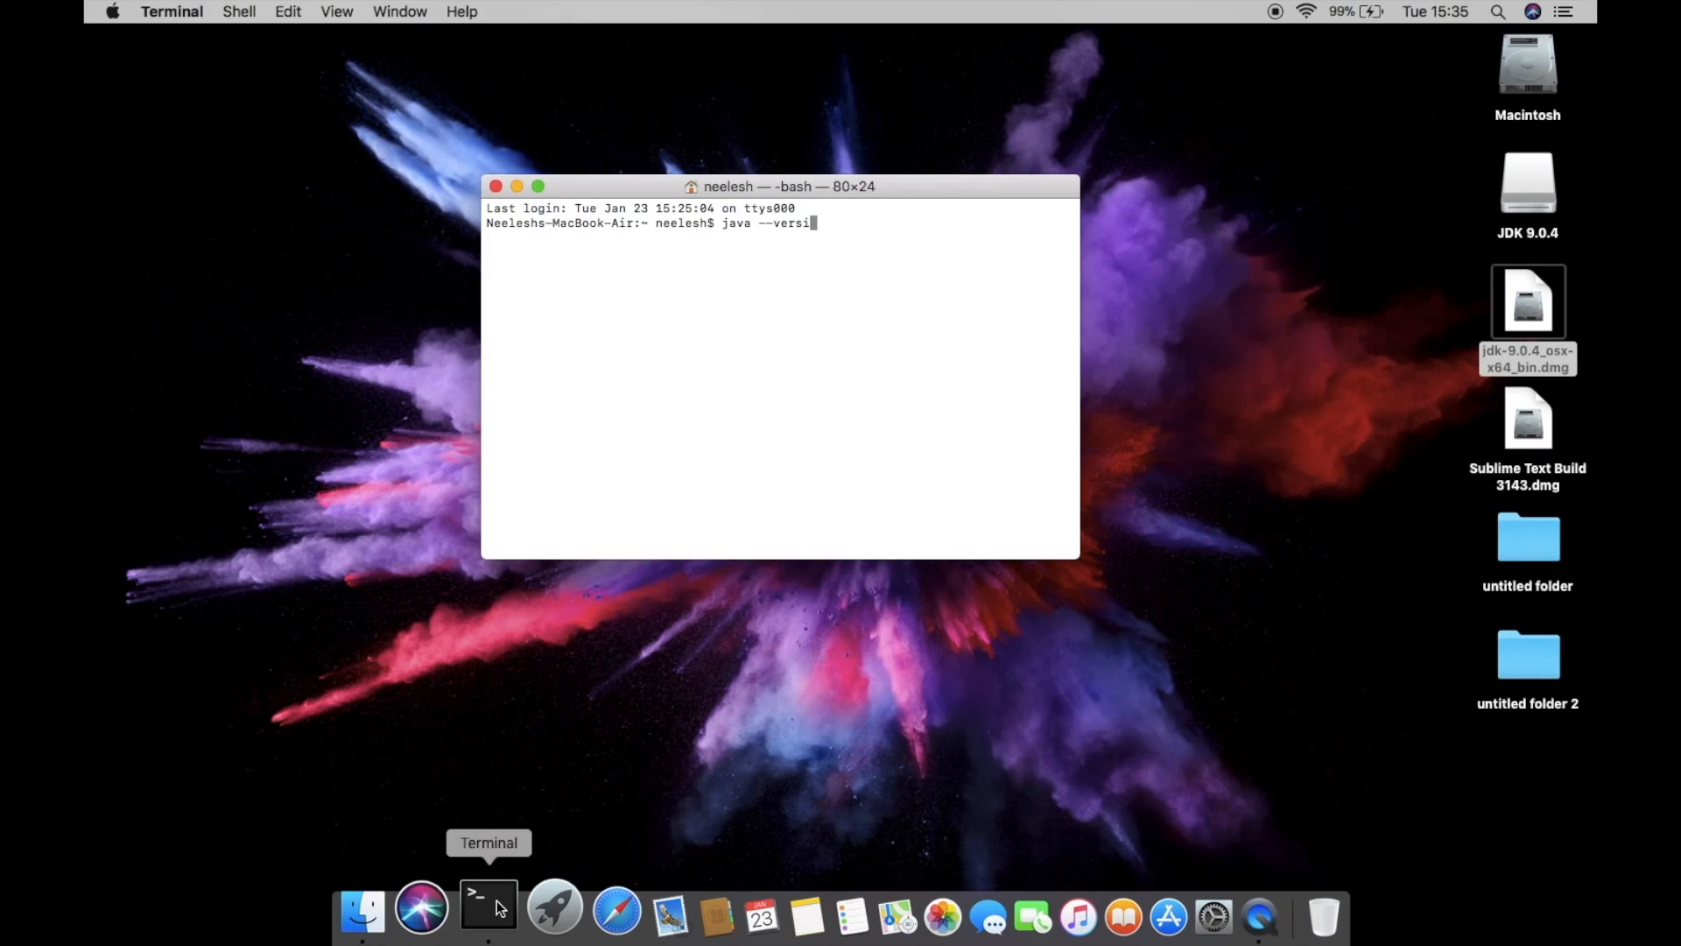
{"action": "key", "text": "Return"}
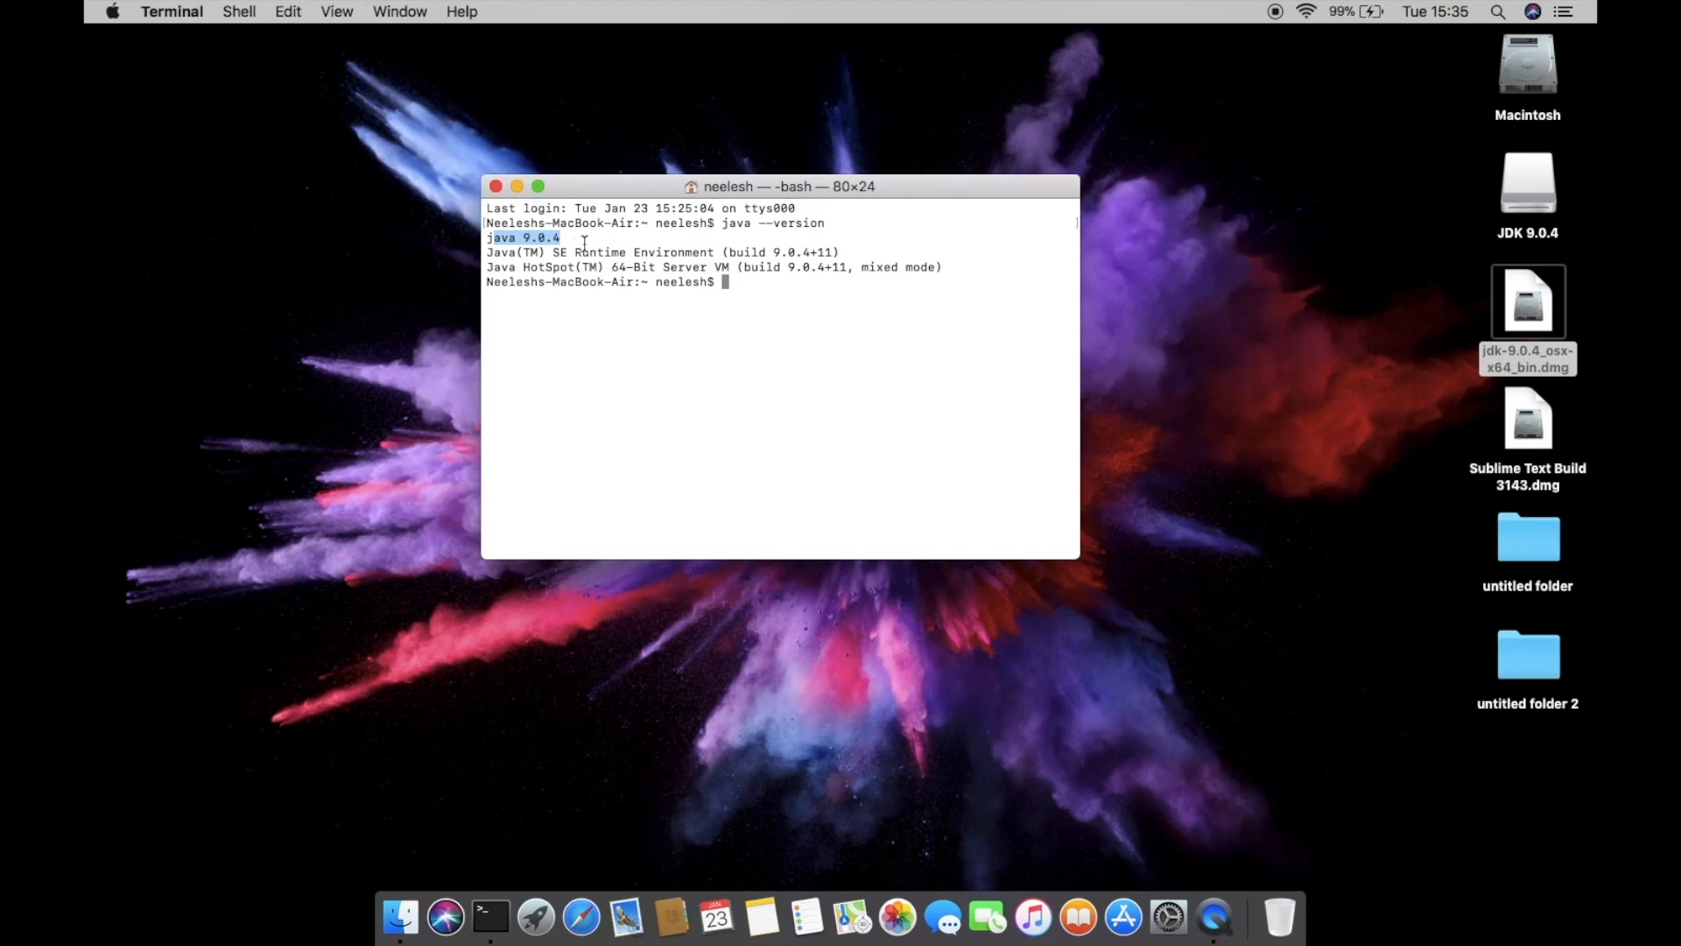
{"action": "left_click", "coordinate": [751, 280]}
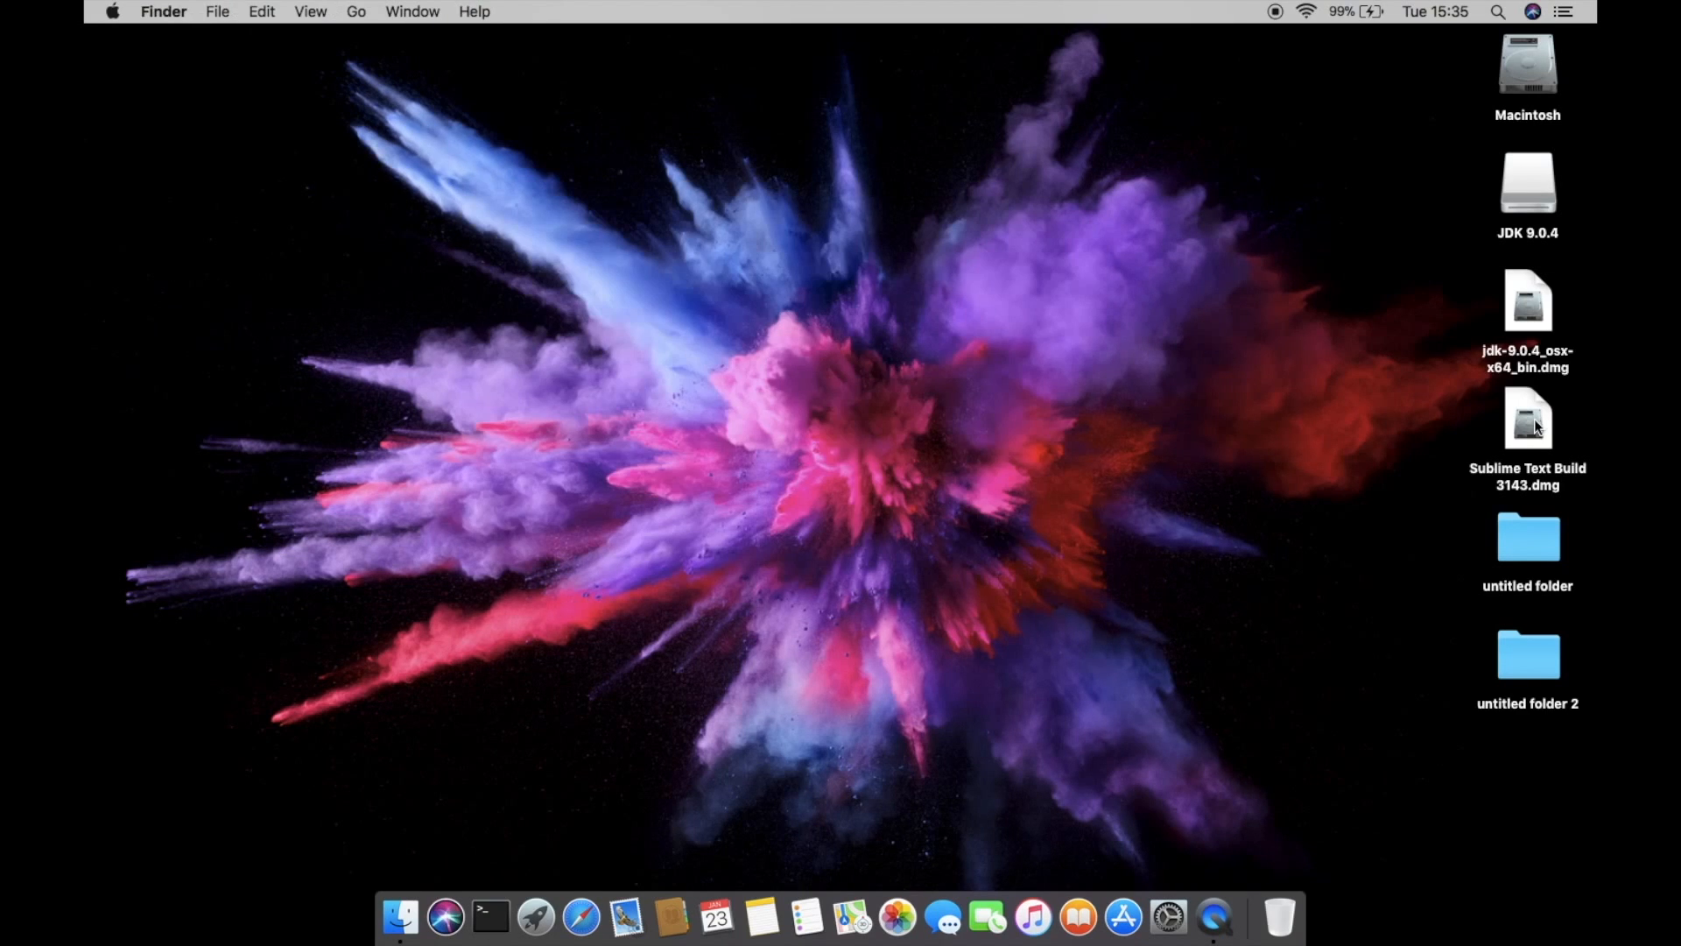
- Launch Sublime Text from its mounted disk image, confirming the warning and cancelling the eject dialog
{"action": "left_click", "coordinate": [1528, 418]}
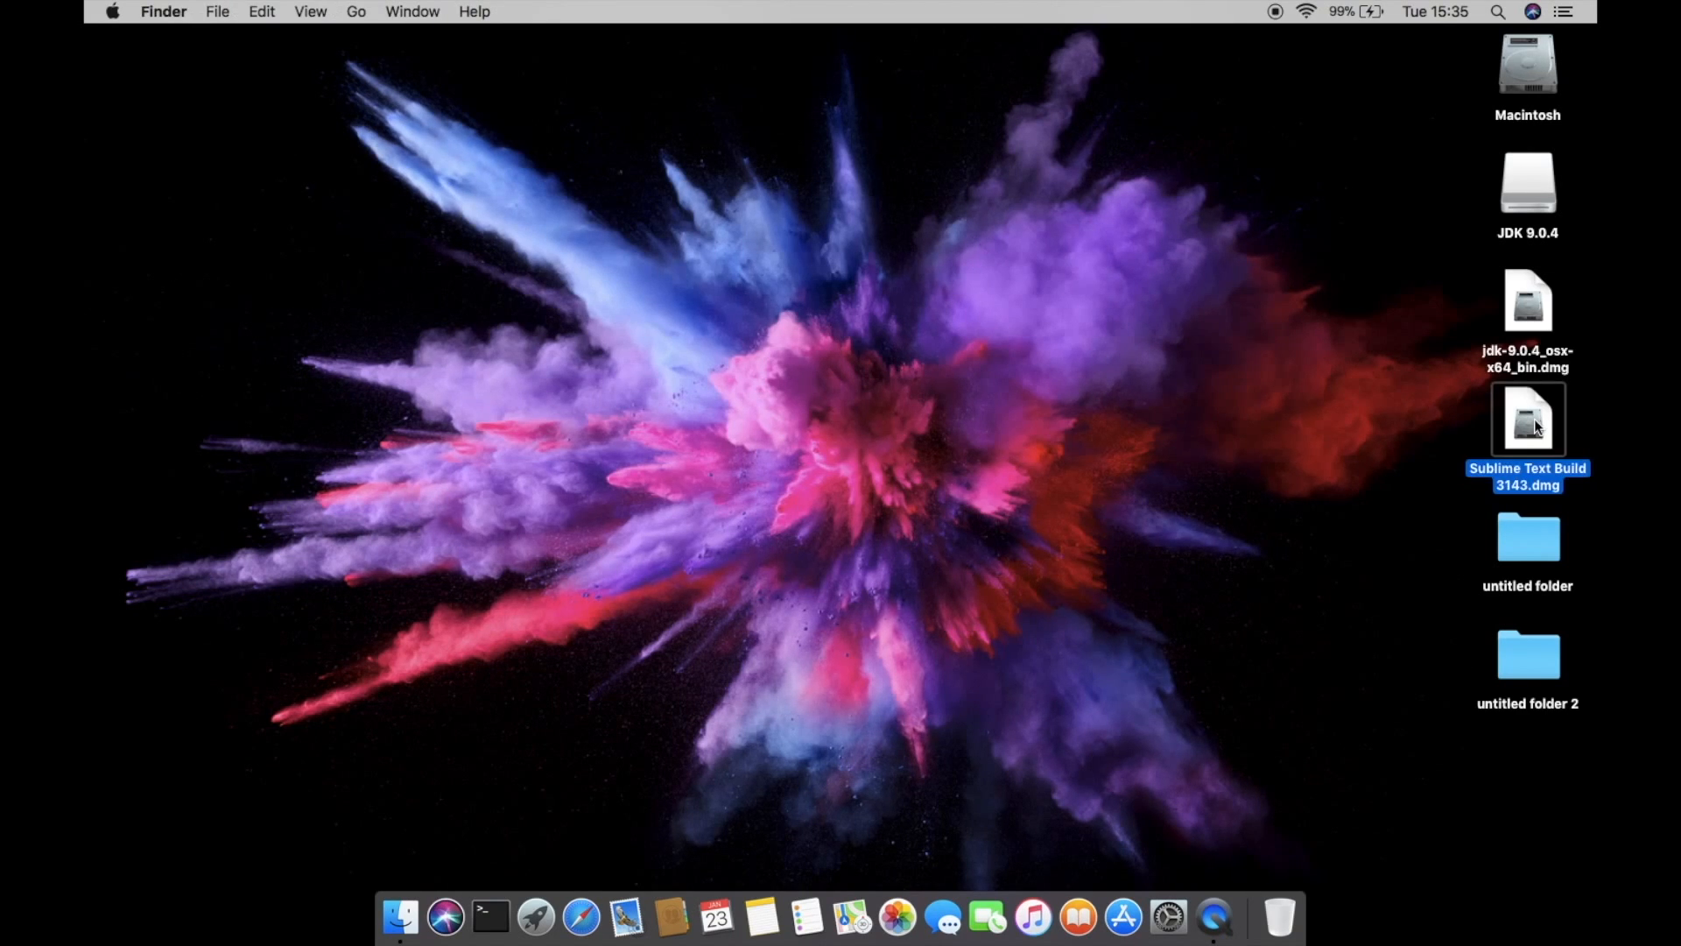
{"action": "double_click", "coordinate": [1527, 418]}
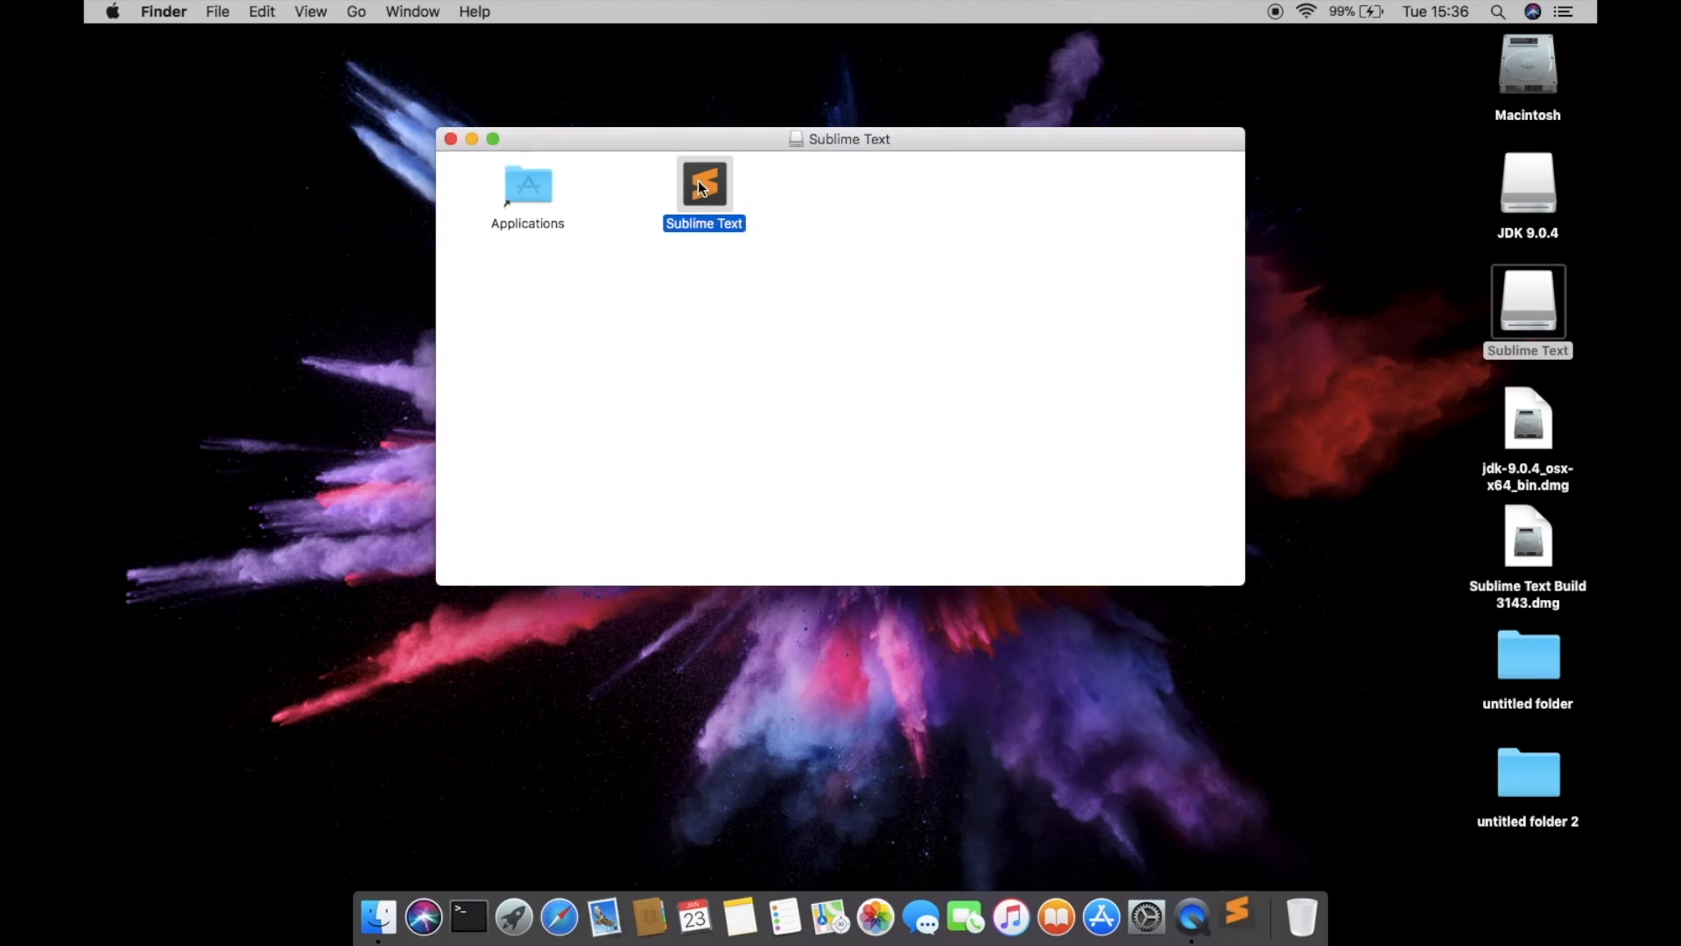
{"action": "double_click", "coordinate": [704, 184]}
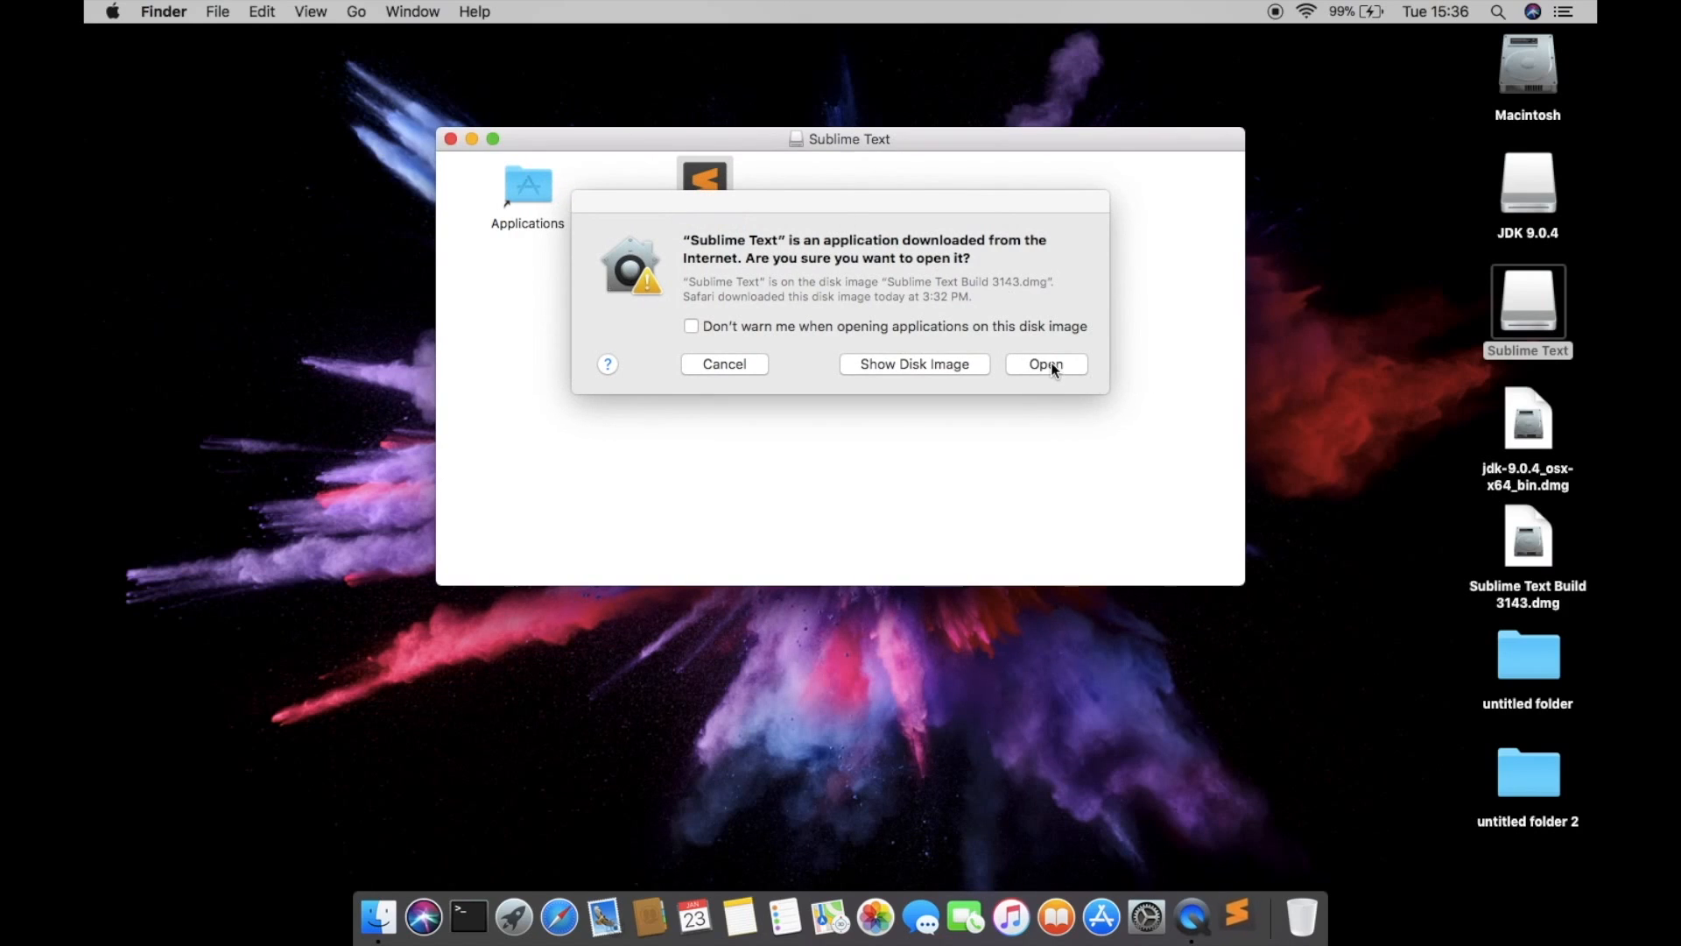
{"action": "left_click", "coordinate": [1044, 365]}
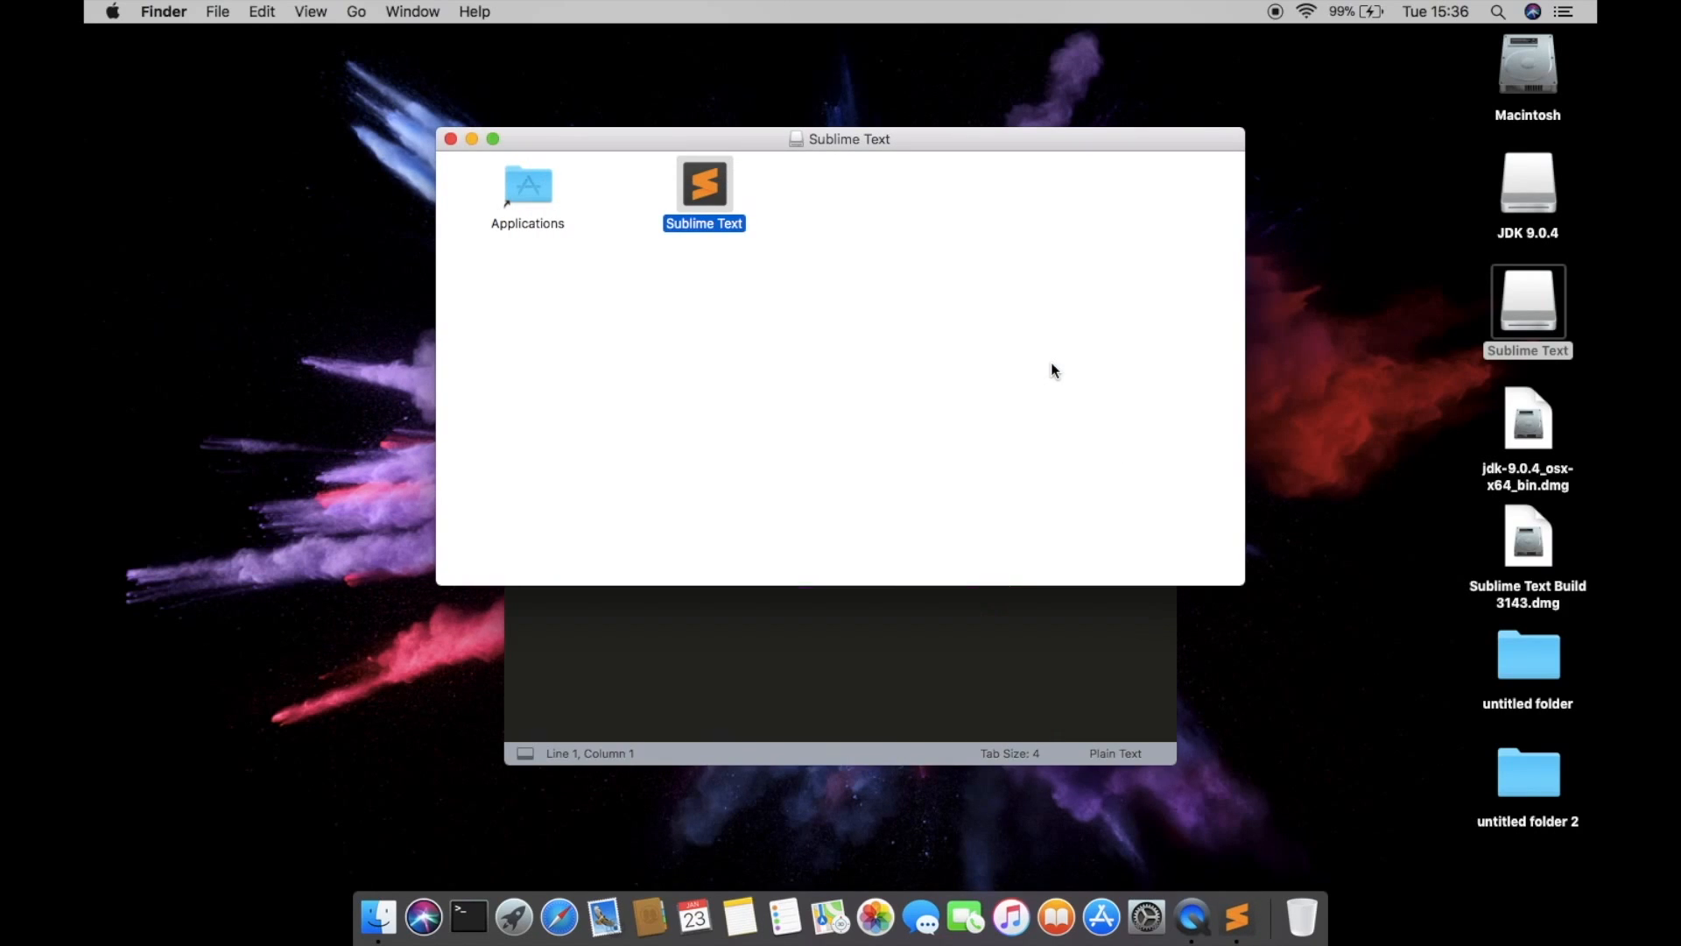
{"action": "double_click", "coordinate": [704, 184]}
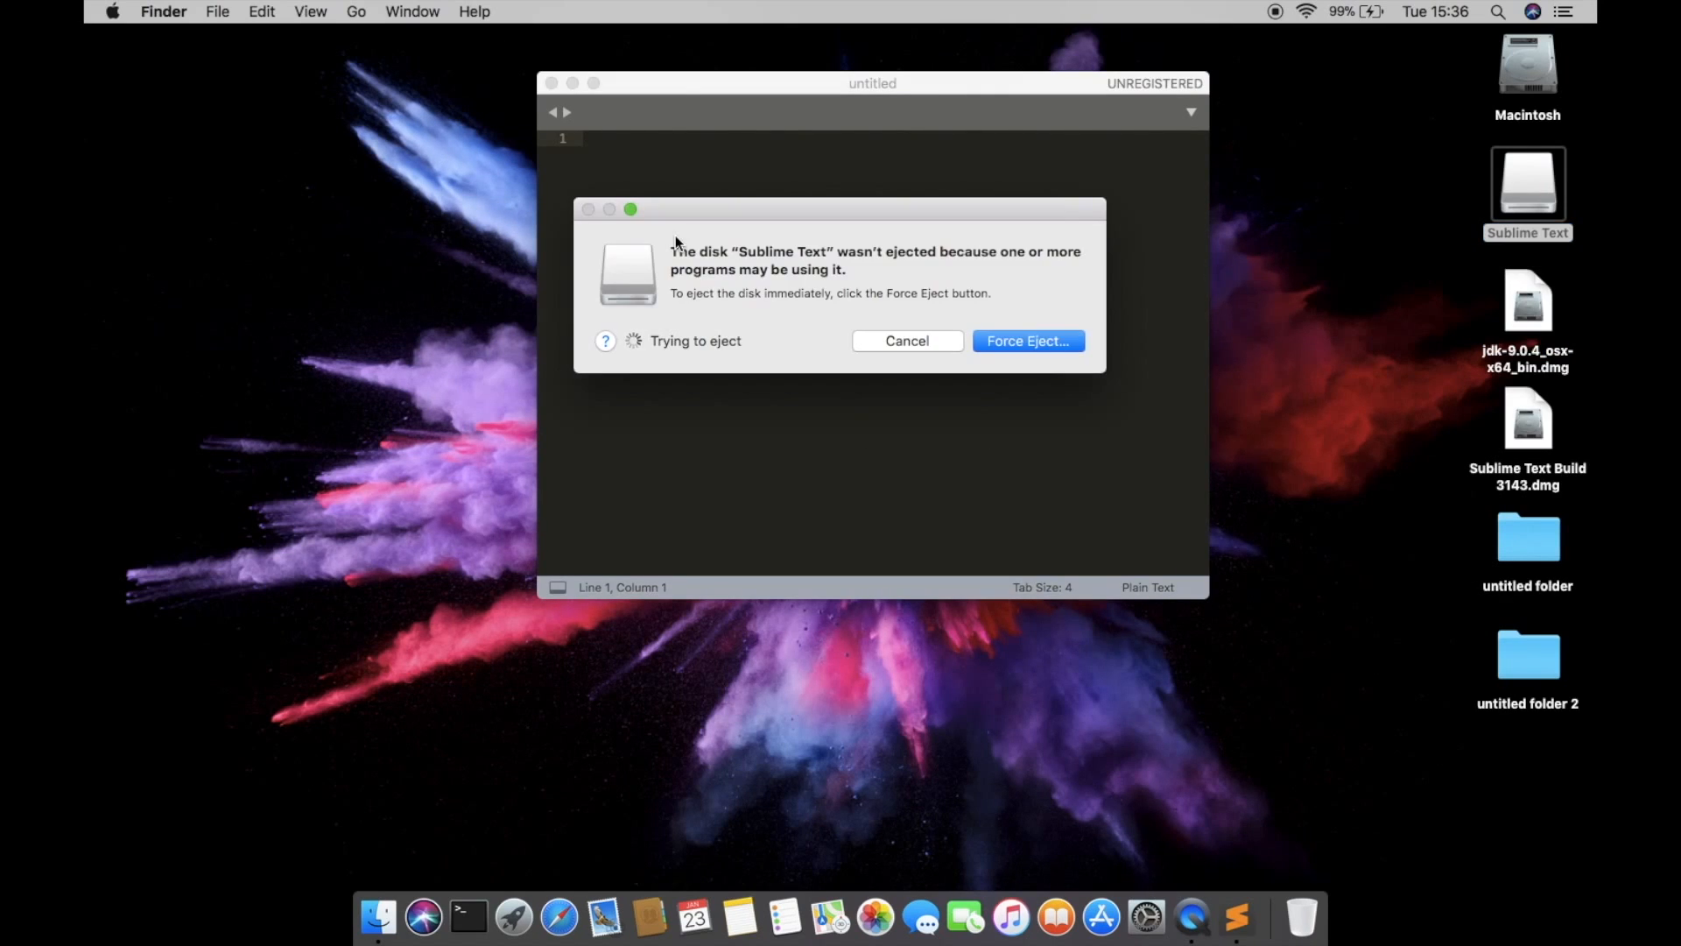
{"action": "left_click", "coordinate": [906, 340]}
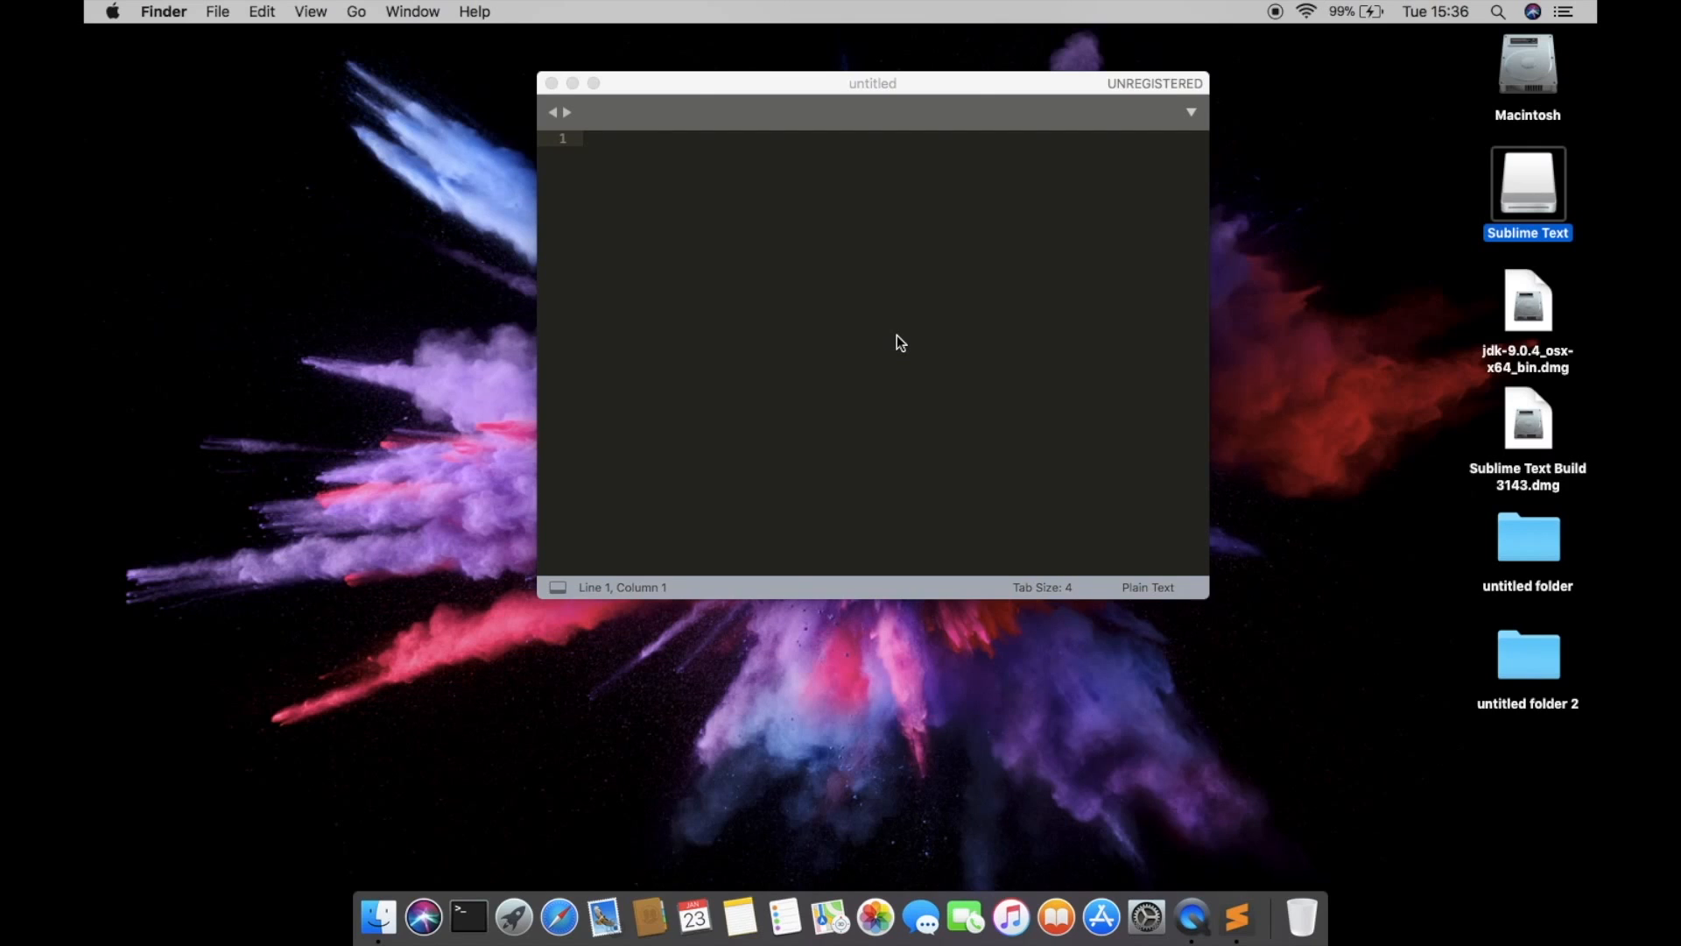
- Write class apples printing a hello greeting and save it as first program.java
{"action": "left_click", "coordinate": [896, 340]}
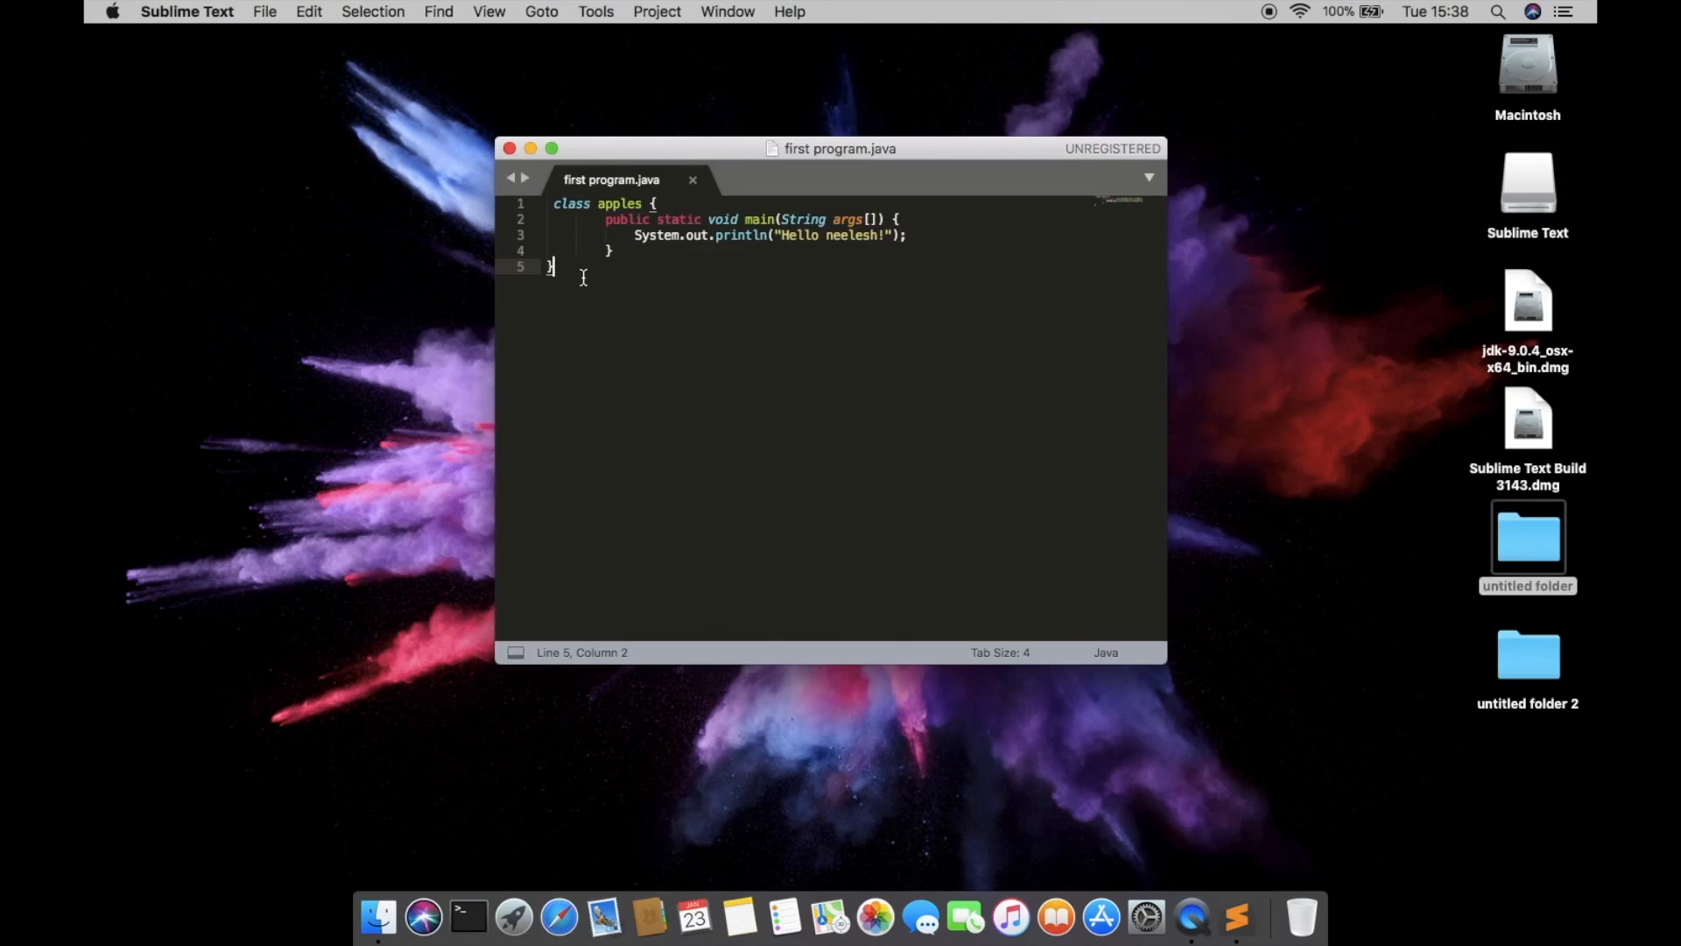
{"action": "mouse_move", "coordinate": [742, 302]}
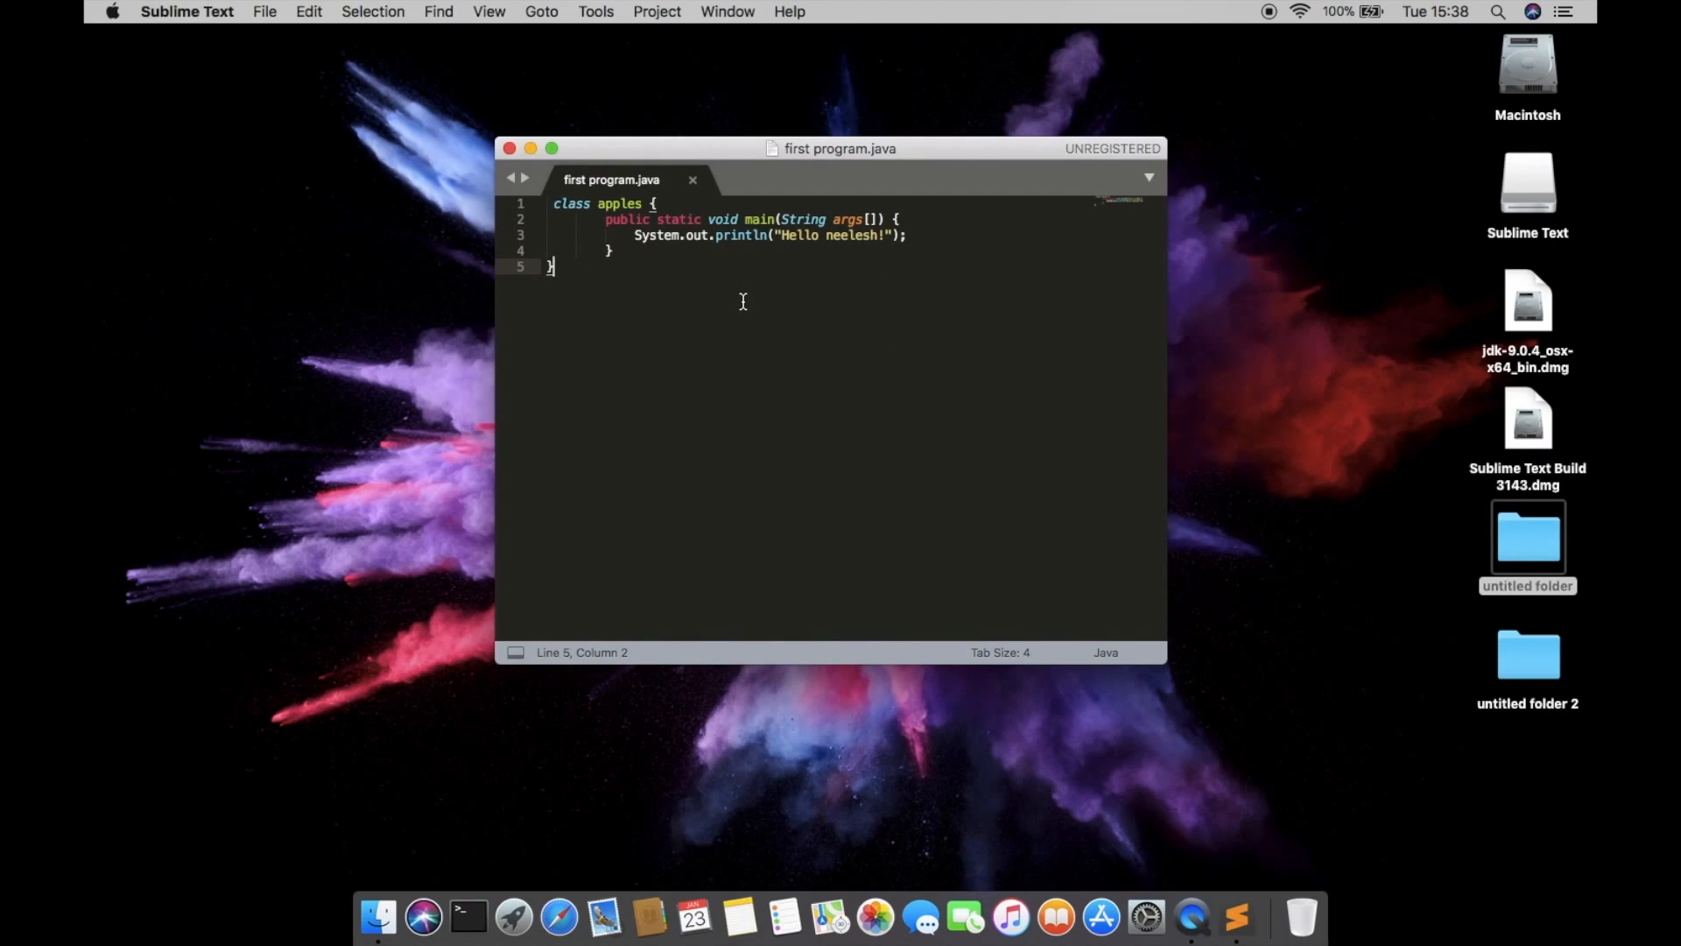
{"action": "mouse_move", "coordinate": [693, 283]}
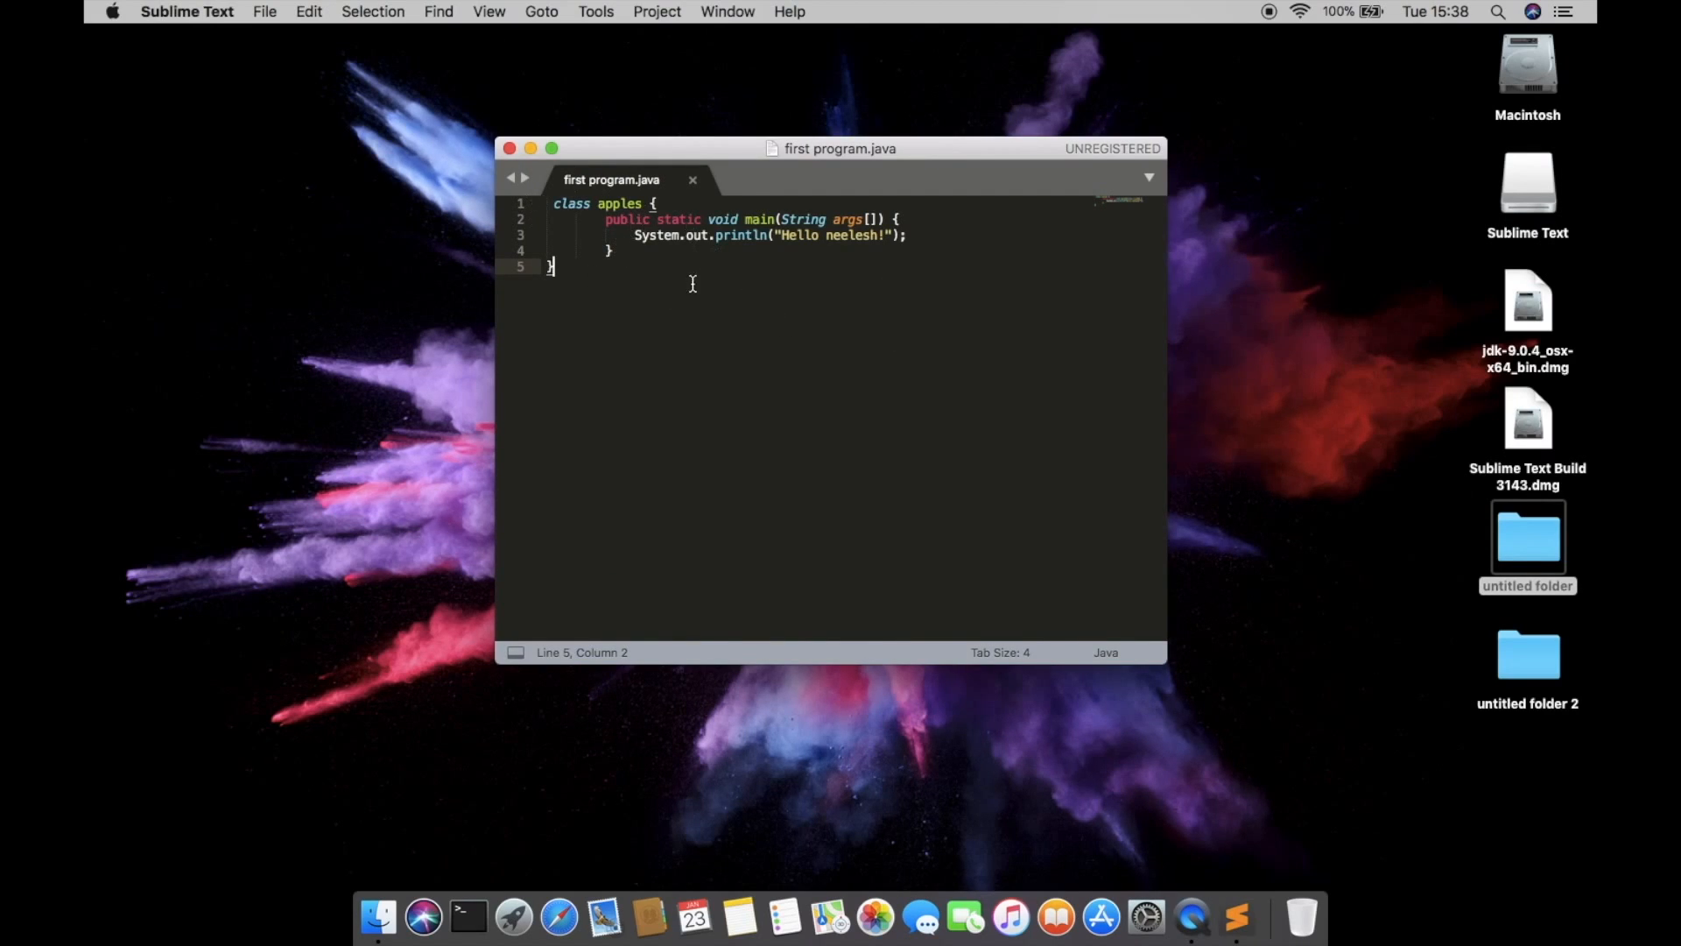
{"action": "left_click", "coordinate": [468, 916]}
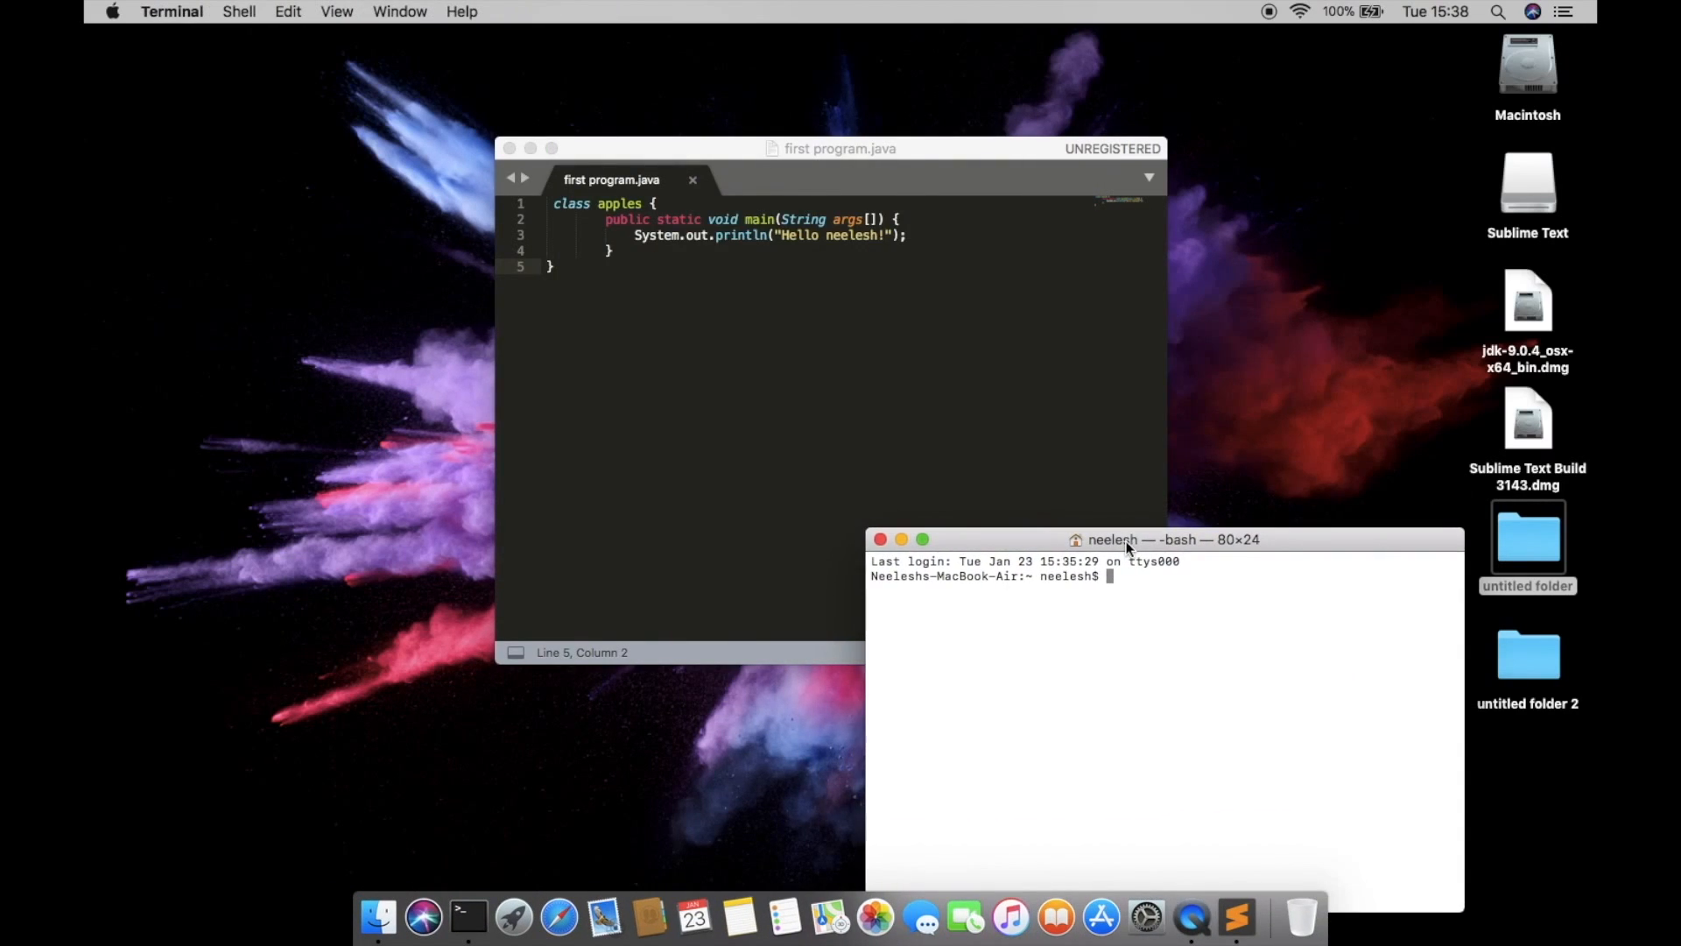
- Change directory into the JAVA folder with cd
{"action": "type", "text": "cd"}
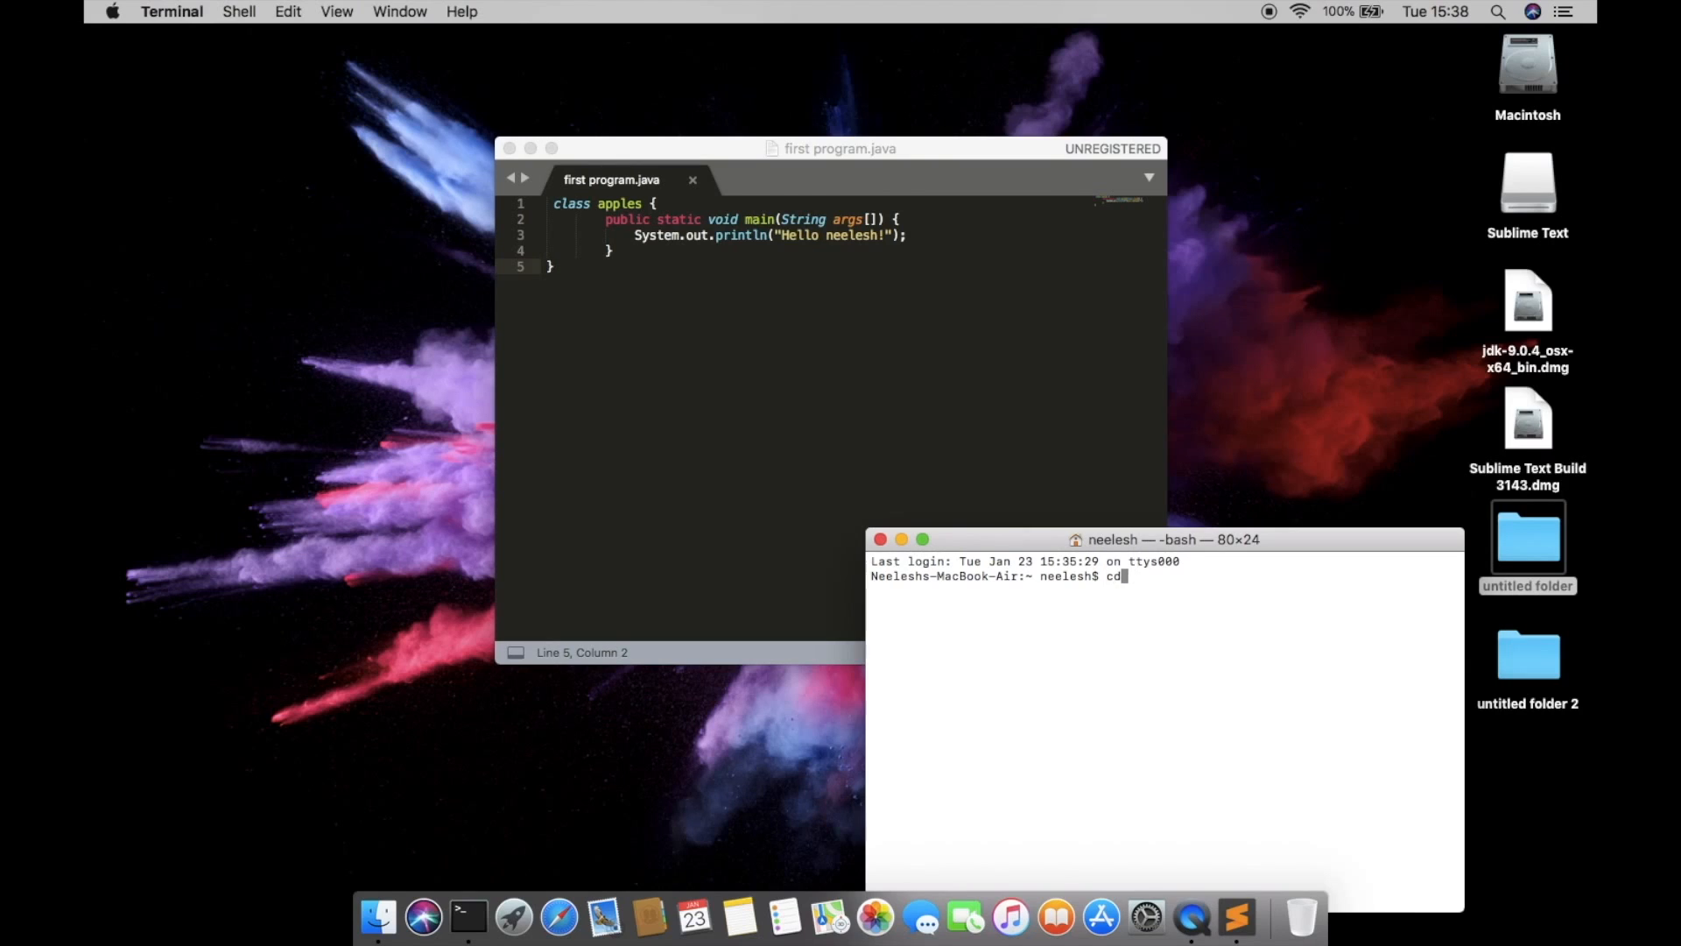
{"action": "type", "text": "Un"}
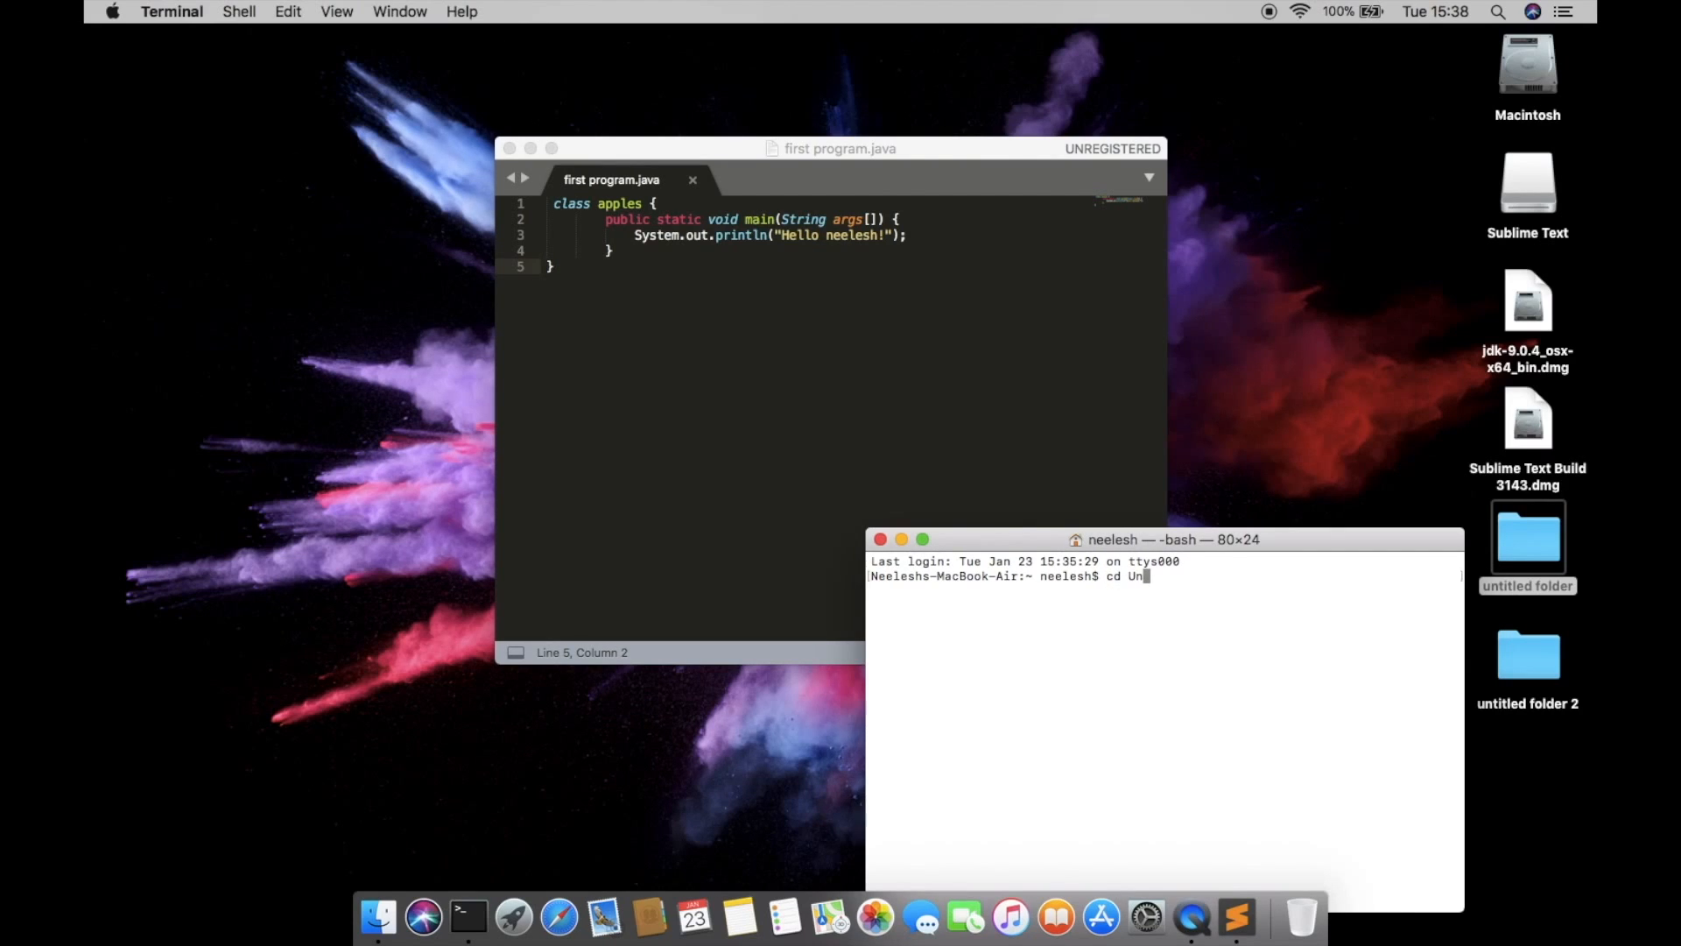
{"action": "key", "text": "Return"}
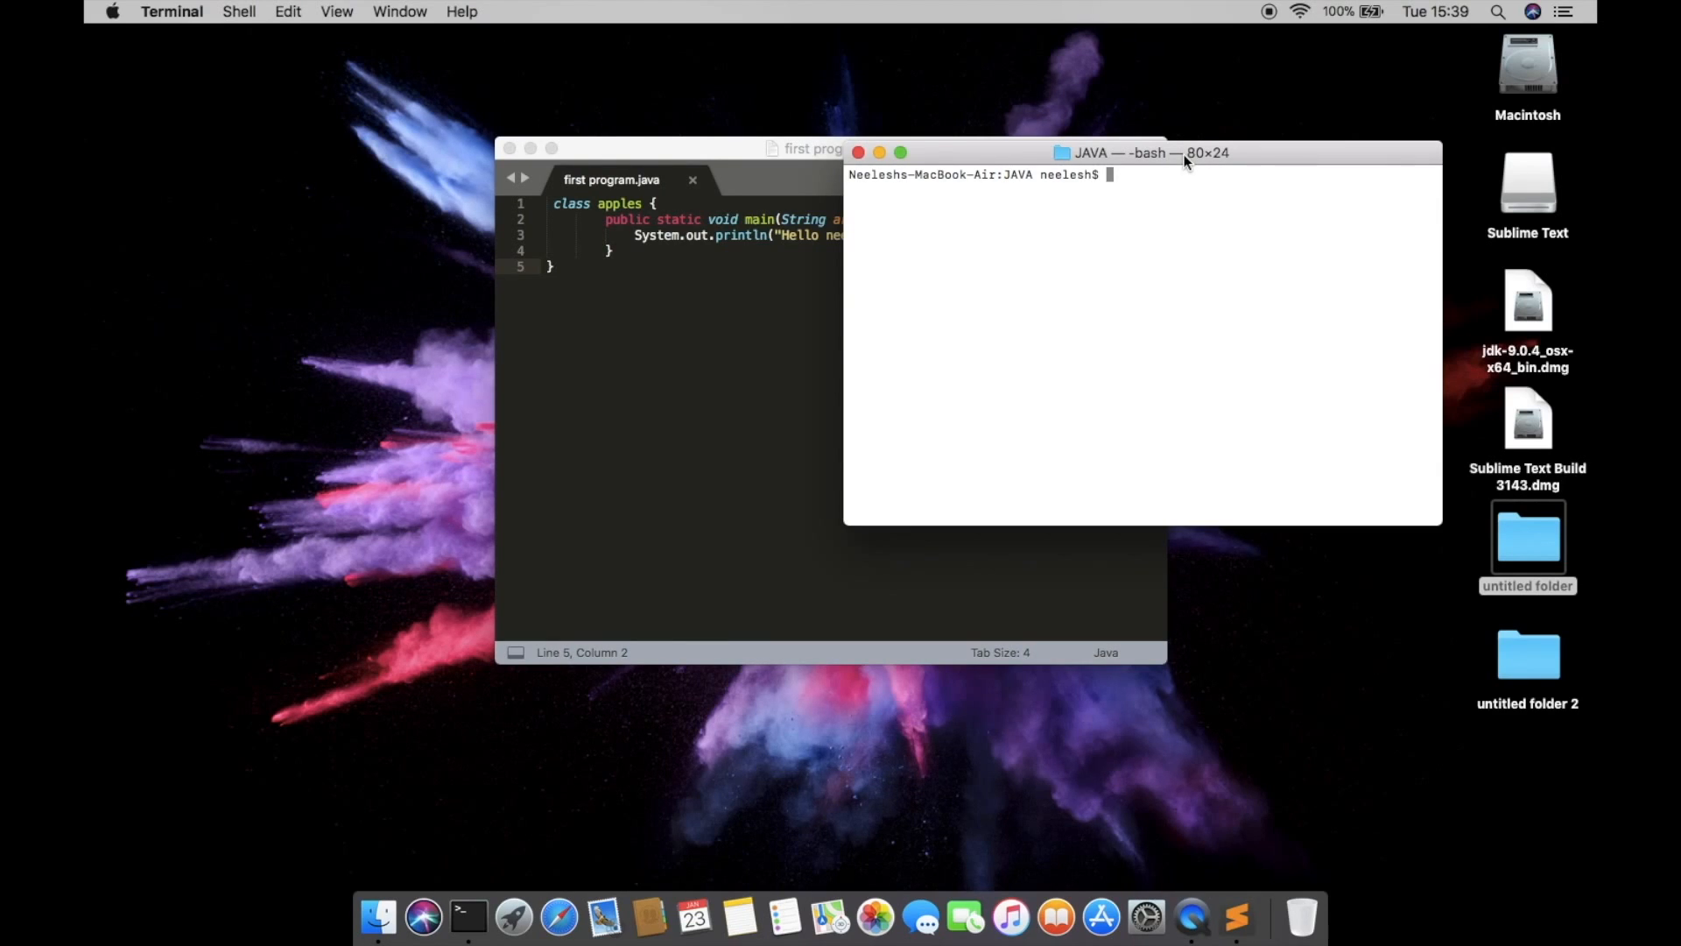
- Compile first program.java with javac, returning no errors
{"action": "type", "text": "java"}
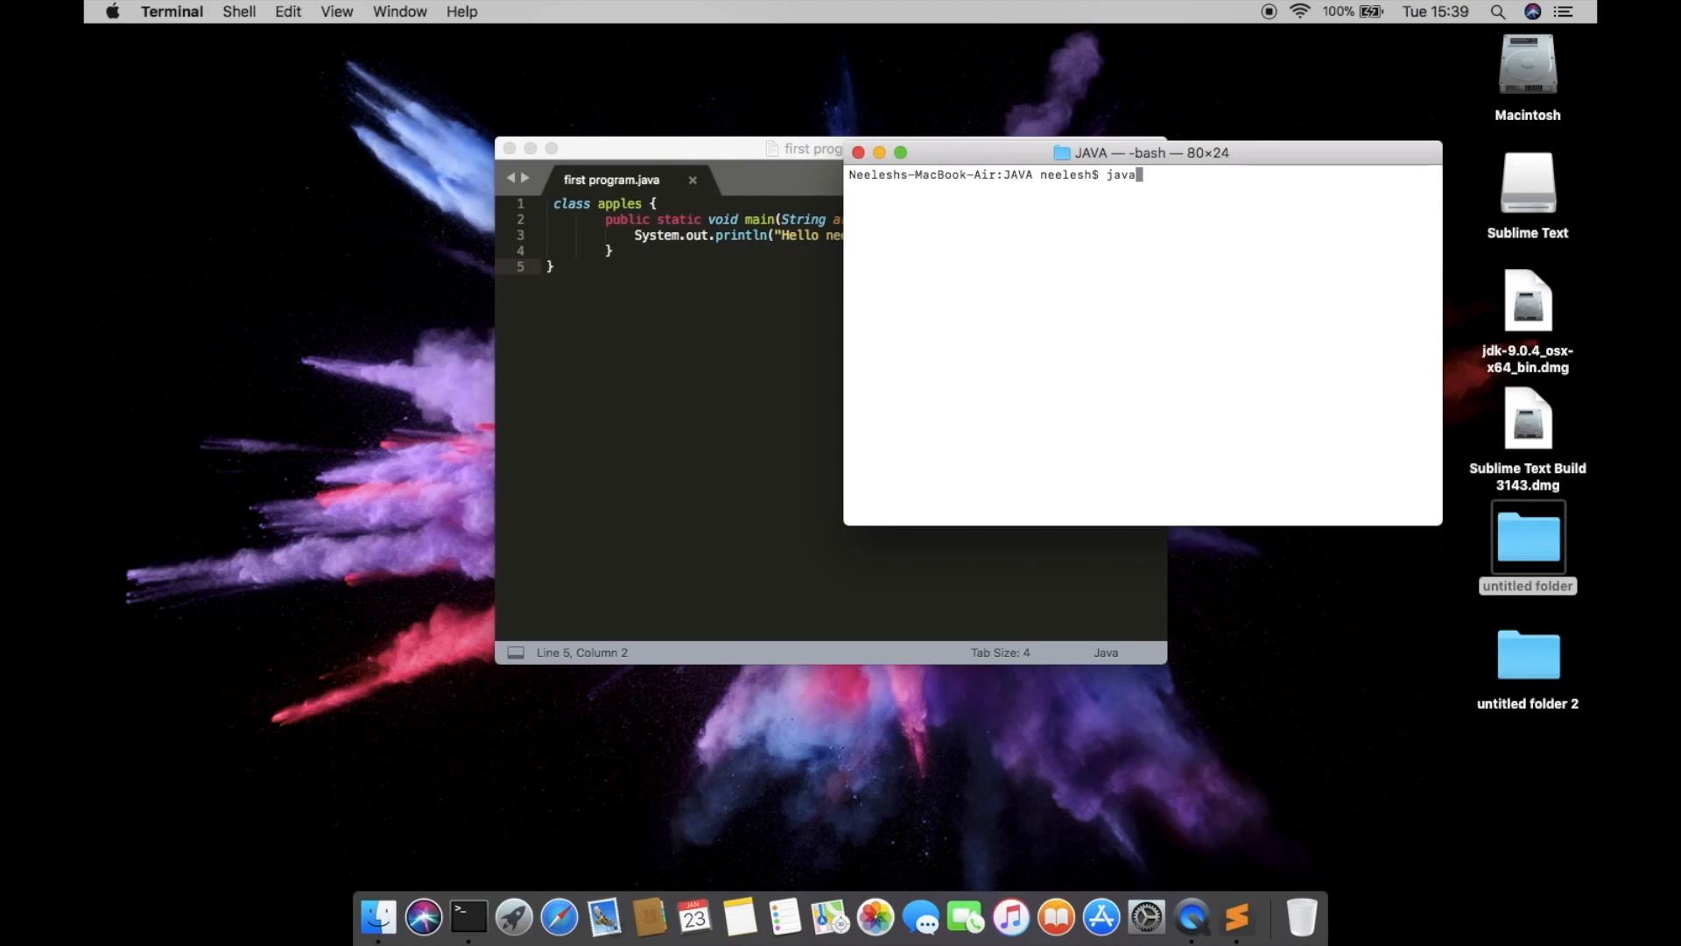
{"action": "type", "text": "c"}
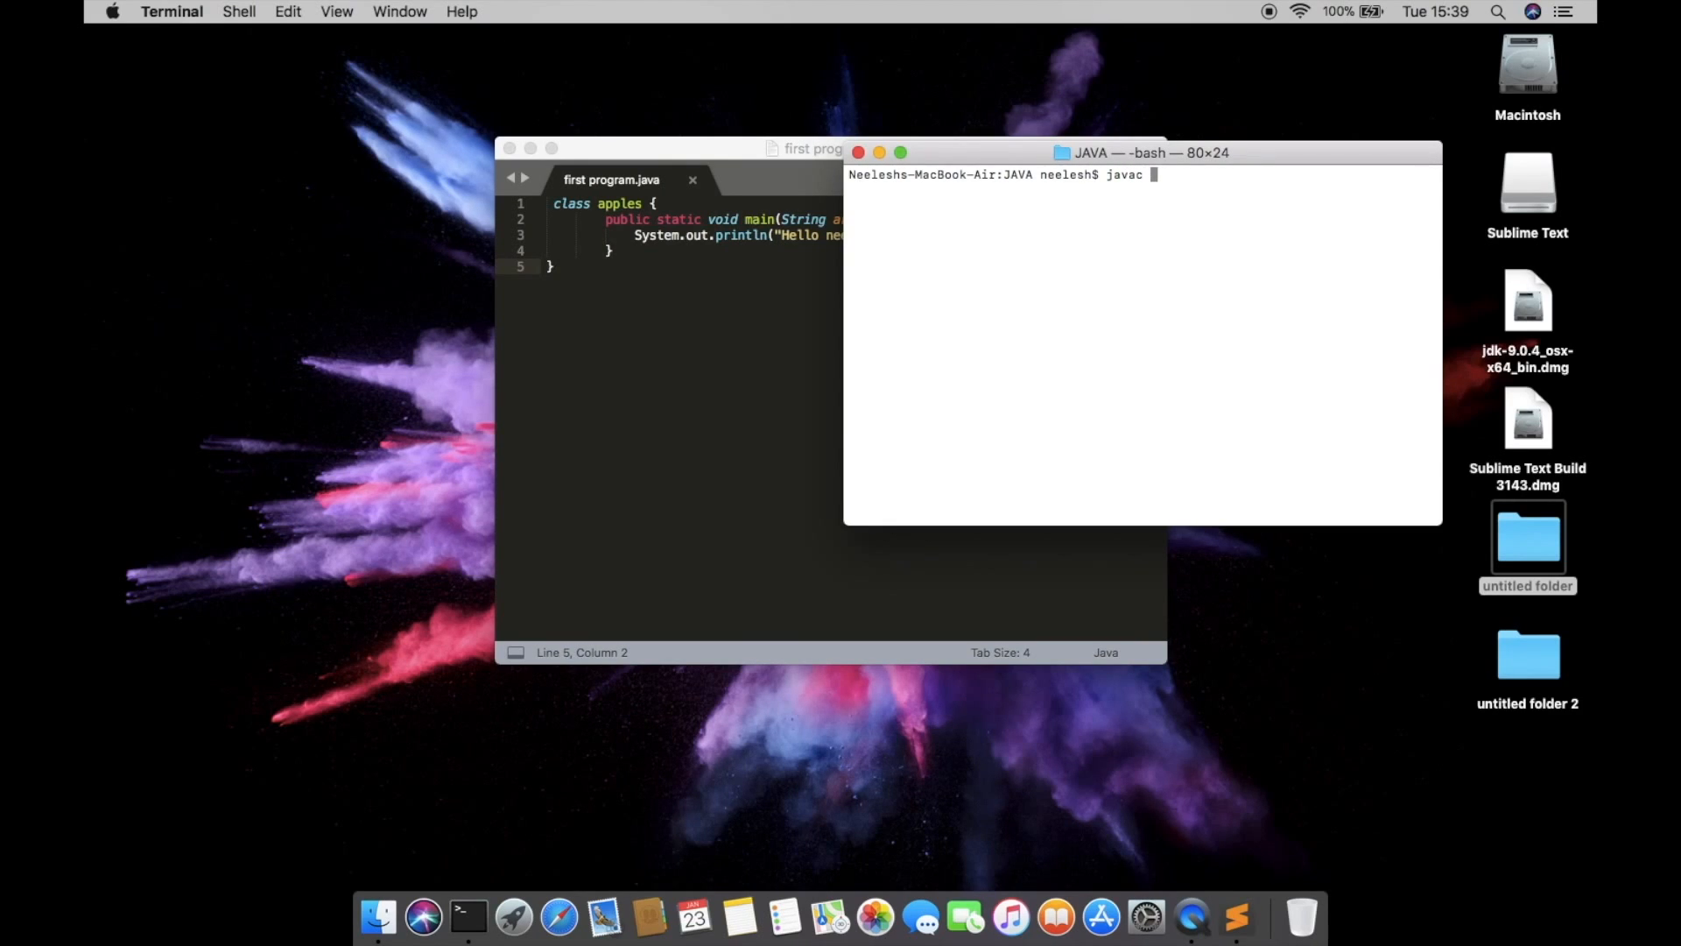
{"action": "type", "text": "fir"}
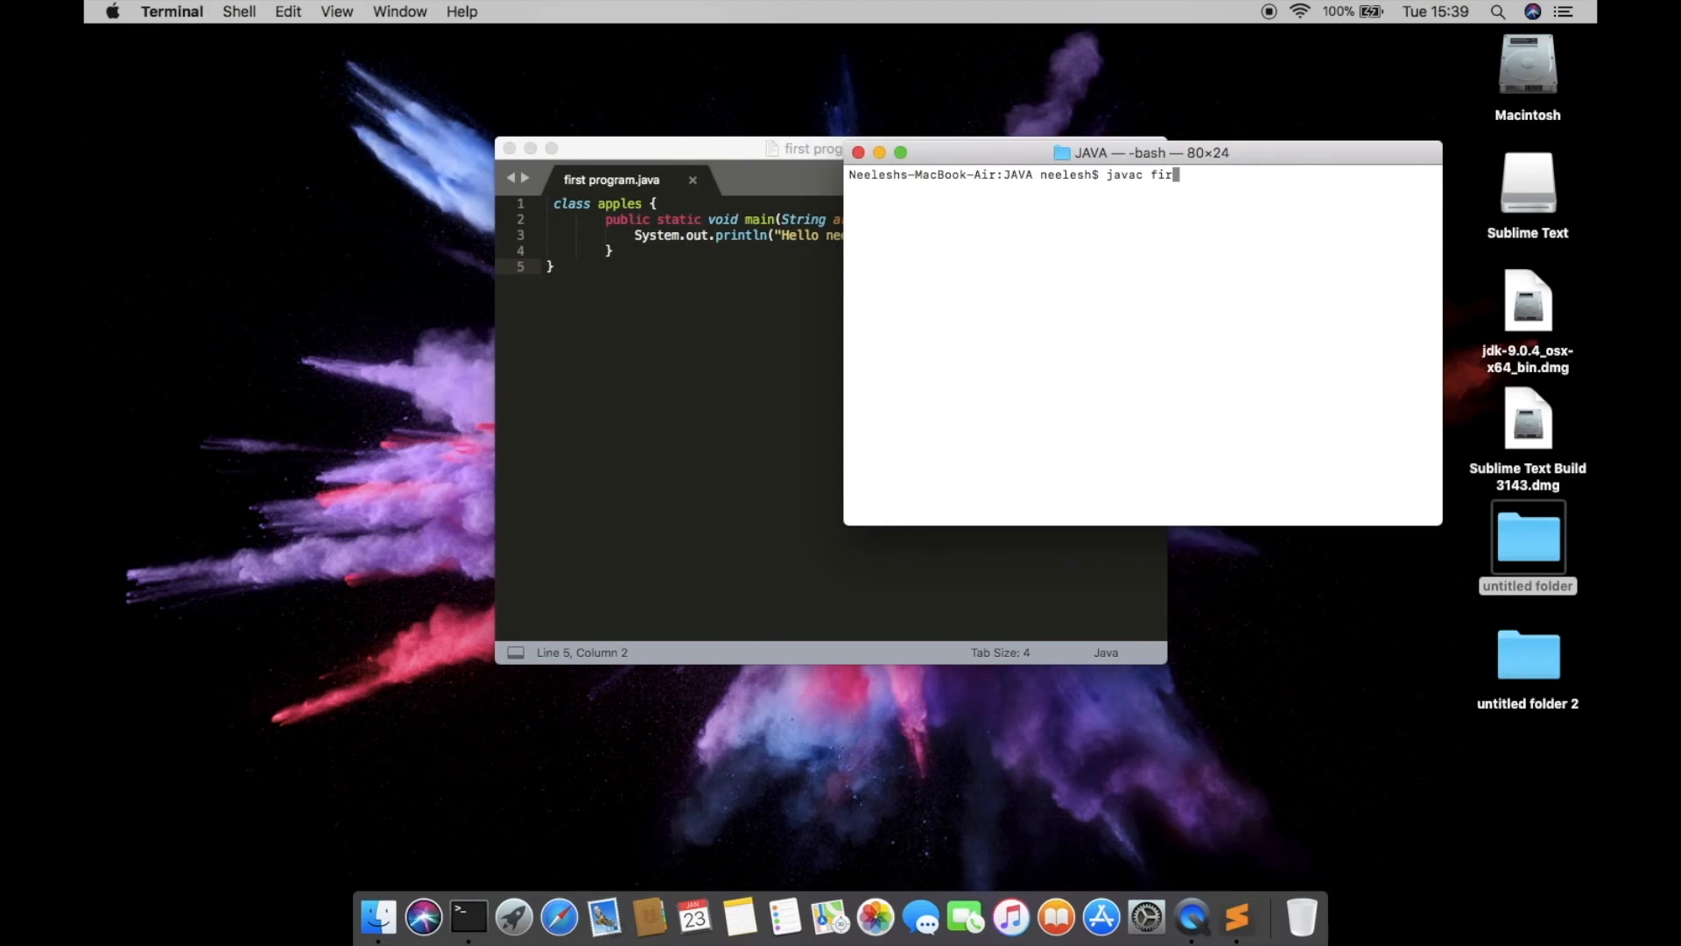
{"action": "key", "text": "Return"}
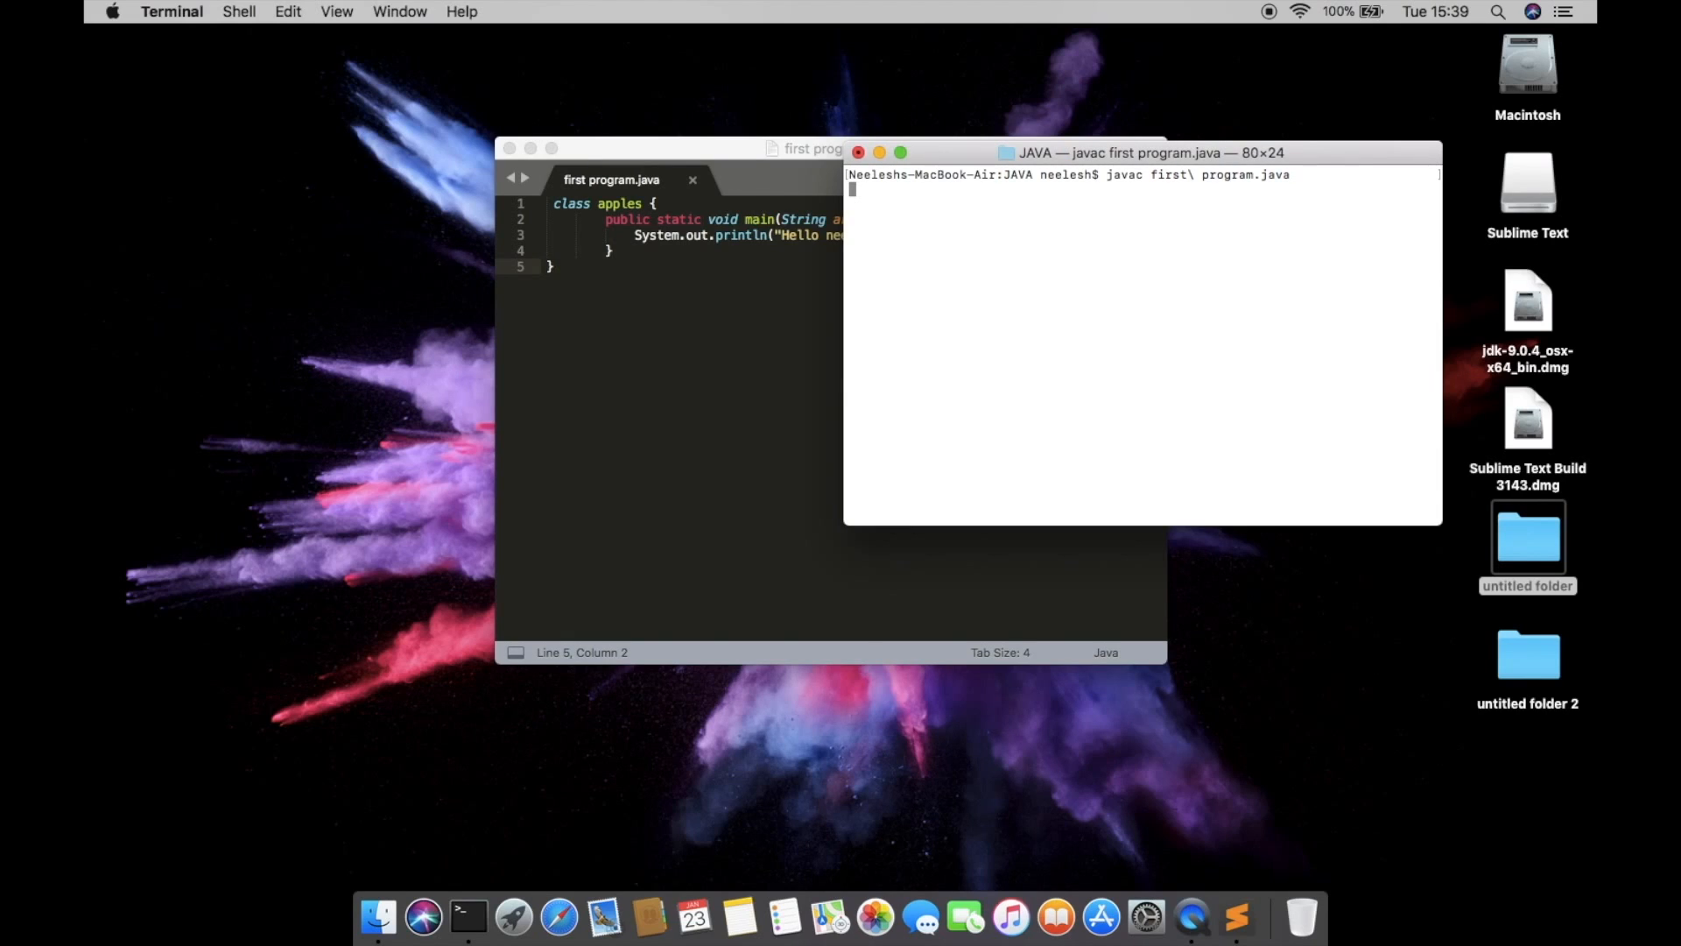
{"action": "key", "text": "Return"}
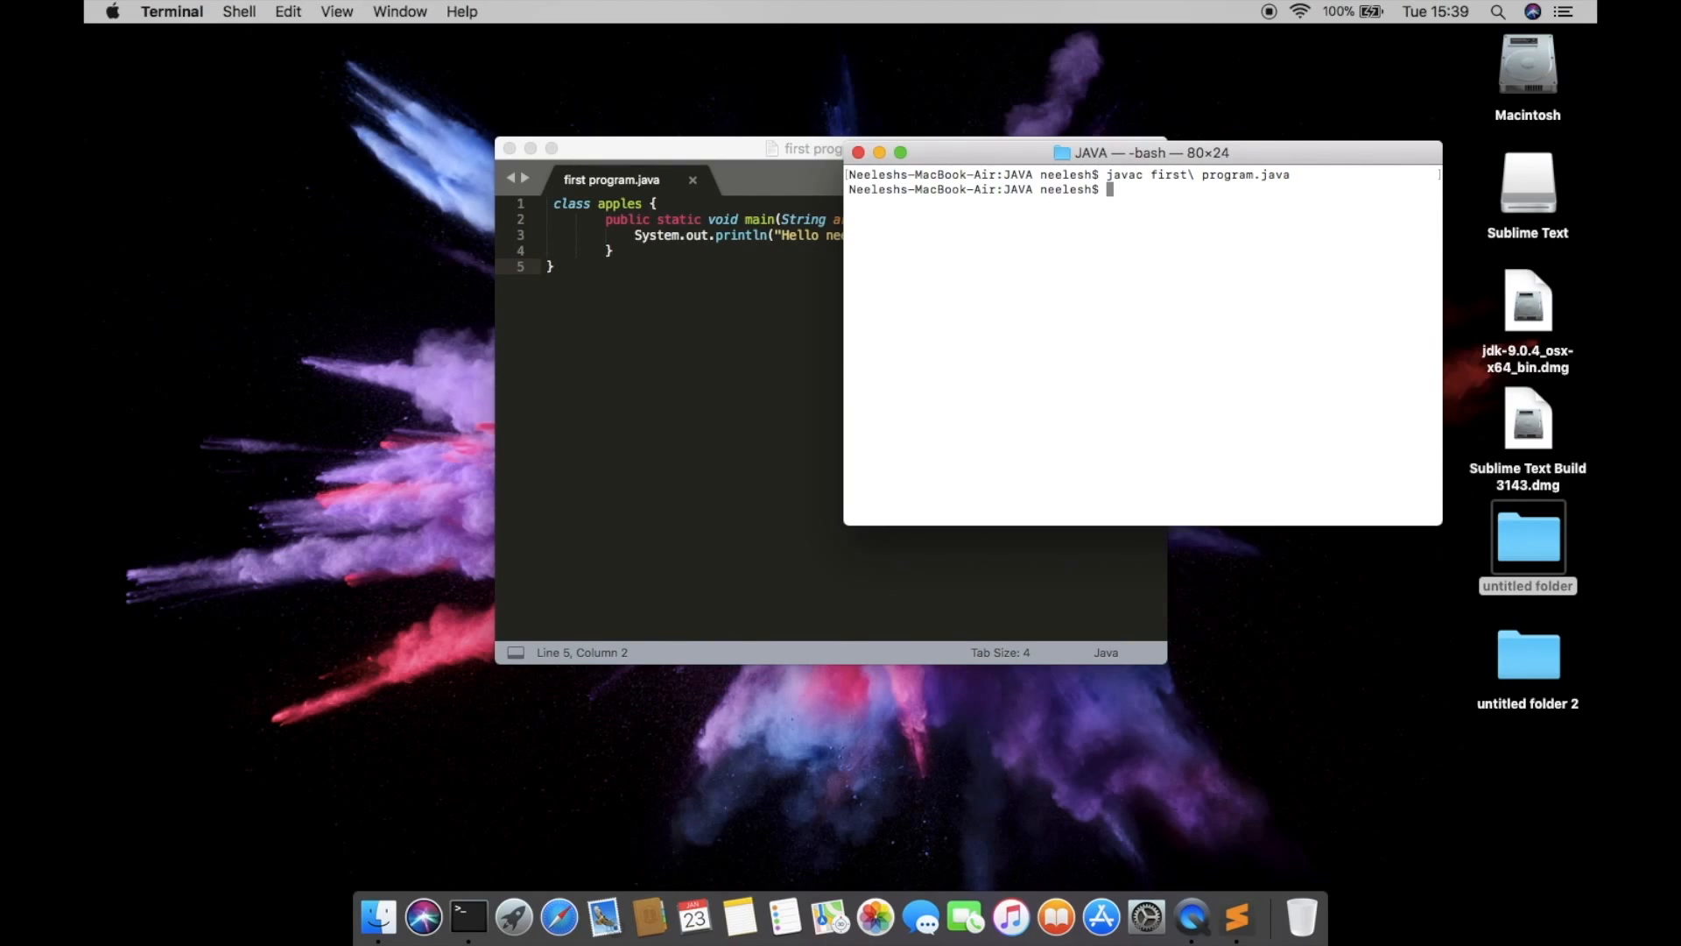
- Run the compiled program with java apples
{"action": "type", "text": "jav"}
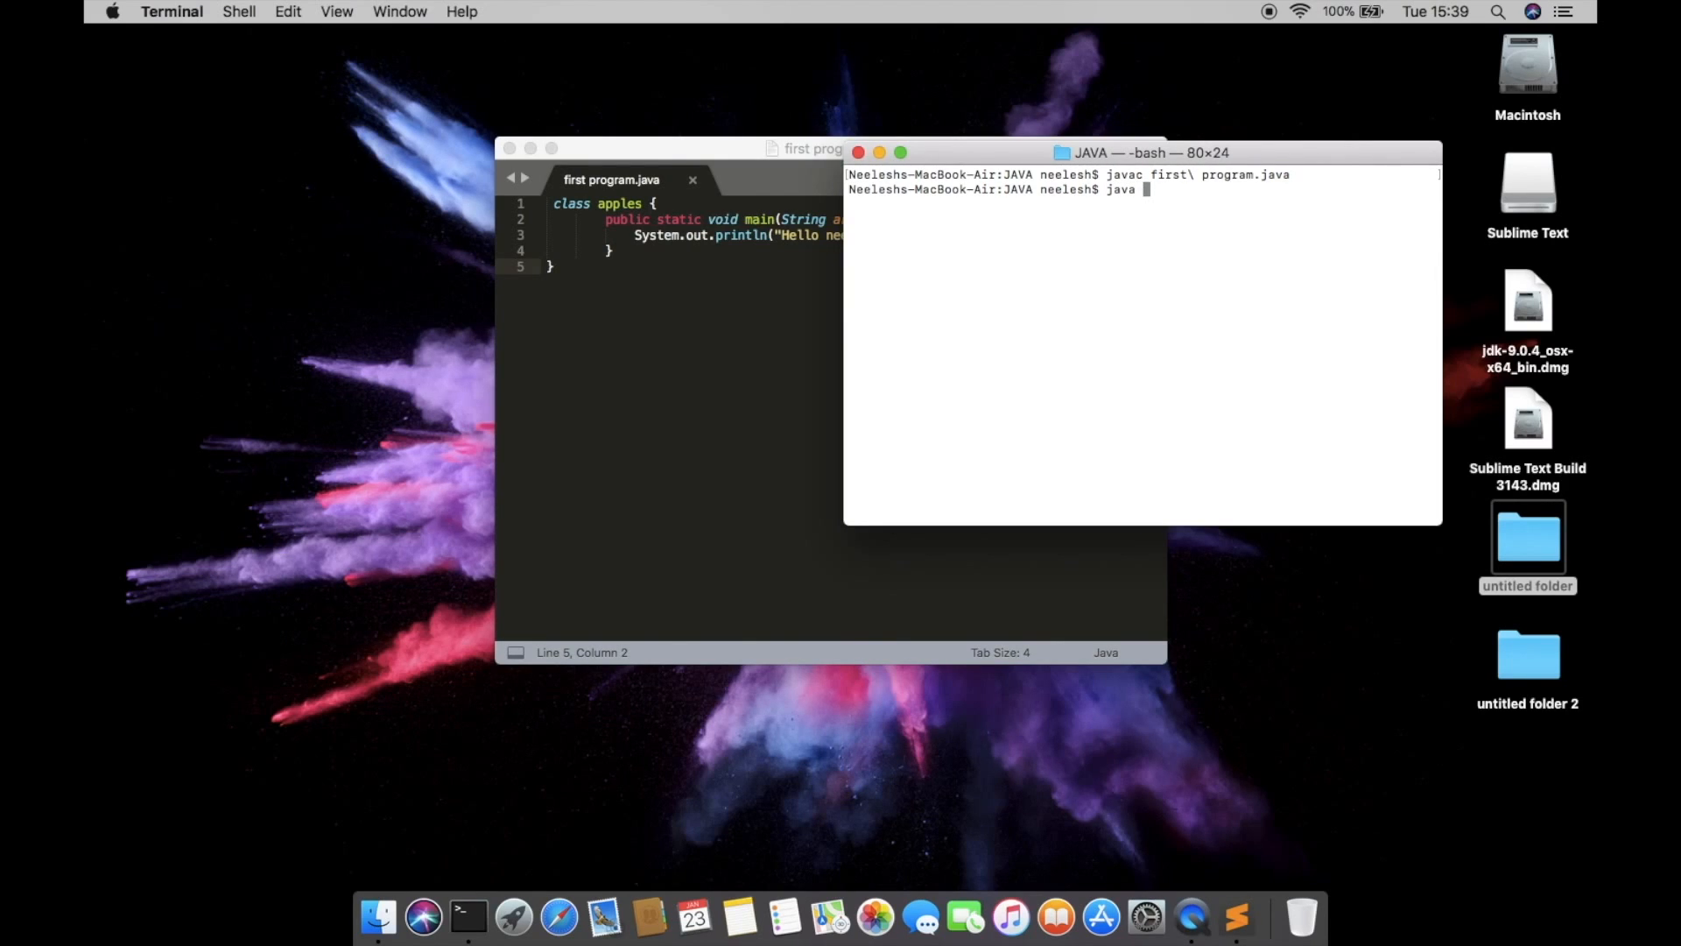
{"action": "type", "text": "app"}
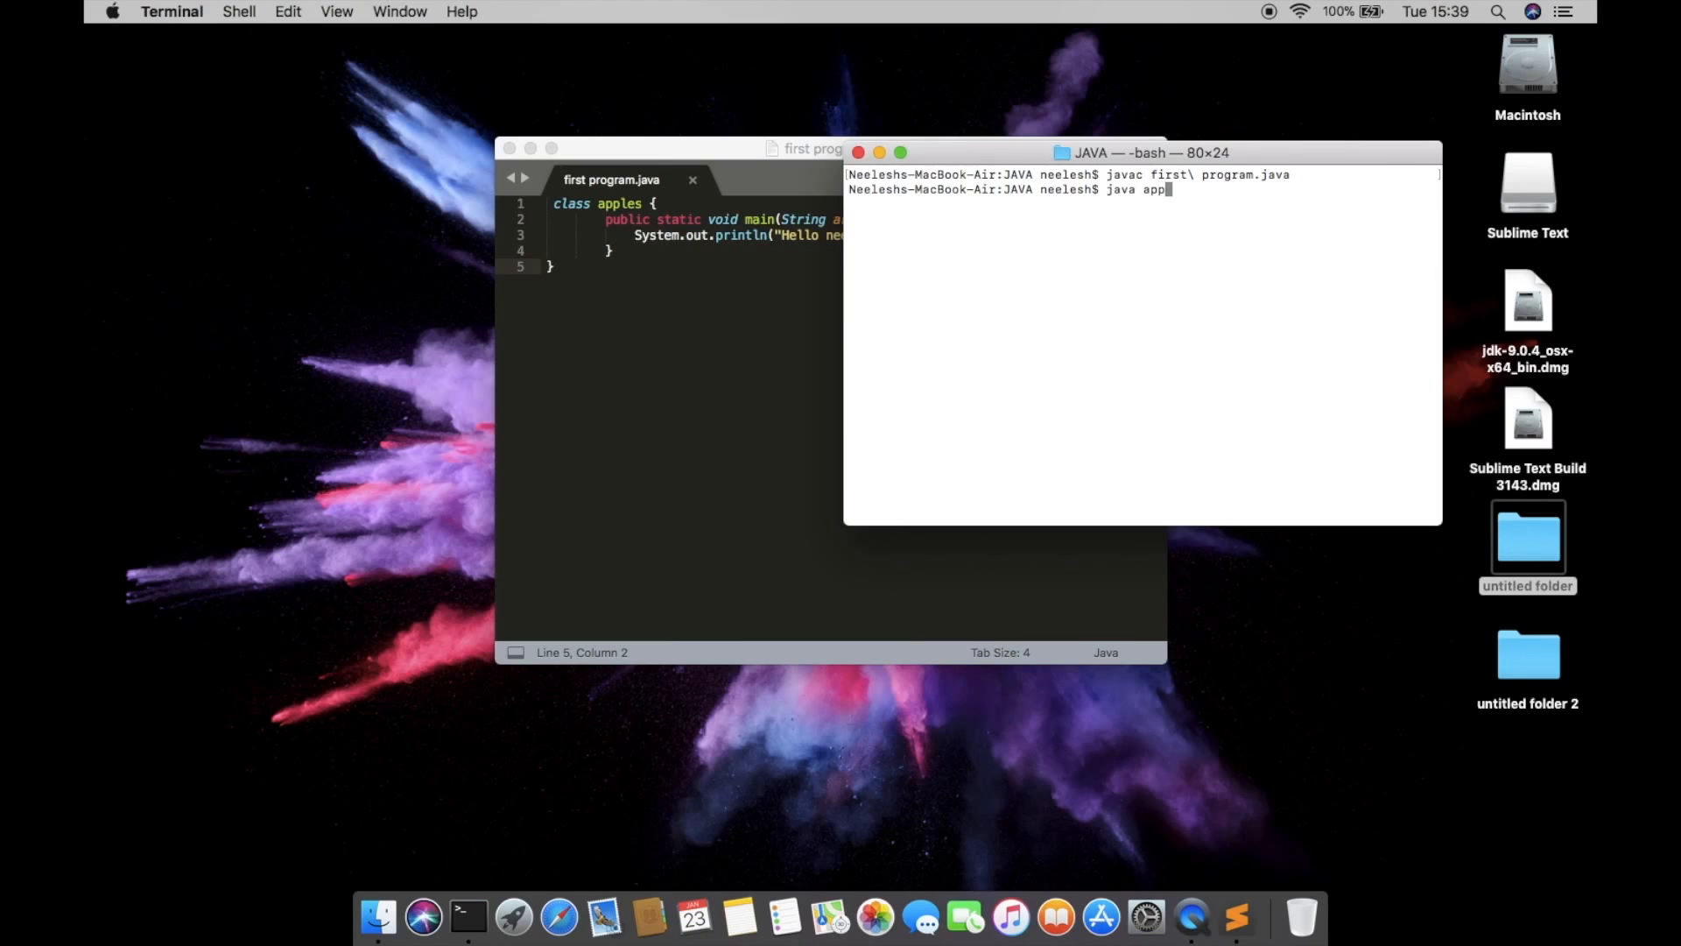
{"action": "type", "text": "les"}
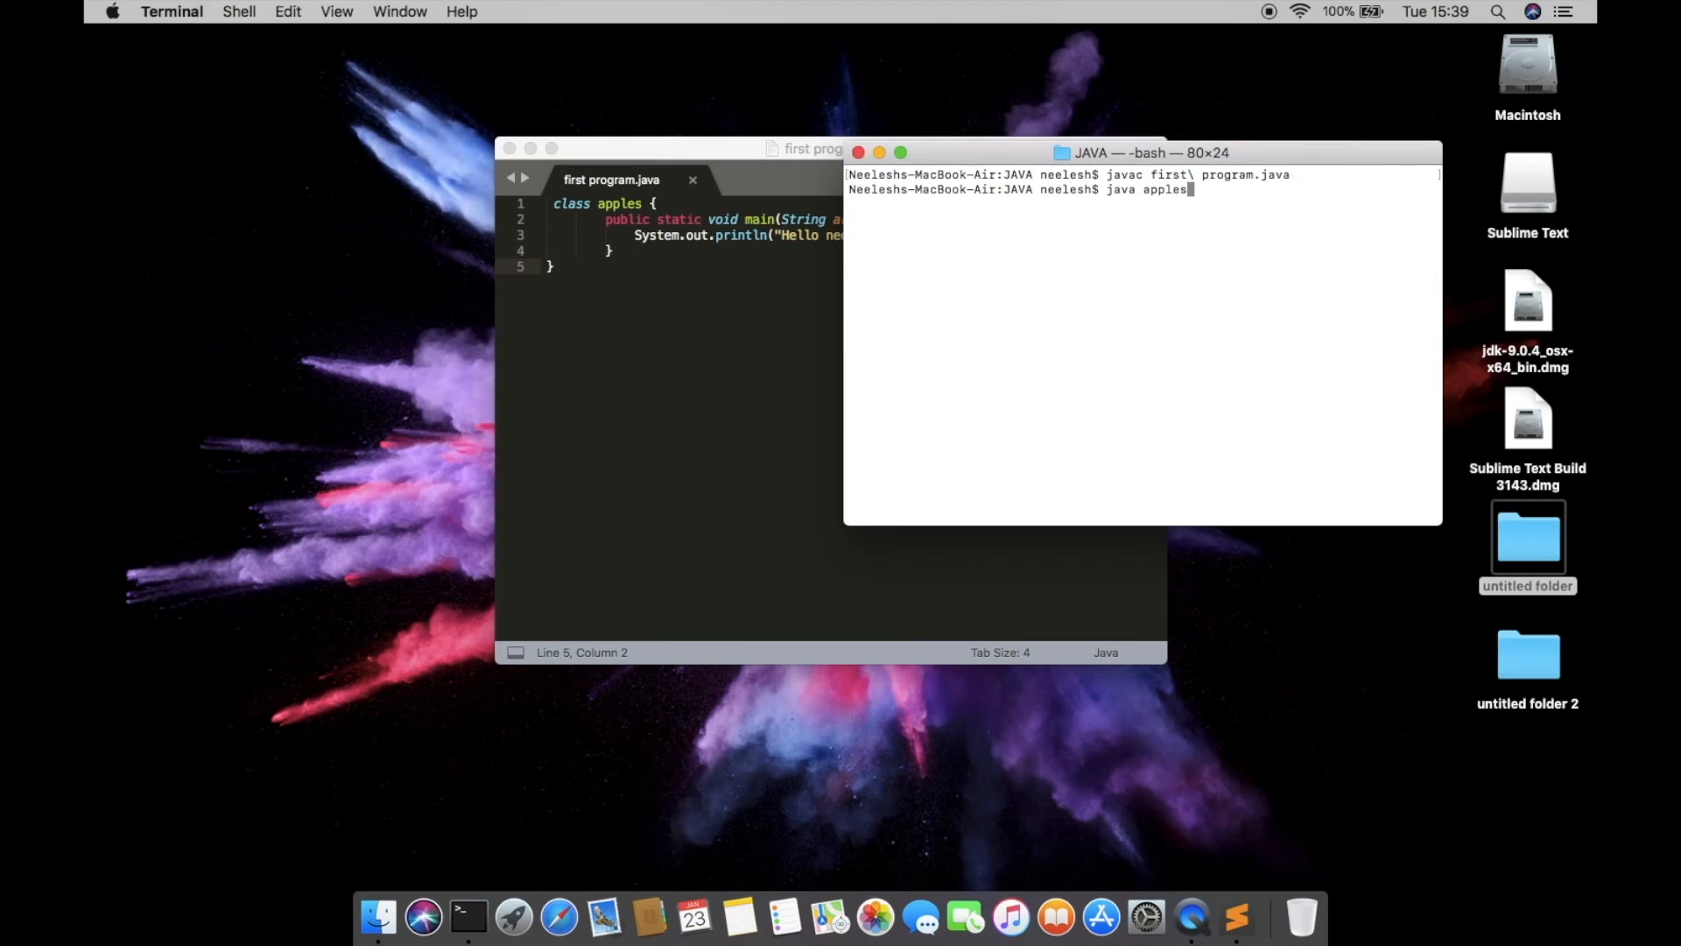
{"action": "key", "text": "Return"}
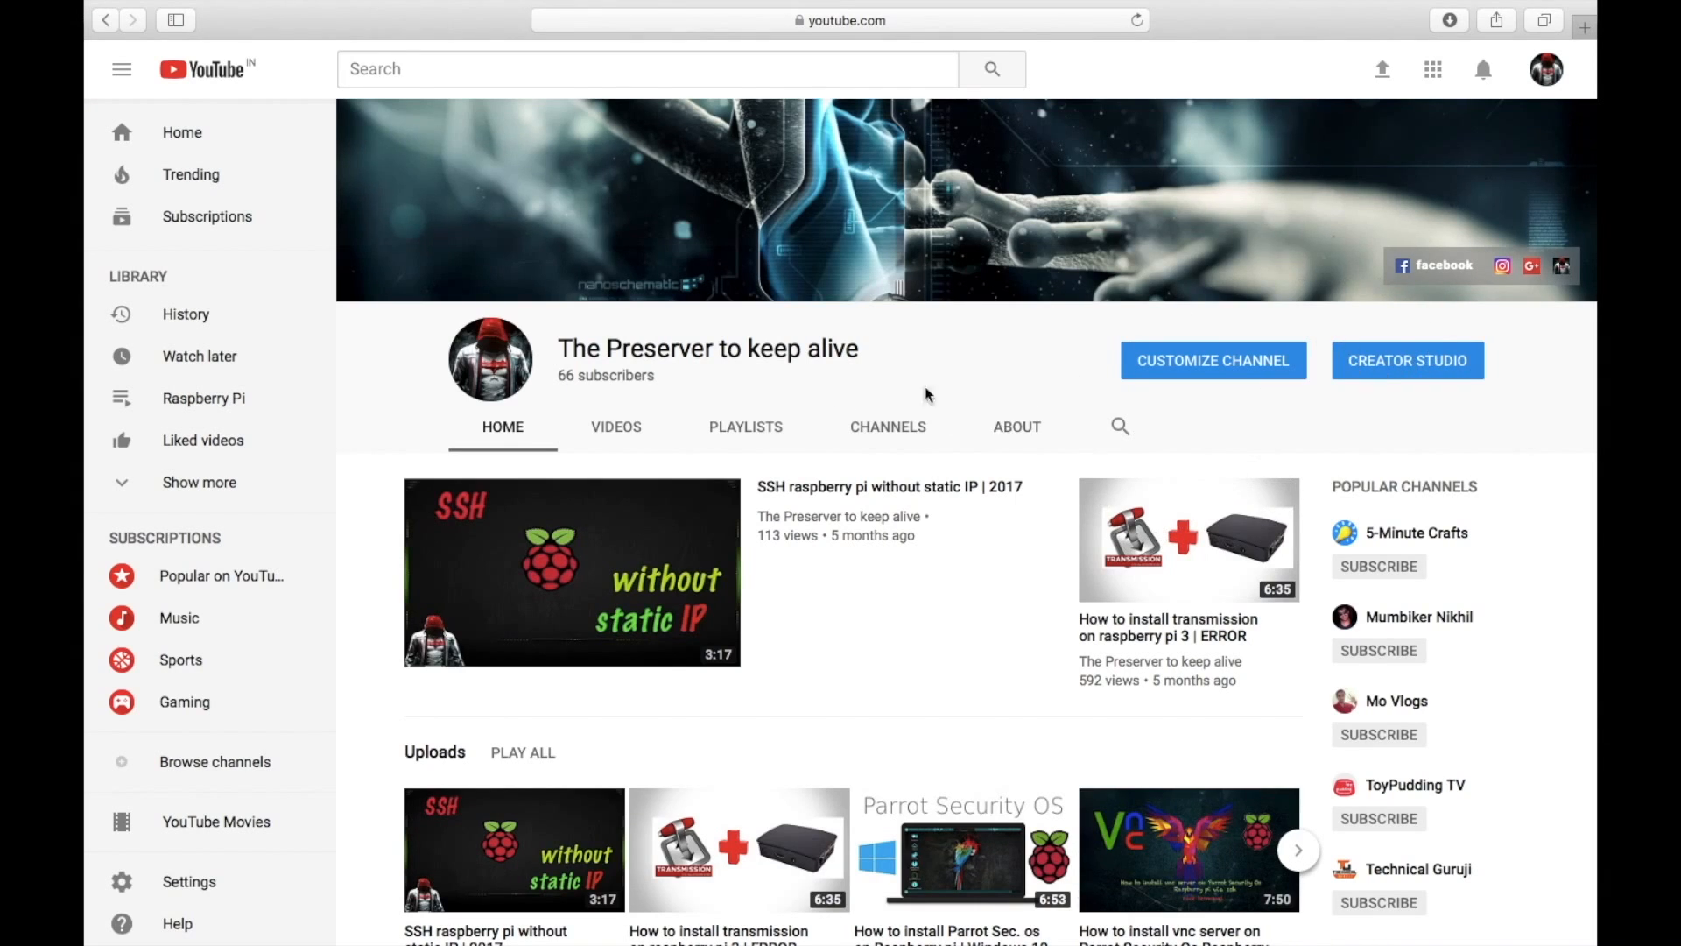
{"action": "mouse_move", "coordinate": [660, 380]}
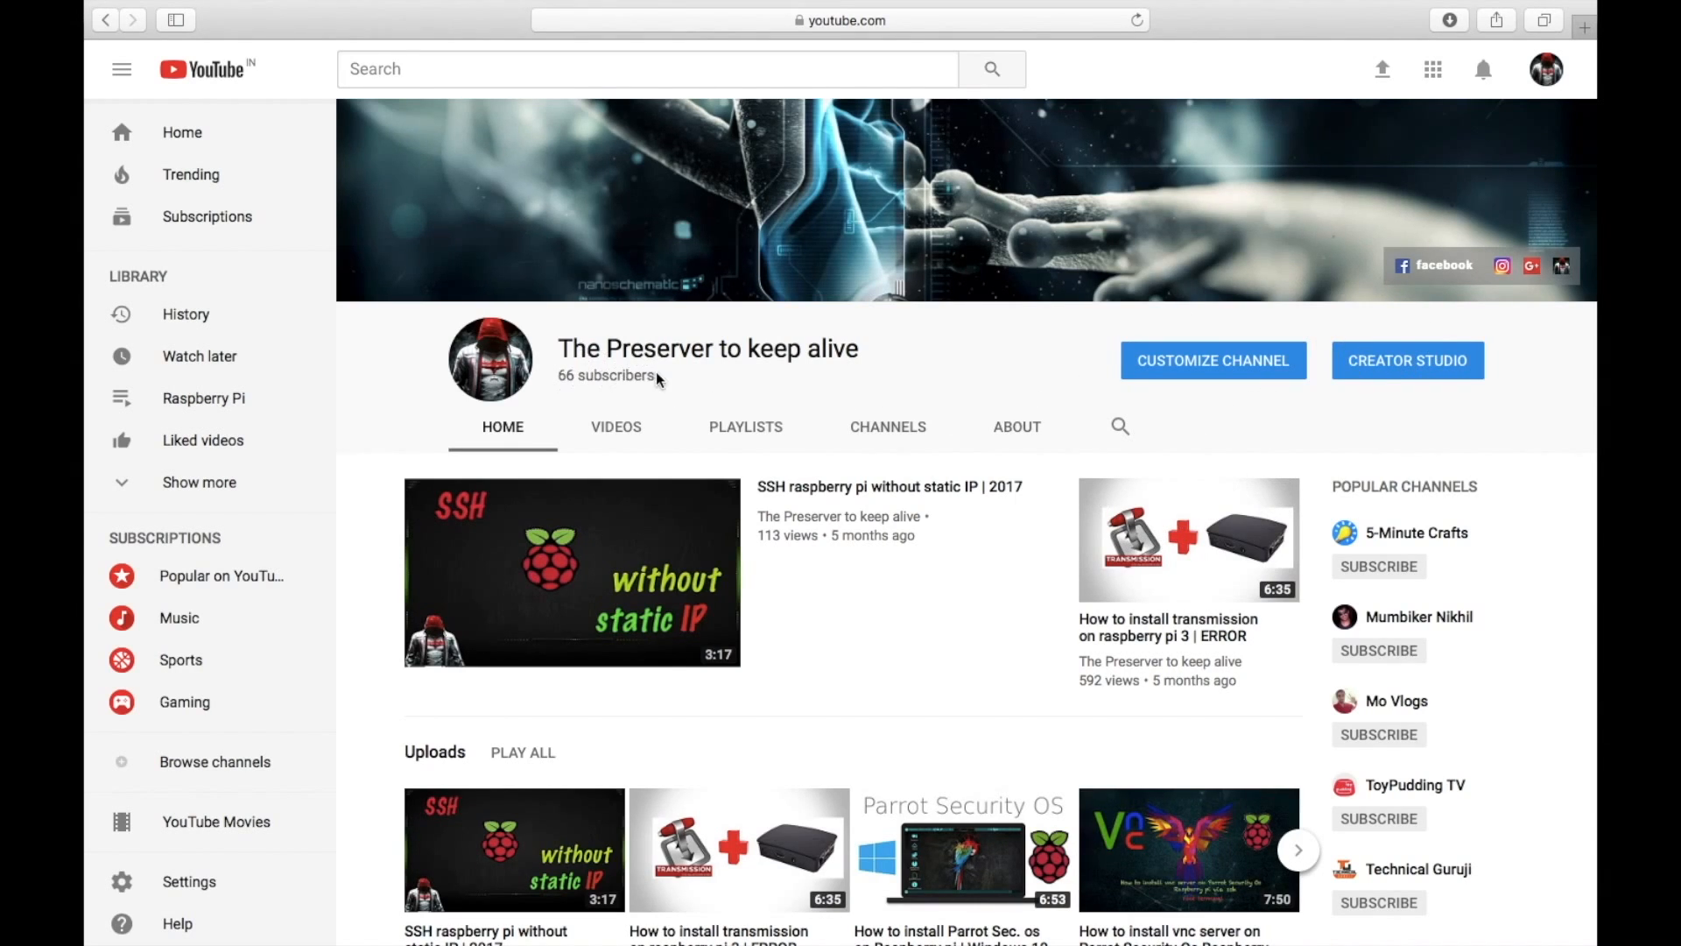
{"action": "mouse_move", "coordinate": [804, 534]}
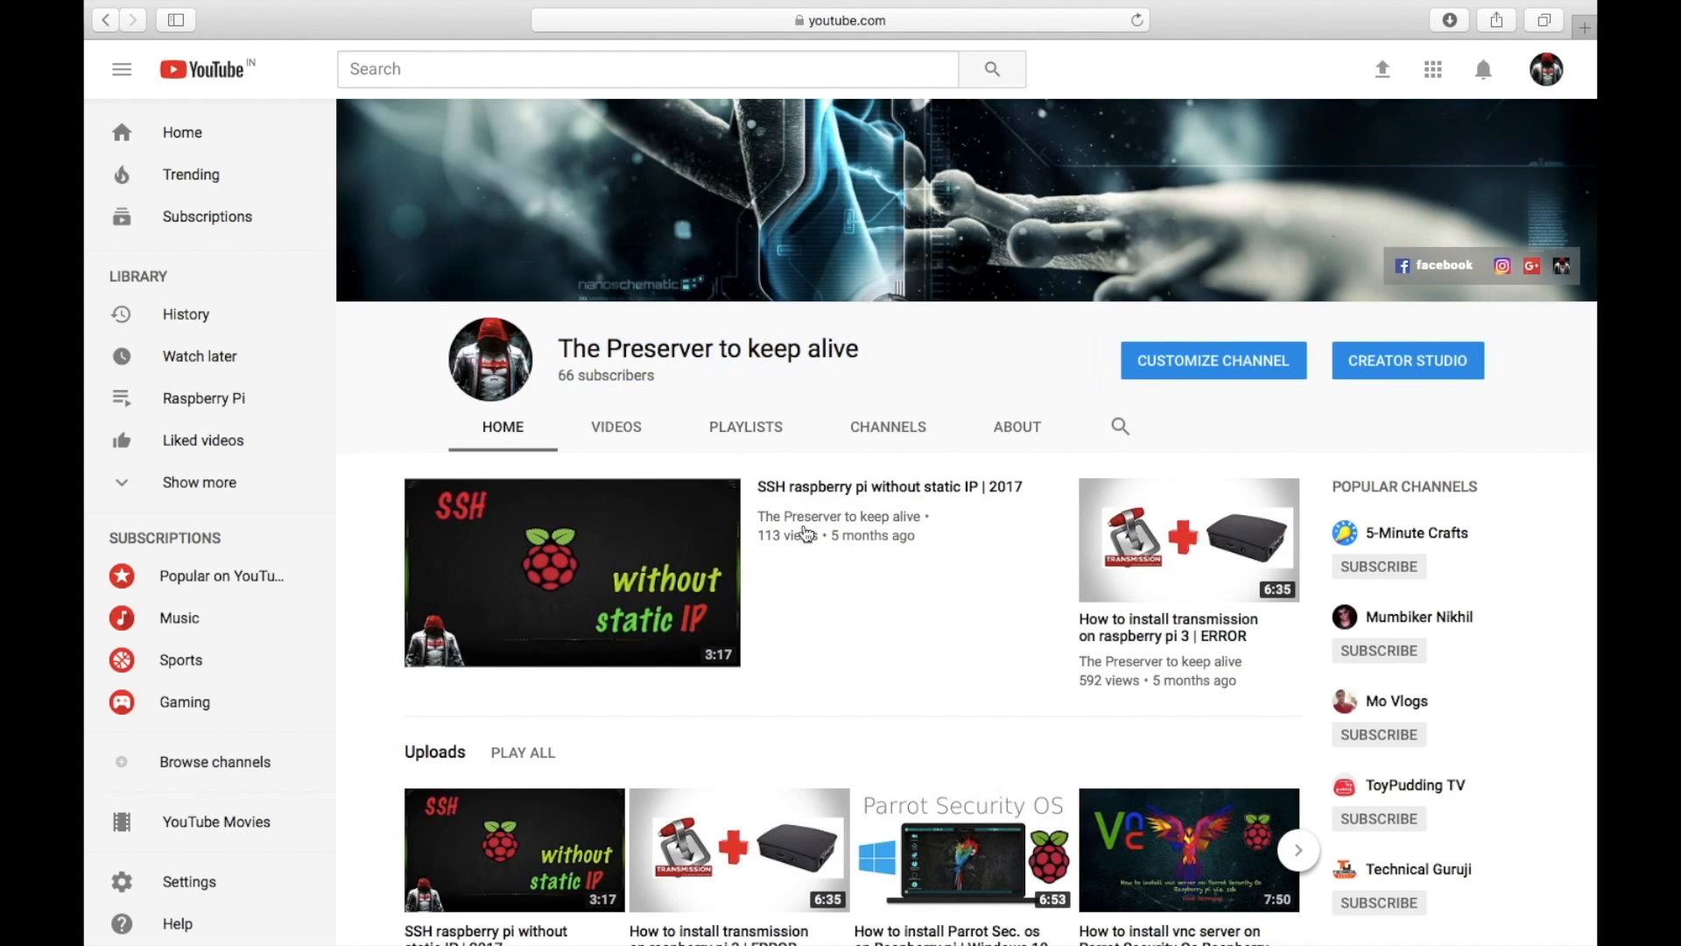